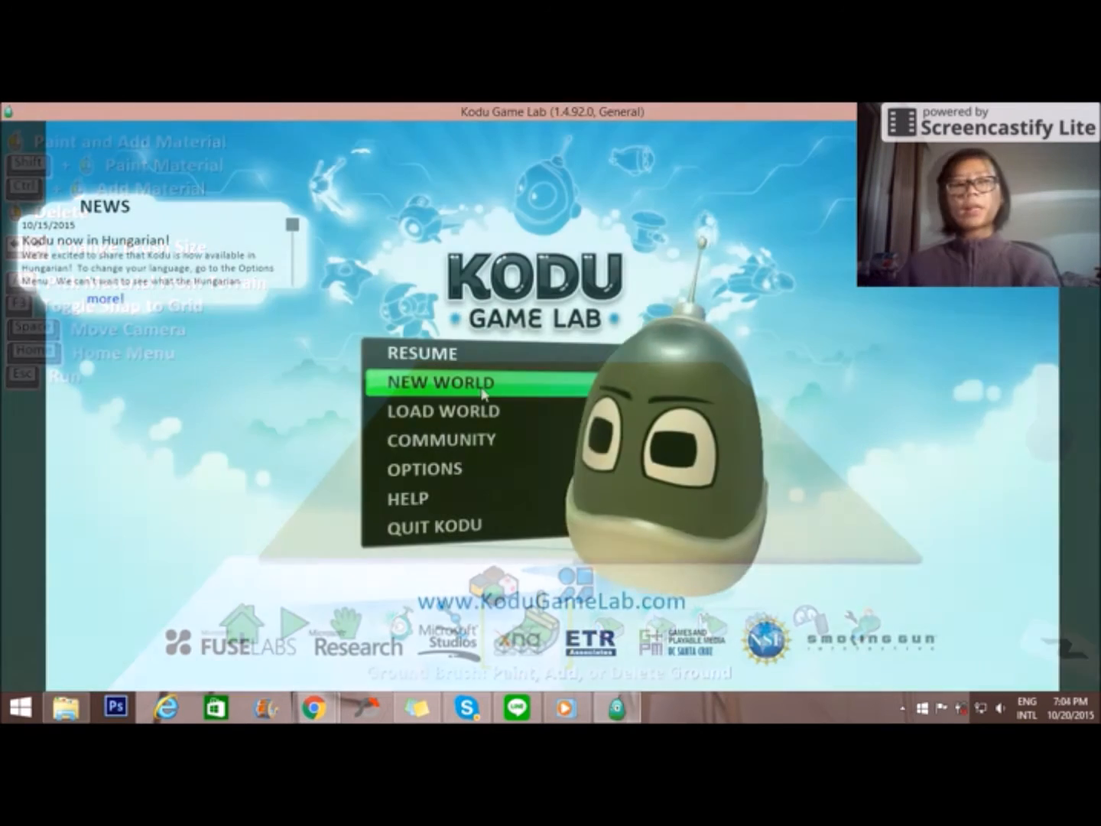
# - Start a new empty world from the Kodu main menu
pyautogui.click(435, 382)
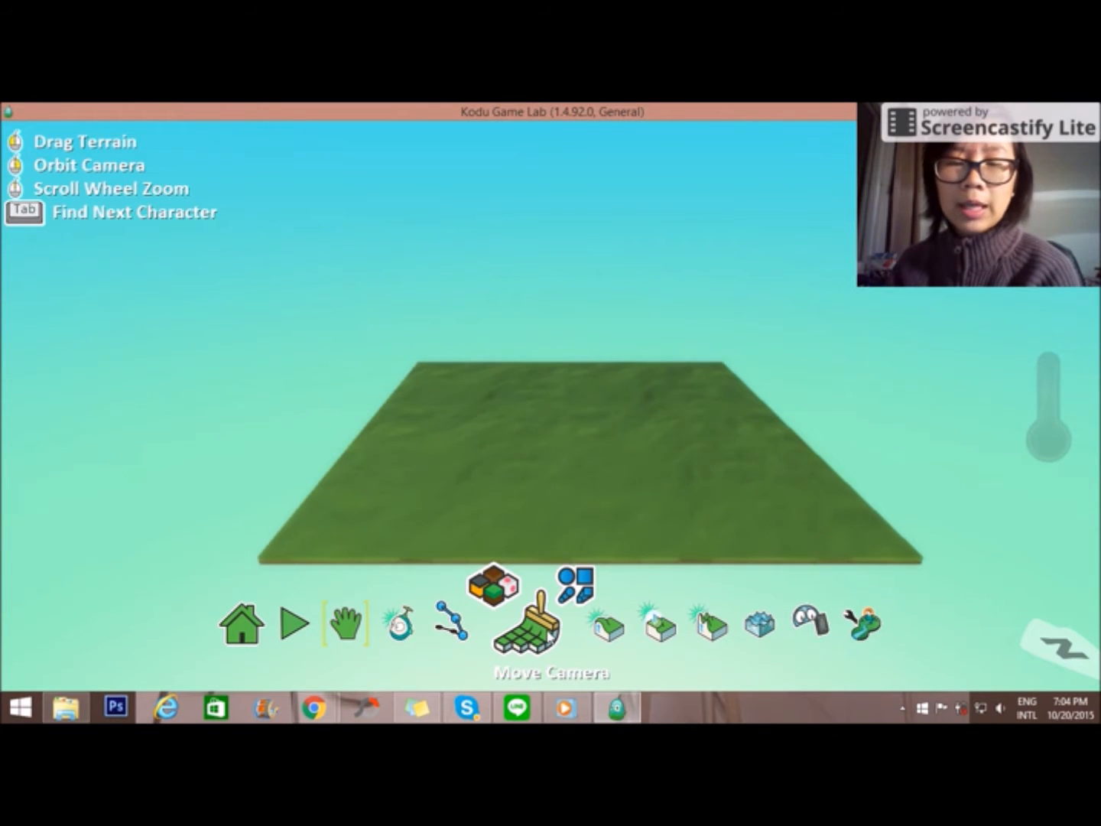
# - Add a section of grass ground with the Ground Brush and view it from above
pyautogui.click(526, 624)
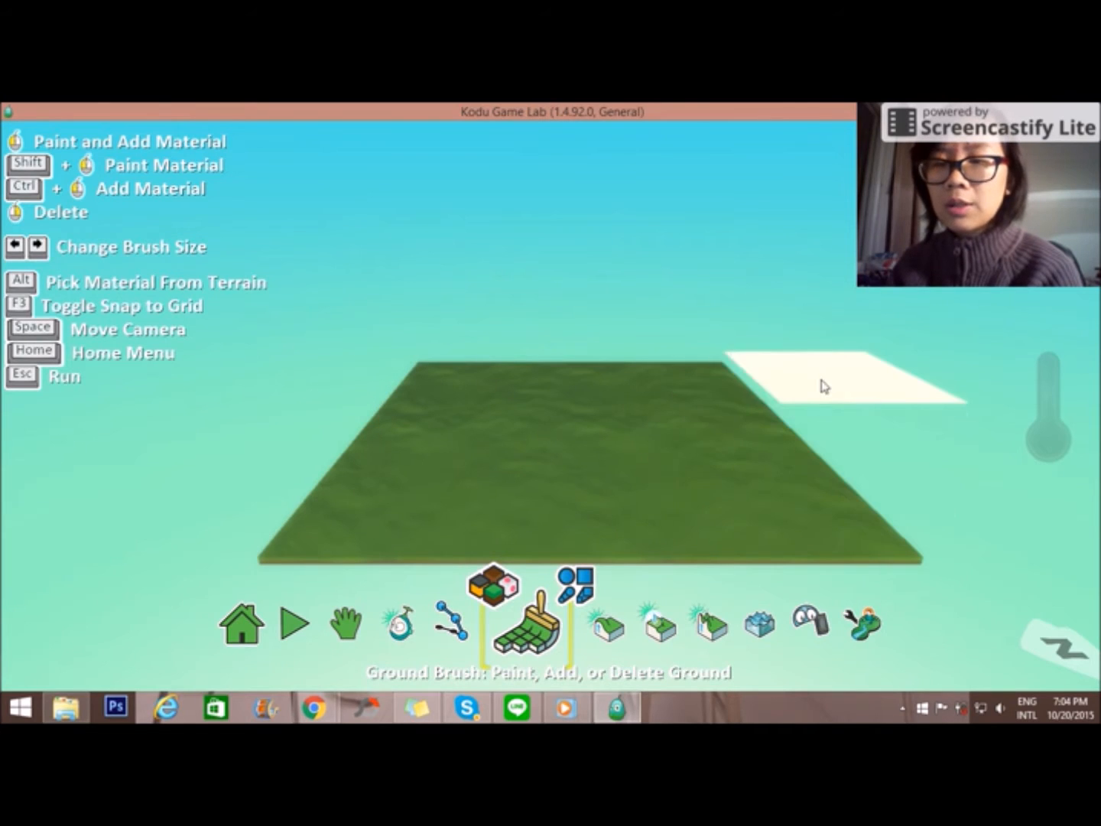
pyautogui.click(573, 449)
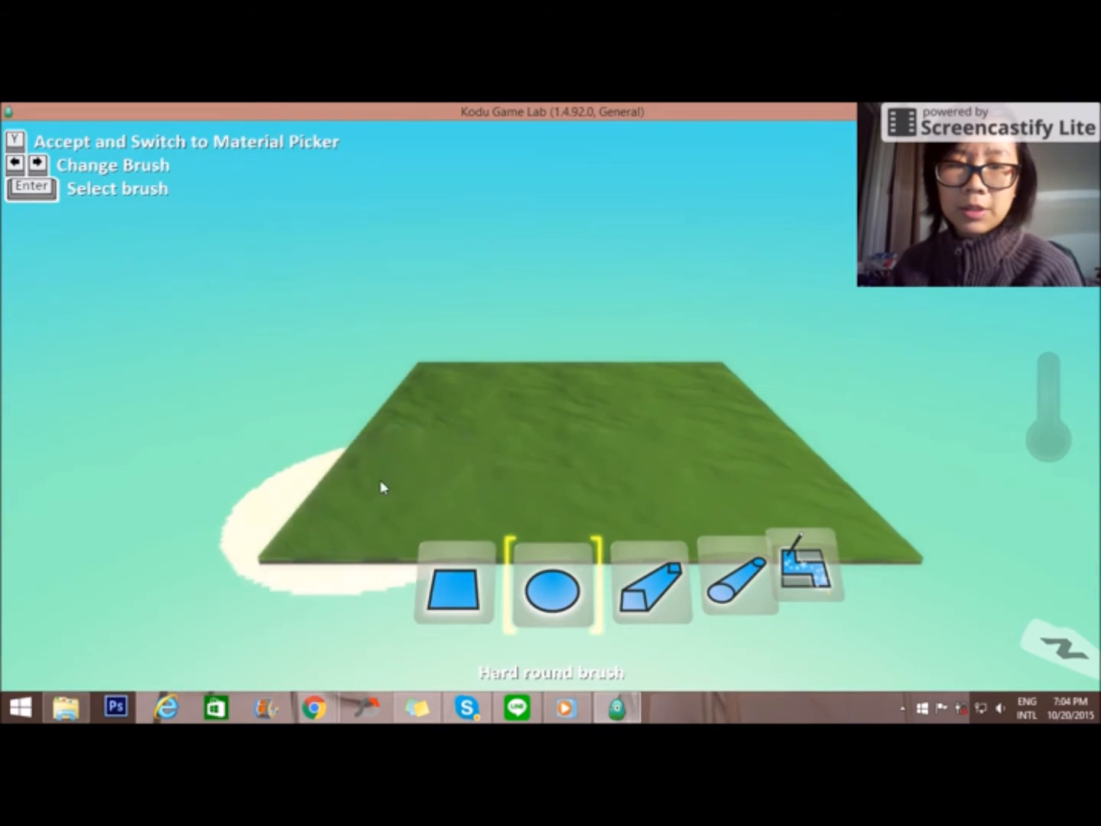
pyautogui.click(692, 440)
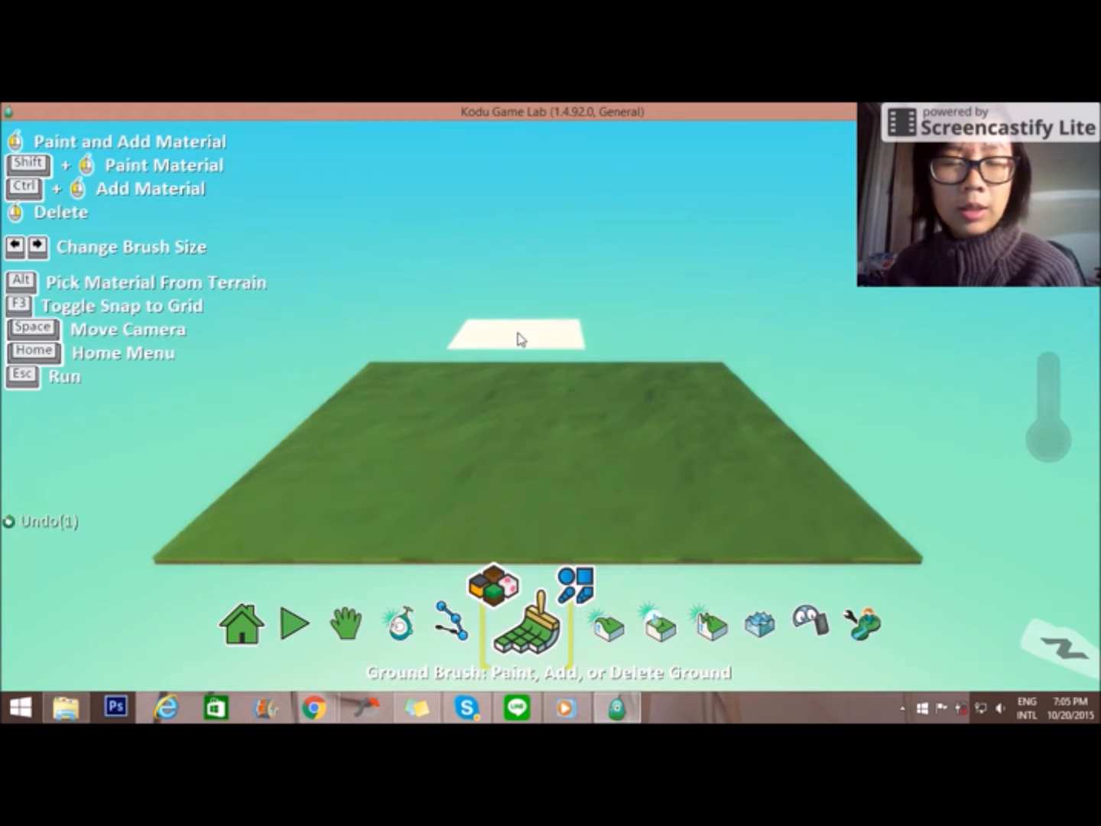
pyautogui.click(346, 621)
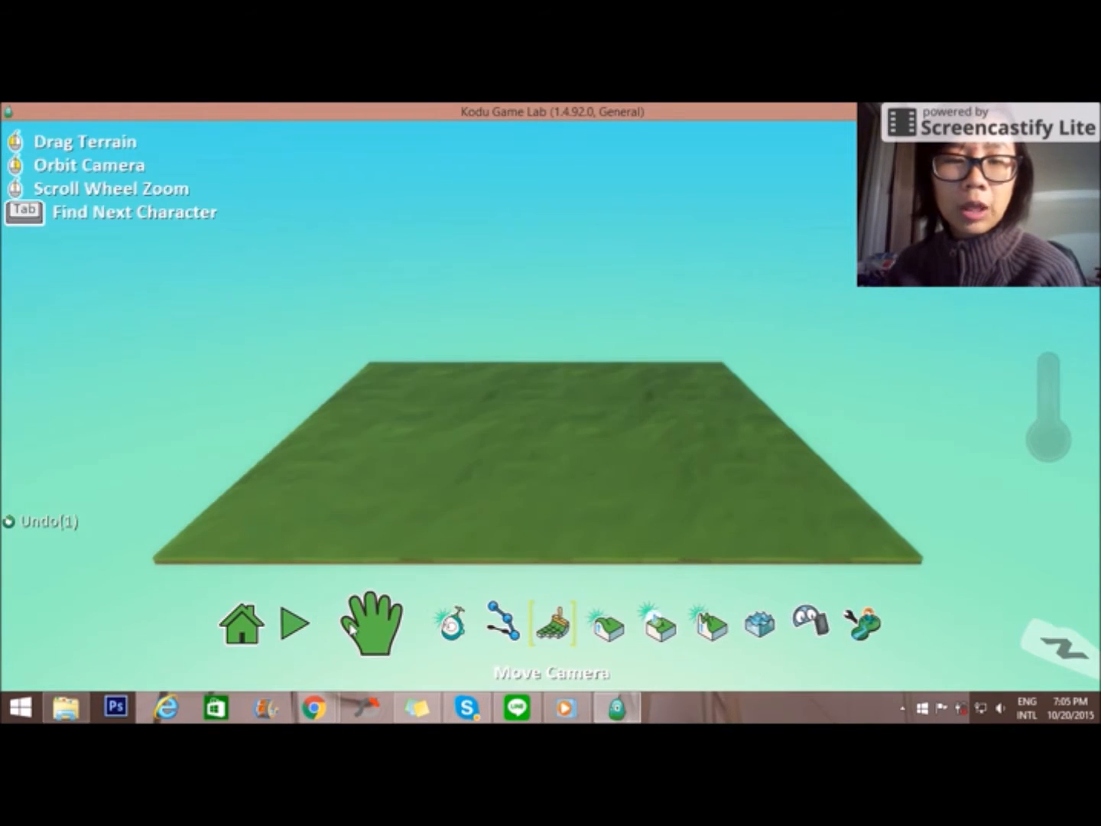
pyautogui.click(372, 621)
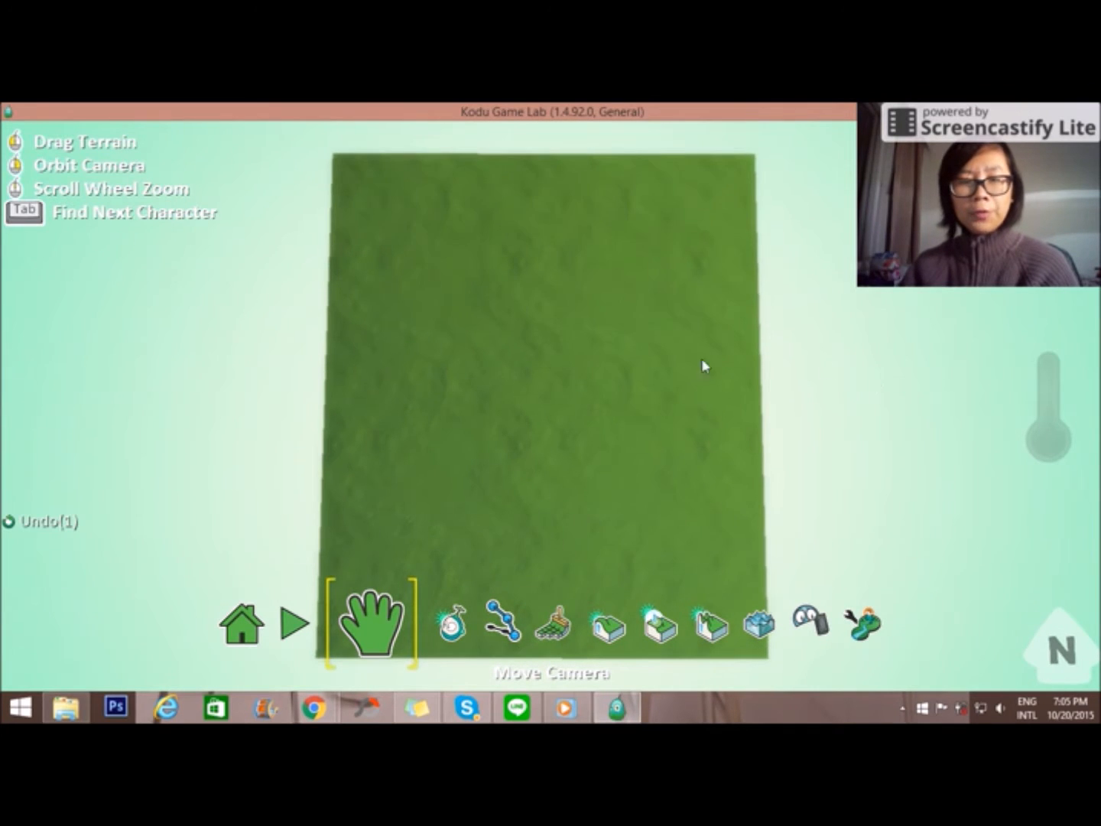
# - Paint a strip of red-dotted ground along the left edge of the grass
pyautogui.click(535, 621)
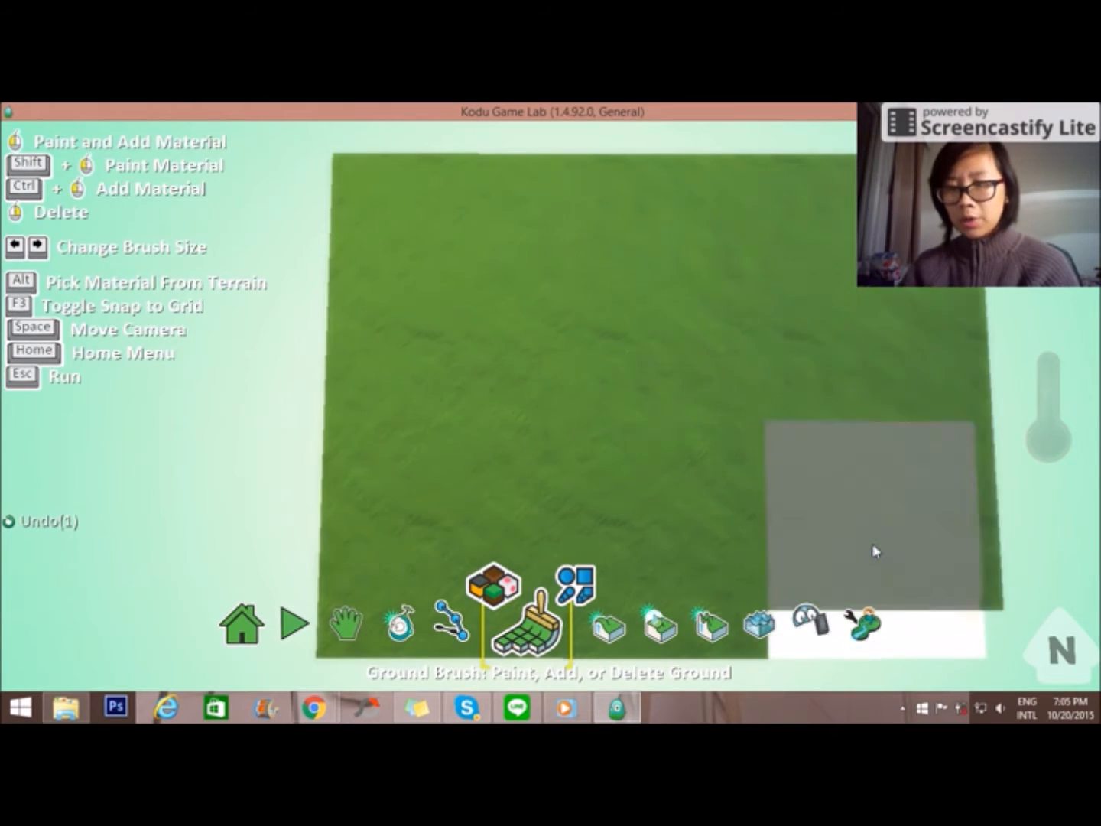
pyautogui.click(492, 587)
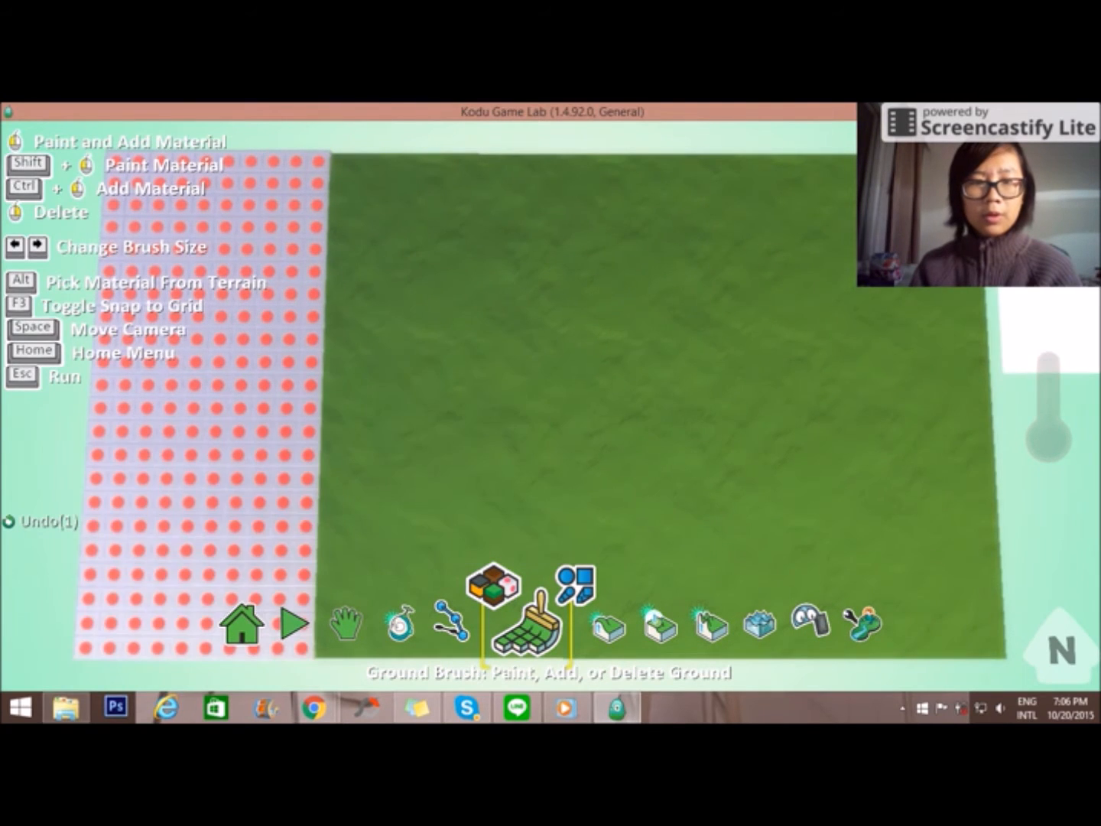
pyautogui.click(520, 620)
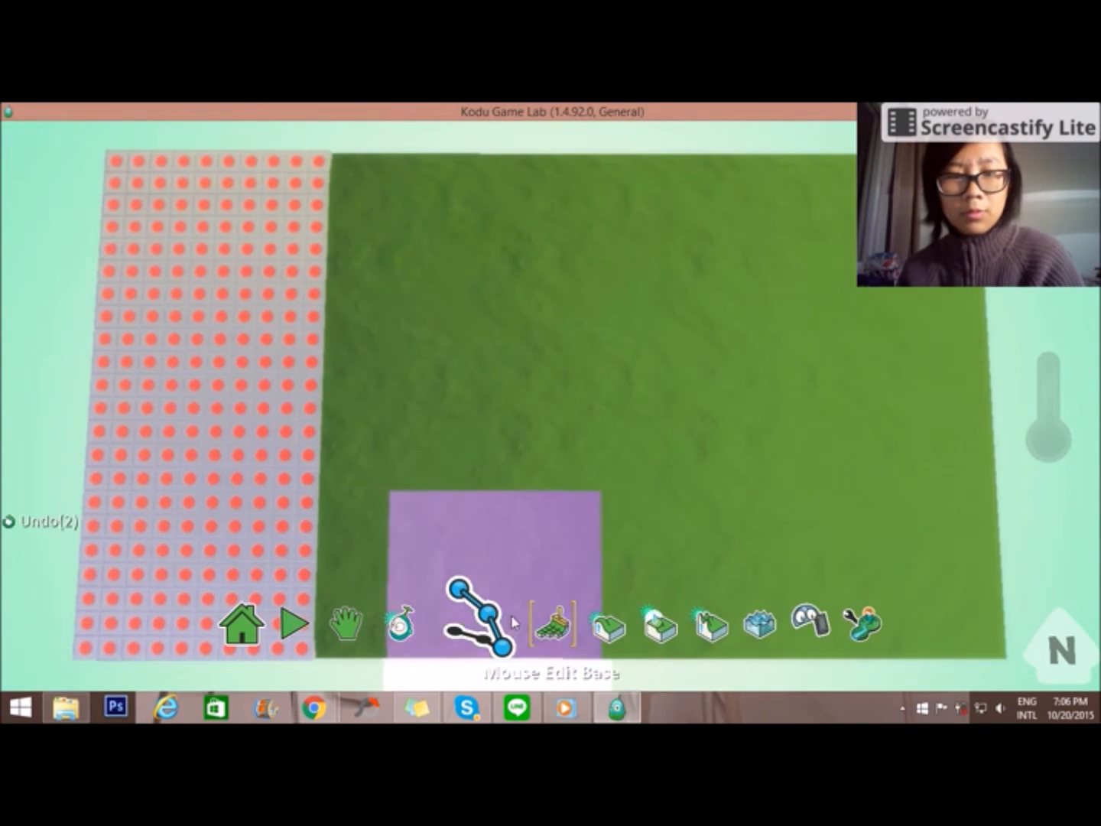
# - Paint matching red-dotted strips along the right and far edges of the grass
pyautogui.click(548, 619)
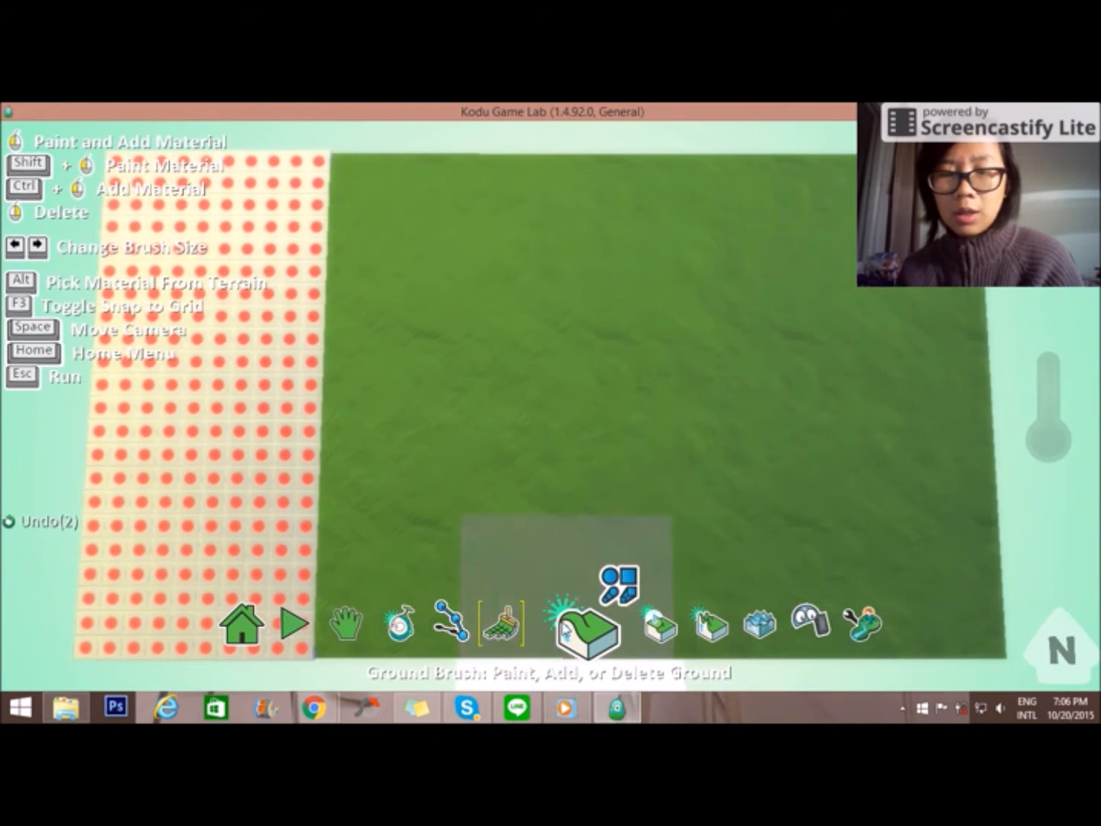
pyautogui.click(584, 621)
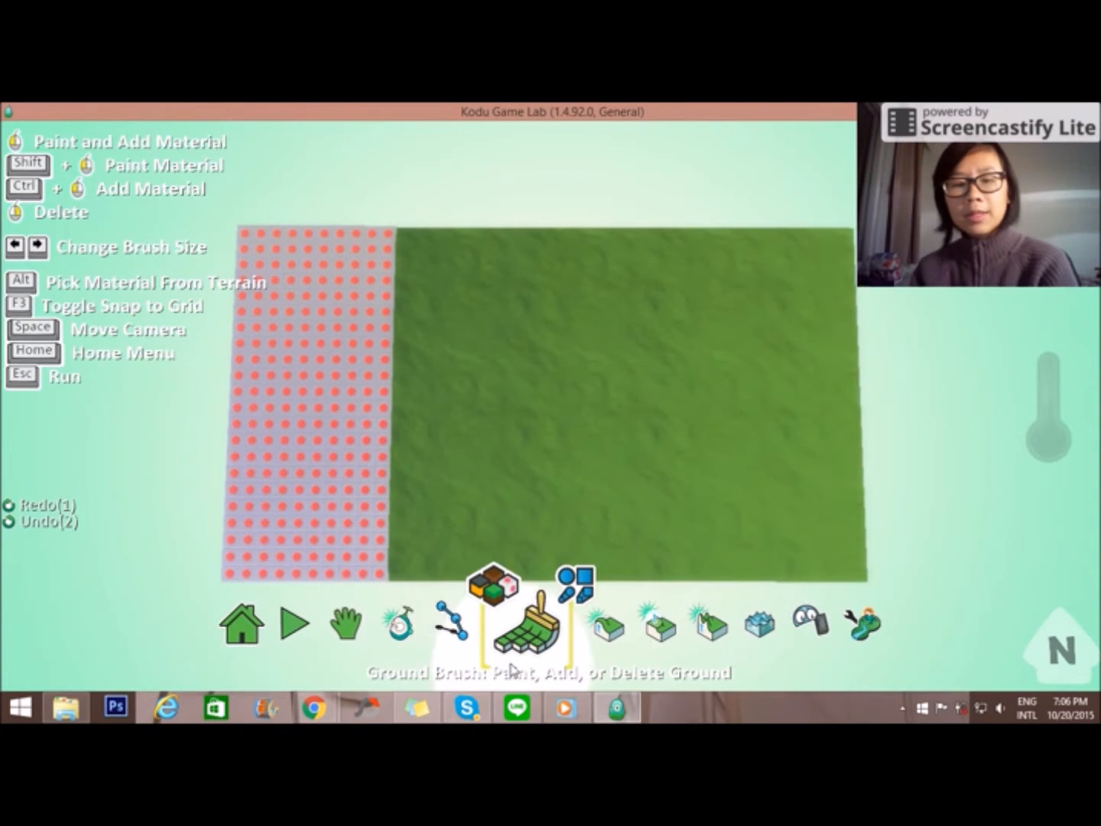
pyautogui.click(585, 583)
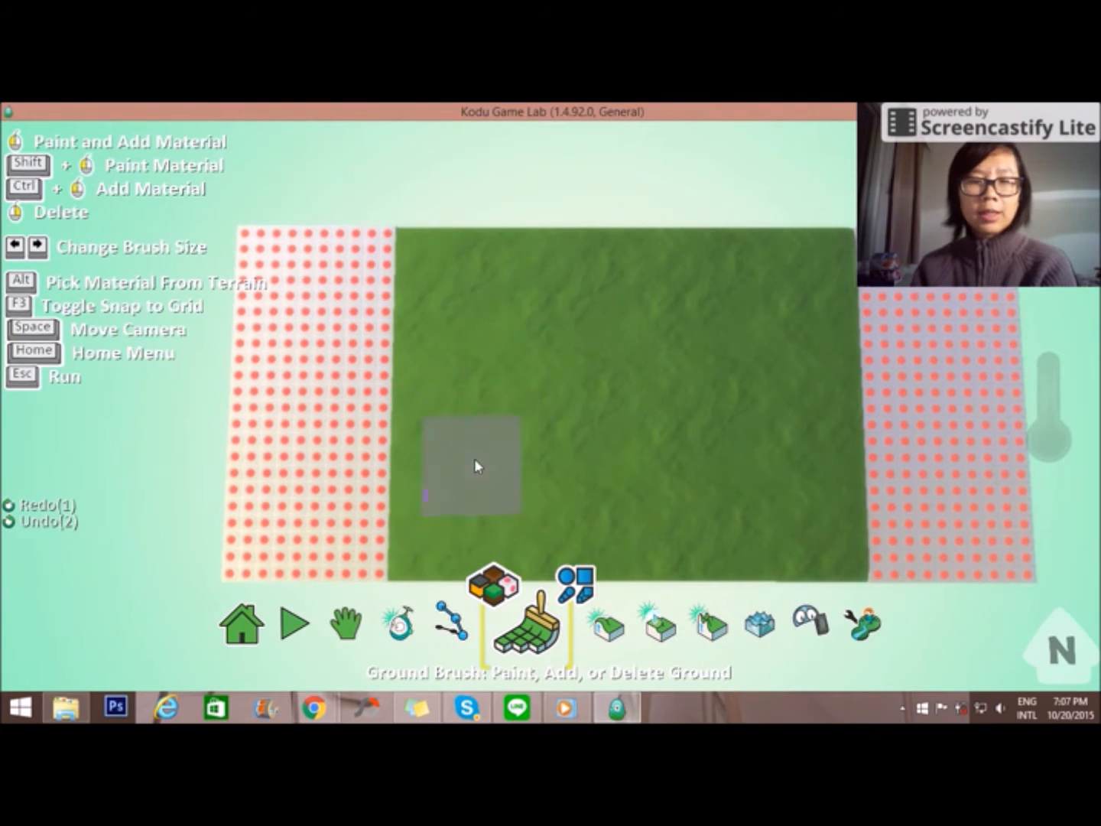
pyautogui.click(471, 465)
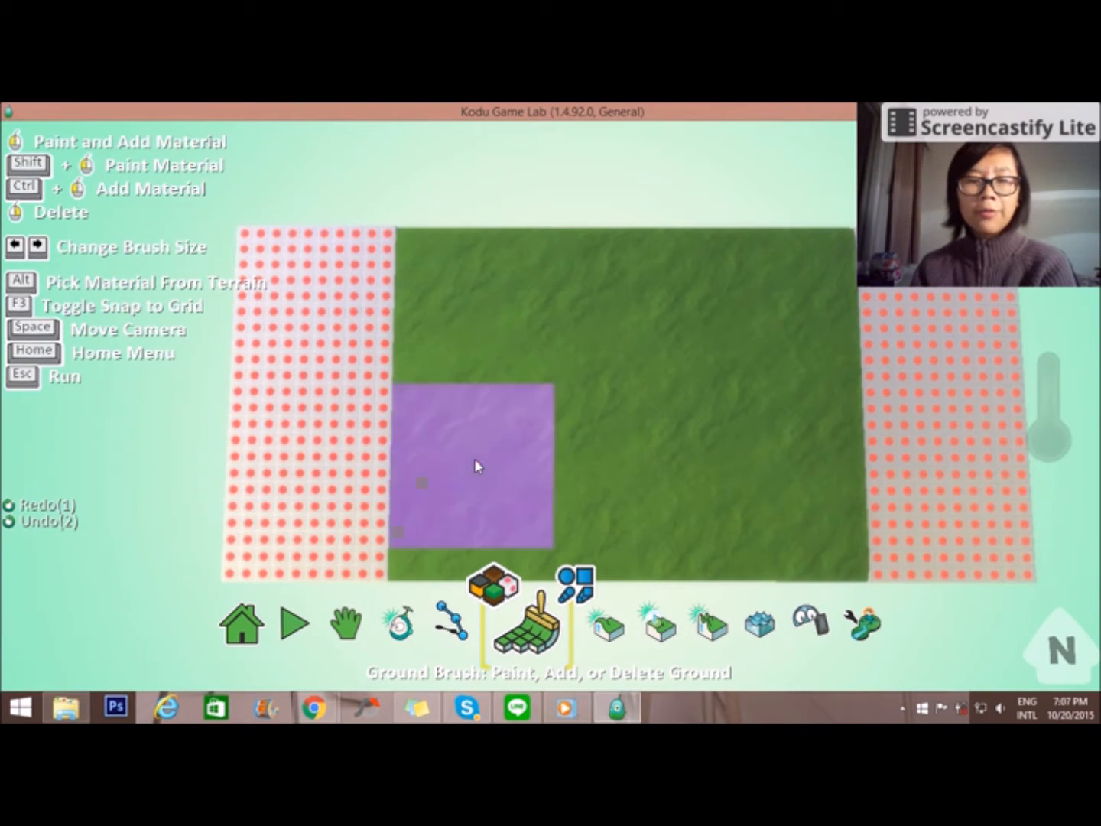
pyautogui.click(474, 467)
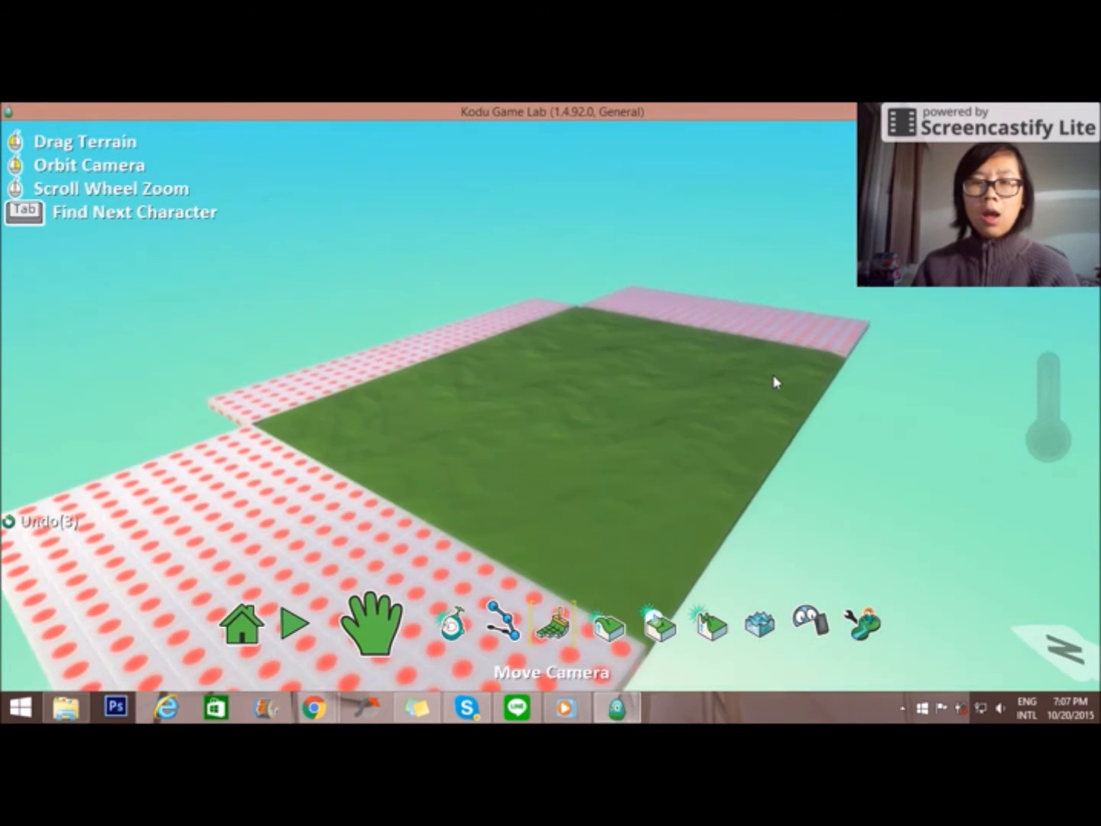
# - Roughen the left dotted border into spiky block ground
pyautogui.click(638, 624)
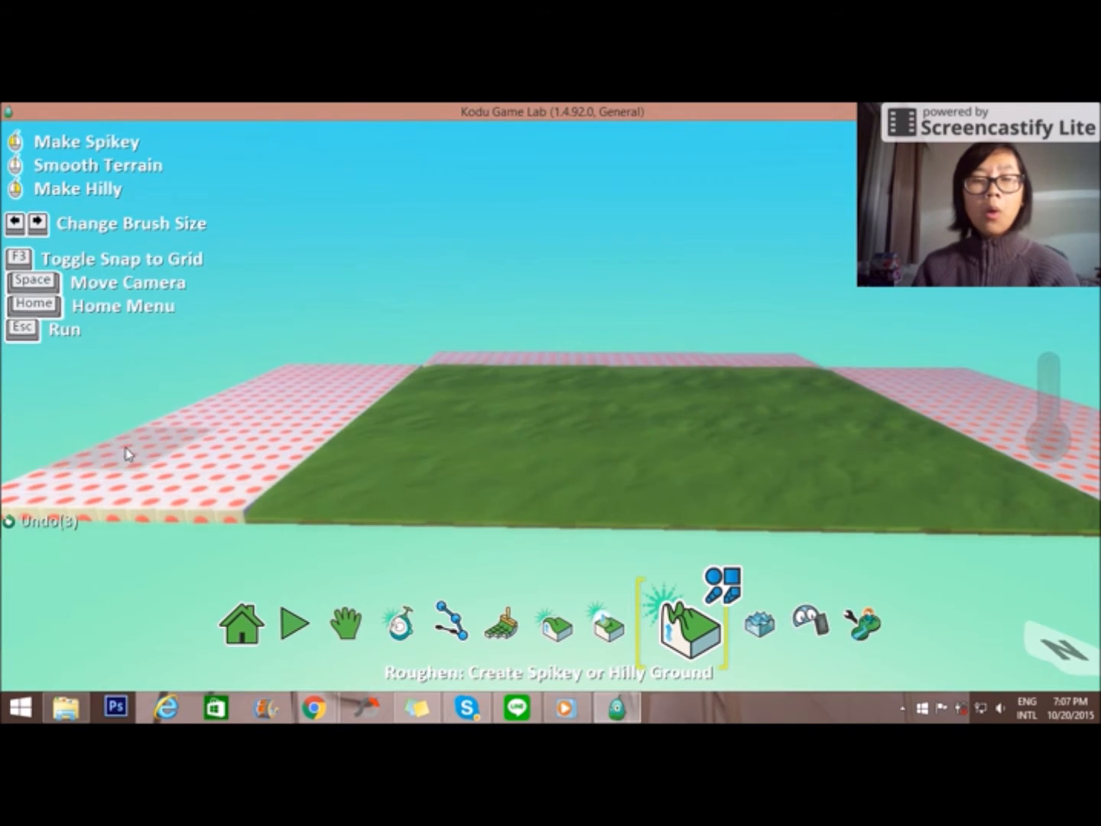
pyautogui.click(141, 451)
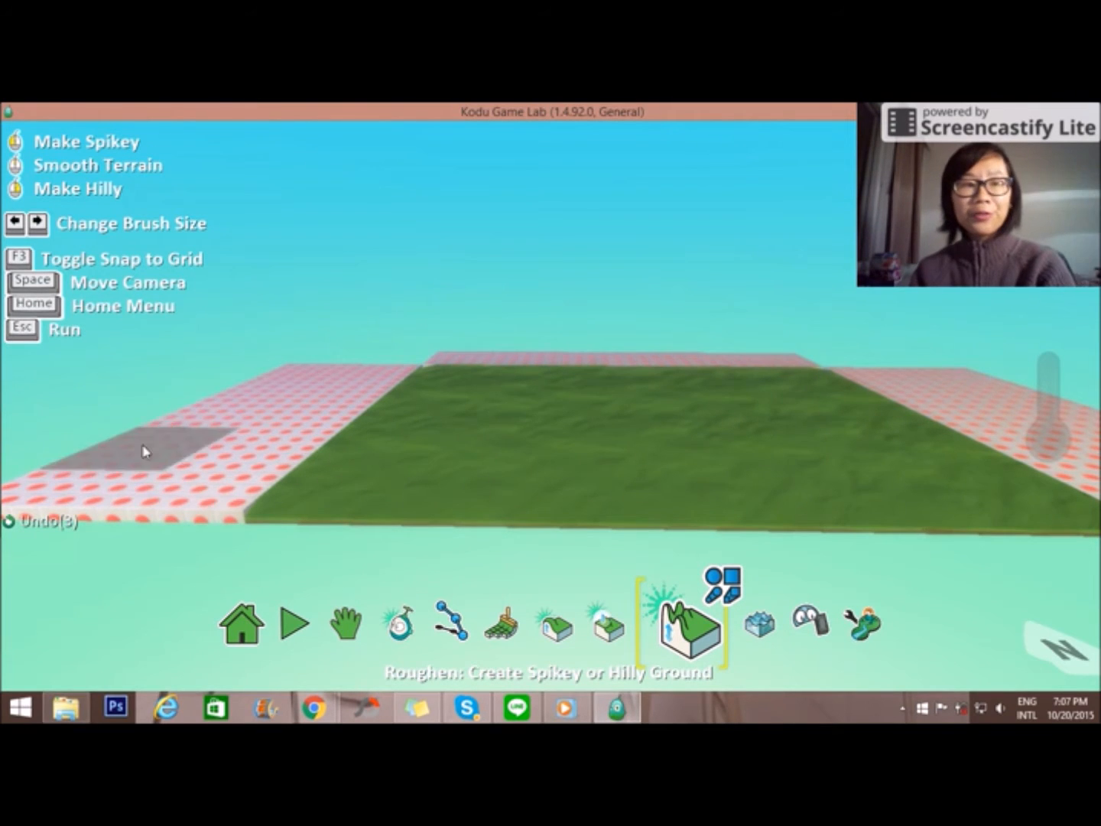
pyautogui.click(144, 453)
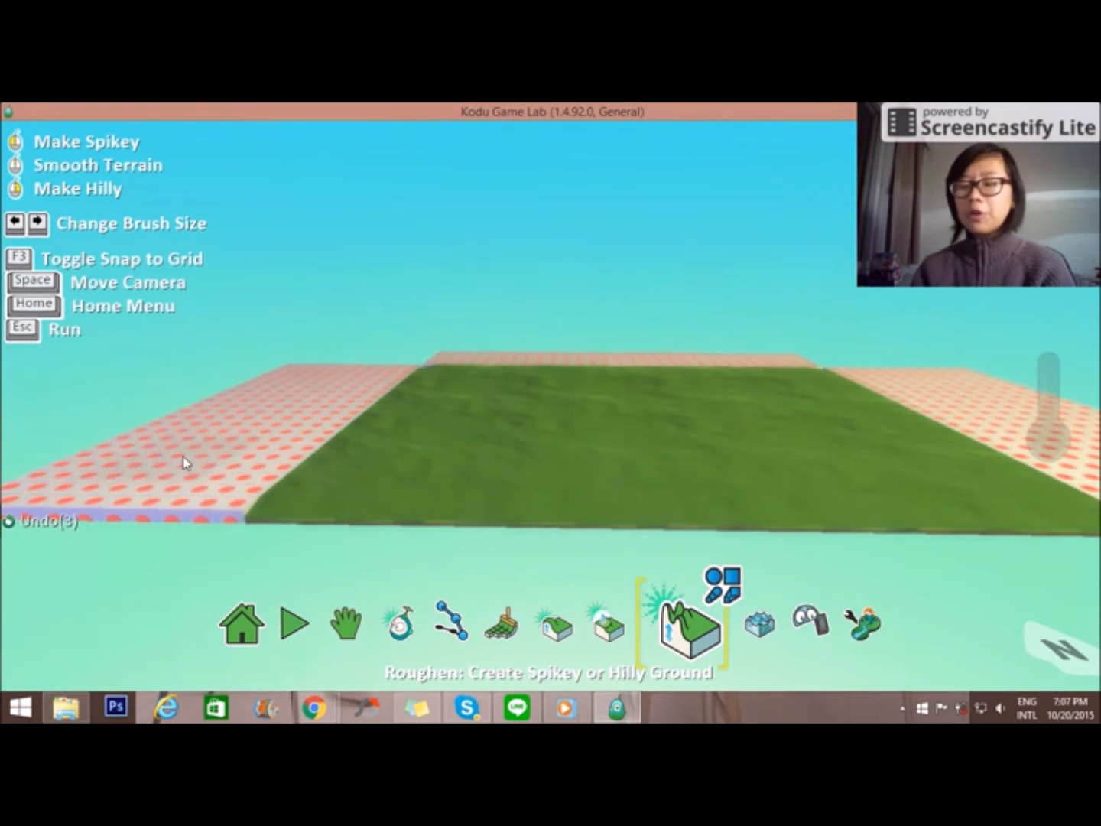
pyautogui.click(184, 474)
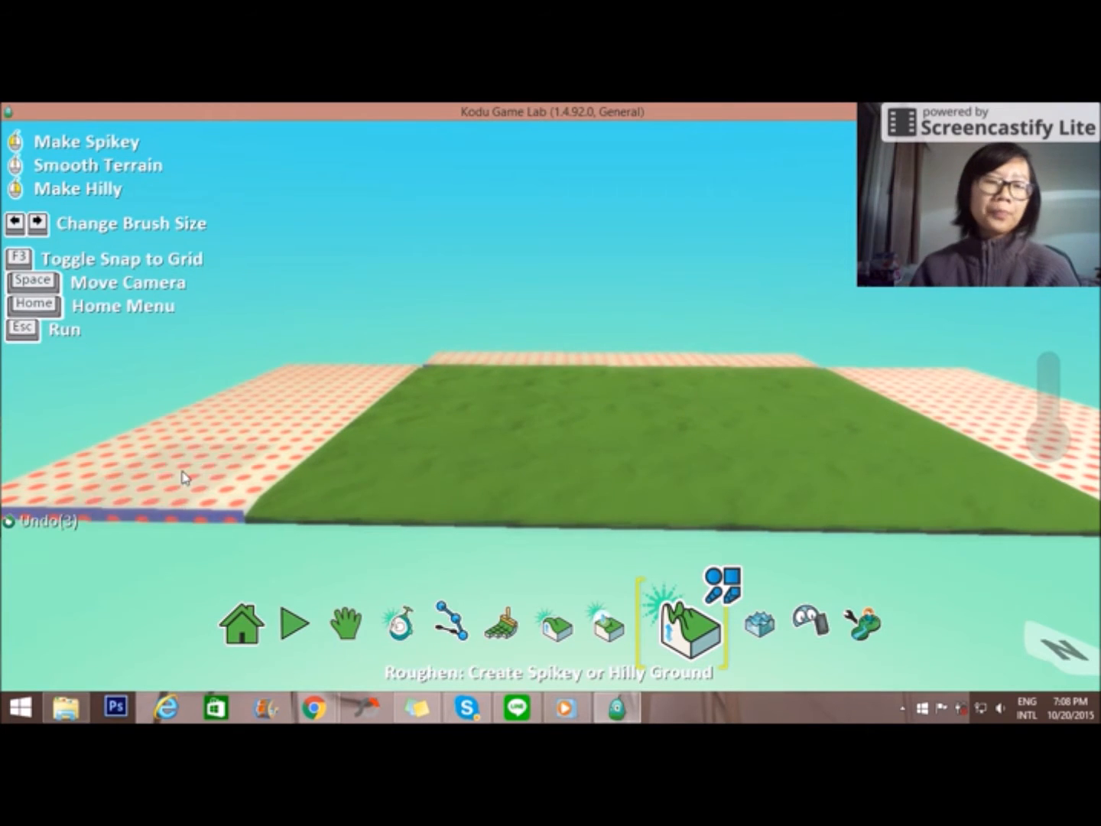
pyautogui.click(181, 451)
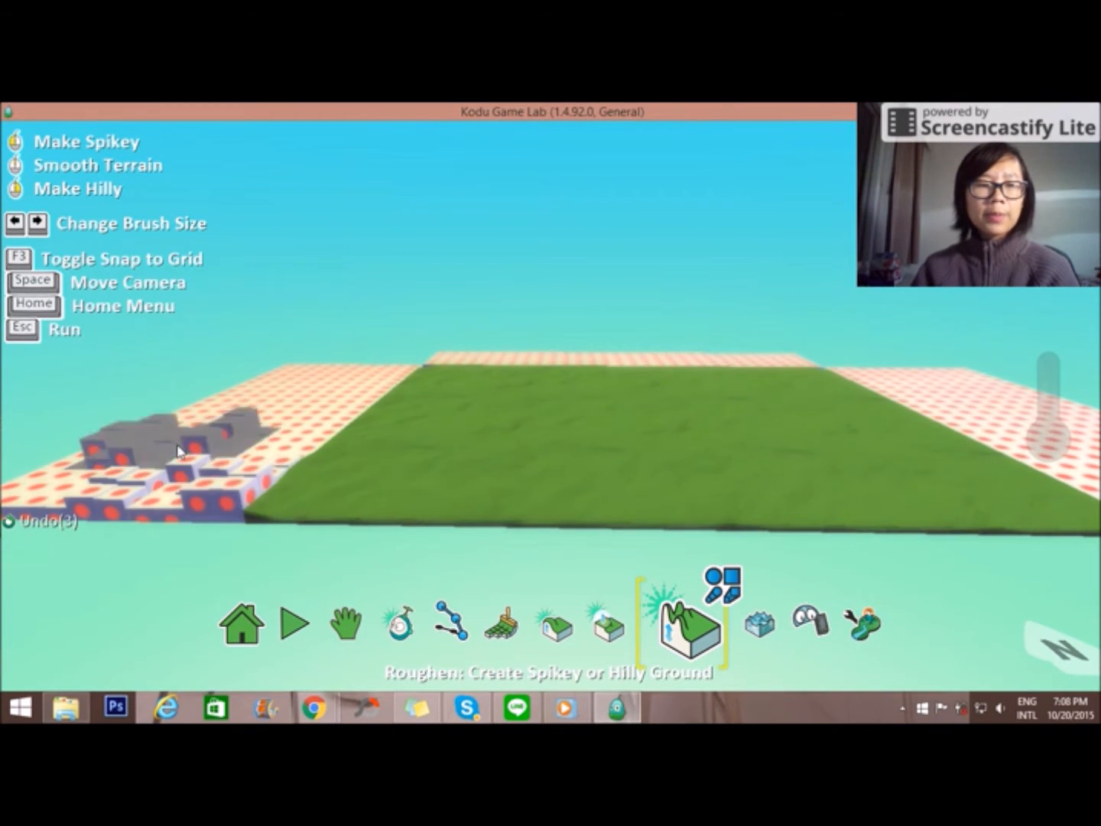
# - Raise the remaining dotted borders into tall block walls, orbiting to reach them
pyautogui.click(639, 624)
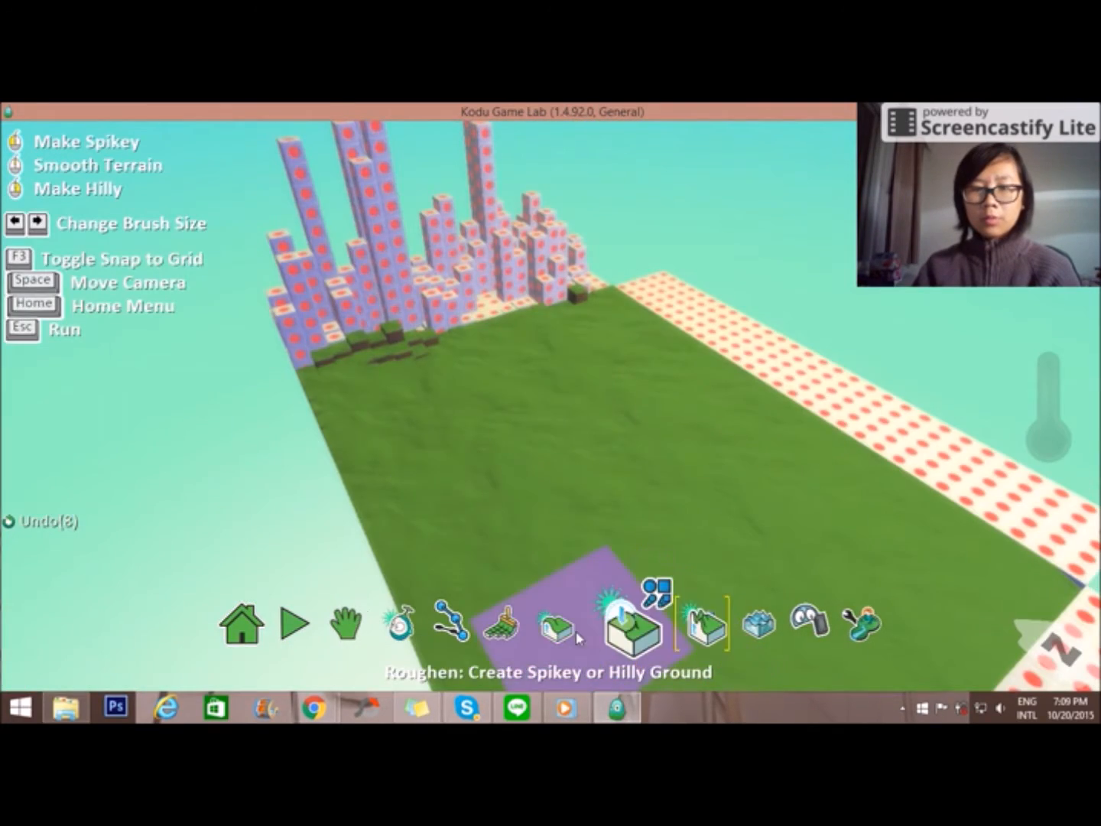
pyautogui.click(571, 621)
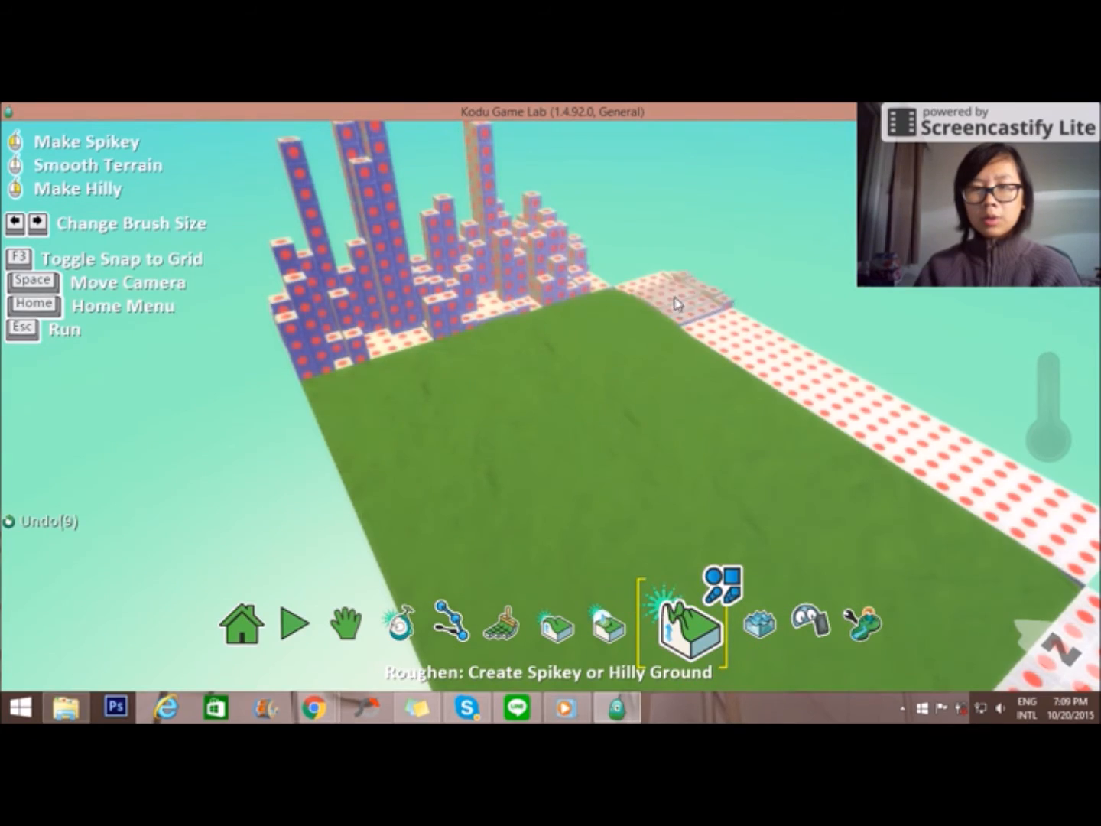
pyautogui.click(372, 621)
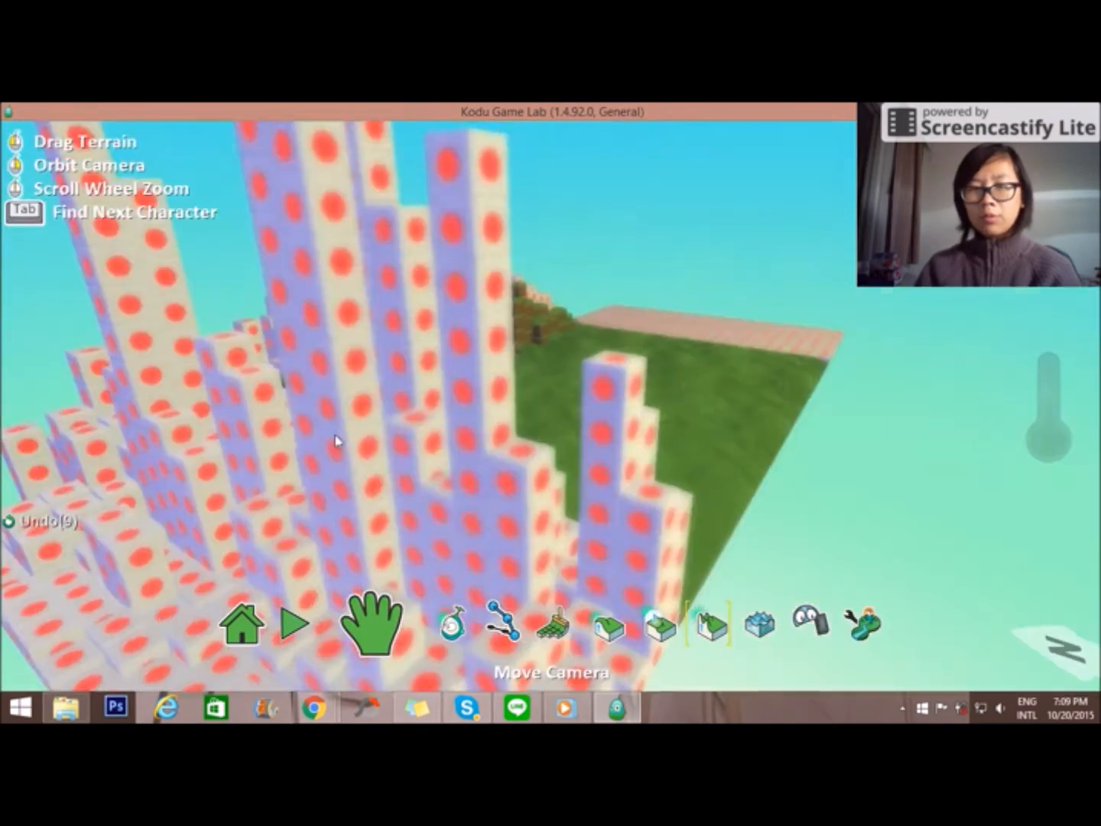
pyautogui.click(680, 624)
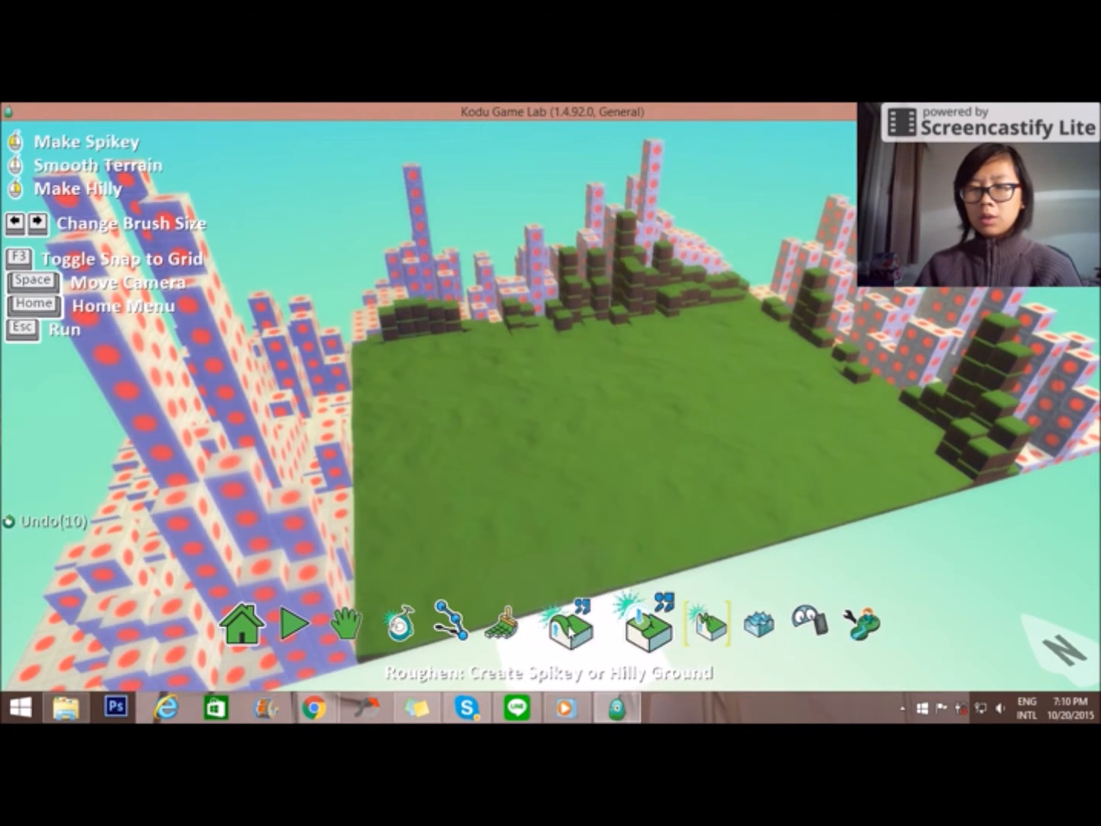
# - Finish the spiky border, then raise a grassy block hill in the centre of the sandy field
pyautogui.click(584, 624)
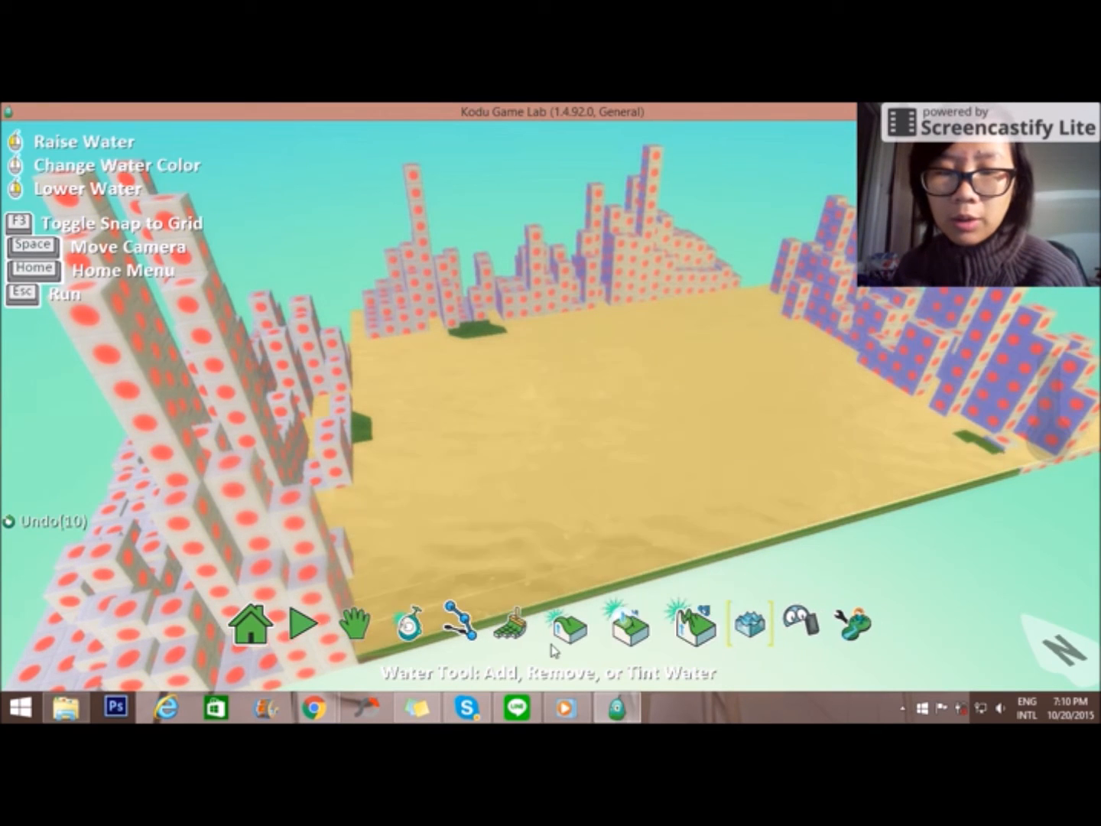
pyautogui.click(566, 624)
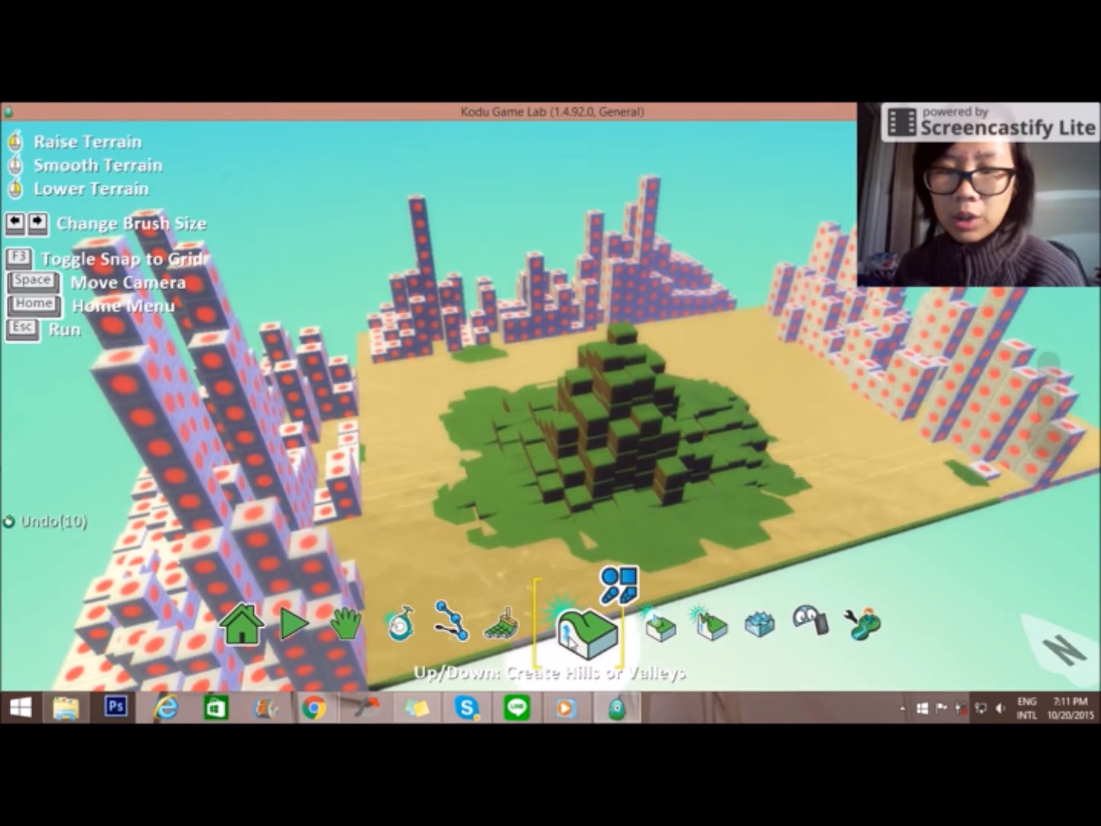
pyautogui.click(590, 619)
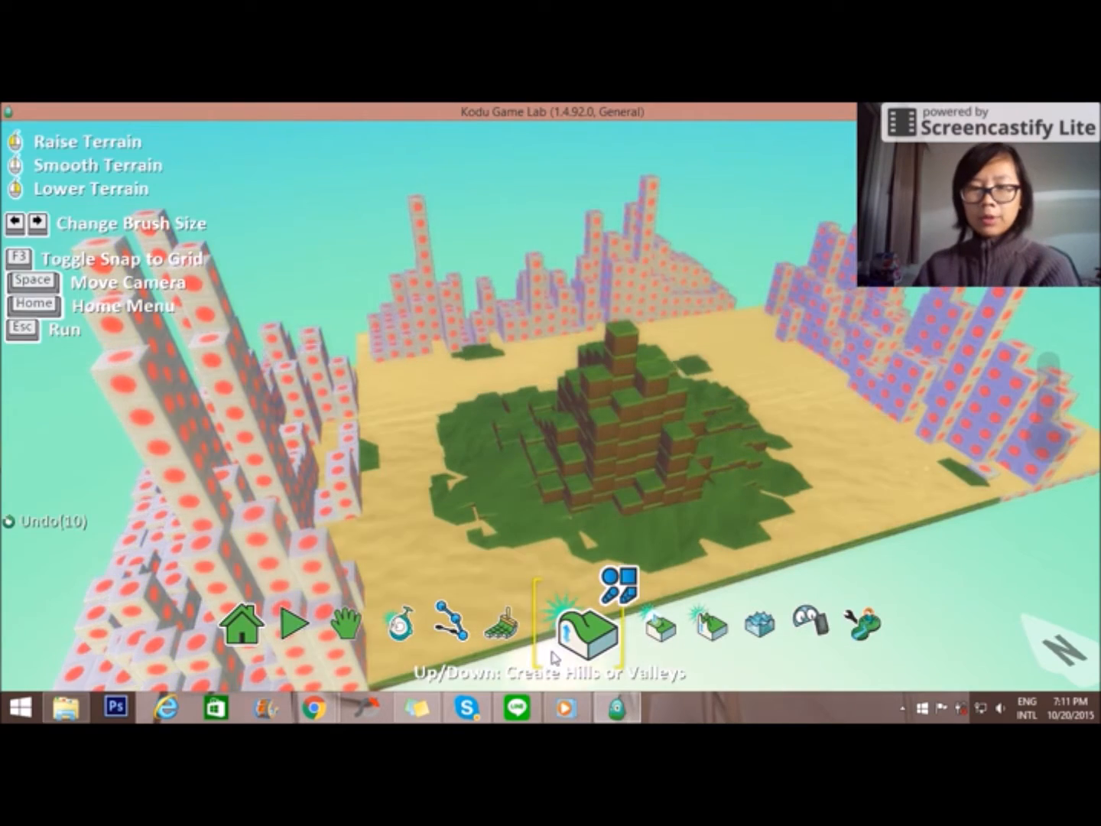
pyautogui.click(430, 621)
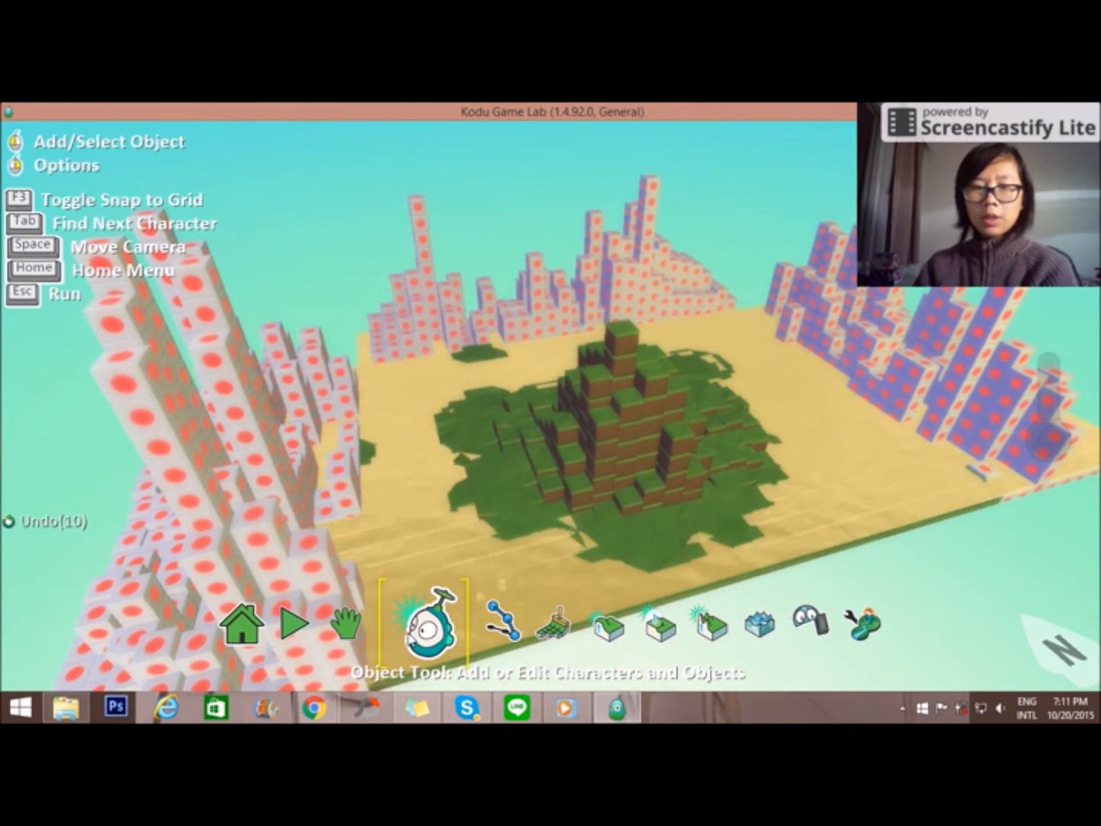
# - Add a tree beside the central block hill
pyautogui.click(429, 624)
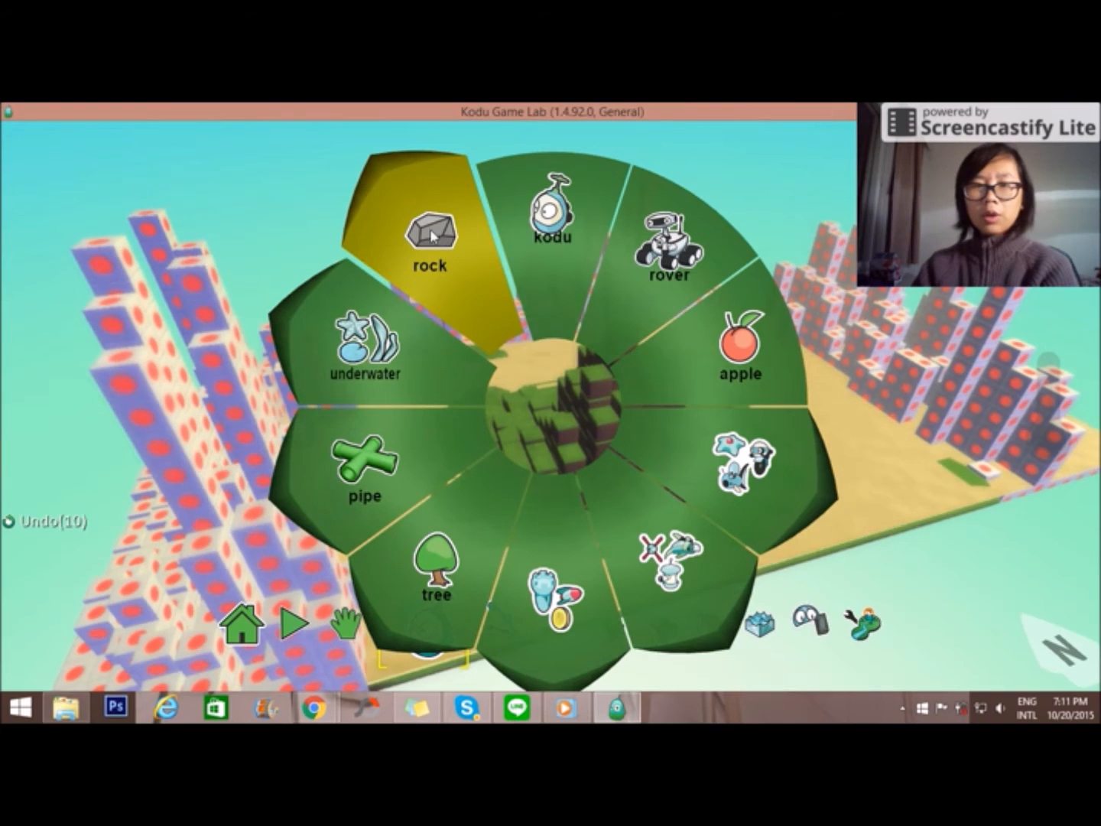
pyautogui.click(430, 237)
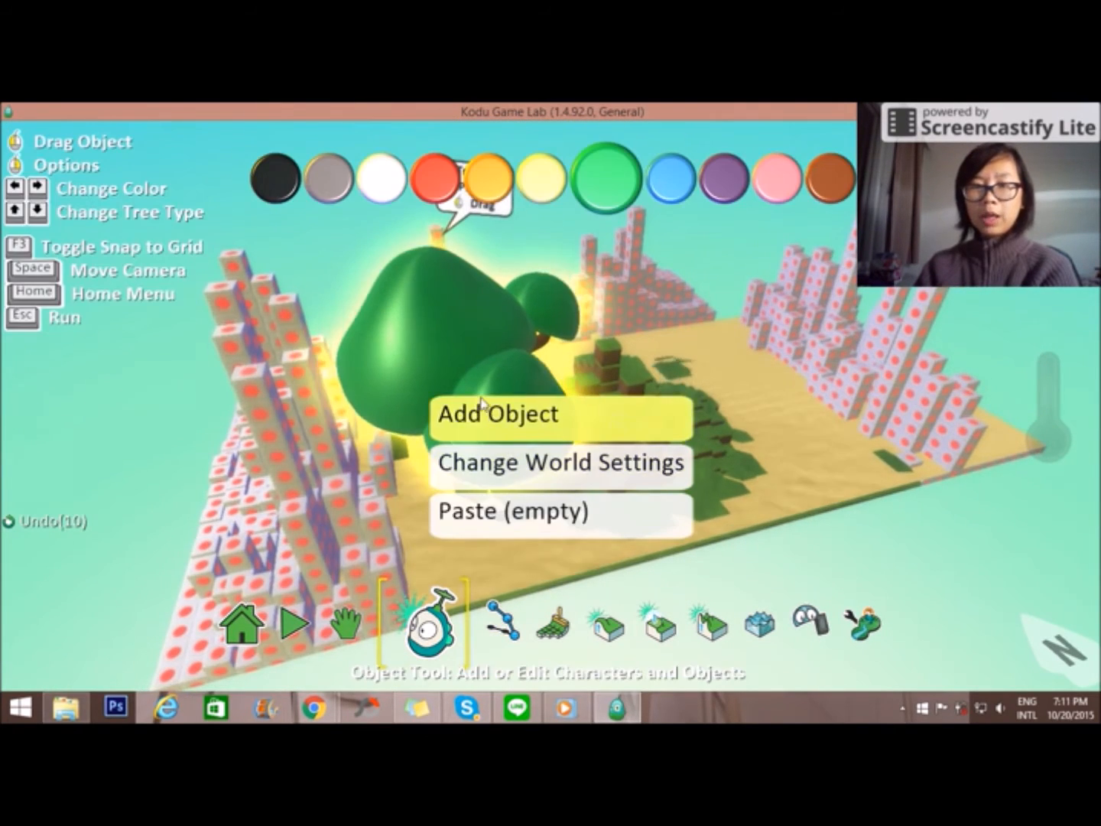
pyautogui.click(482, 340)
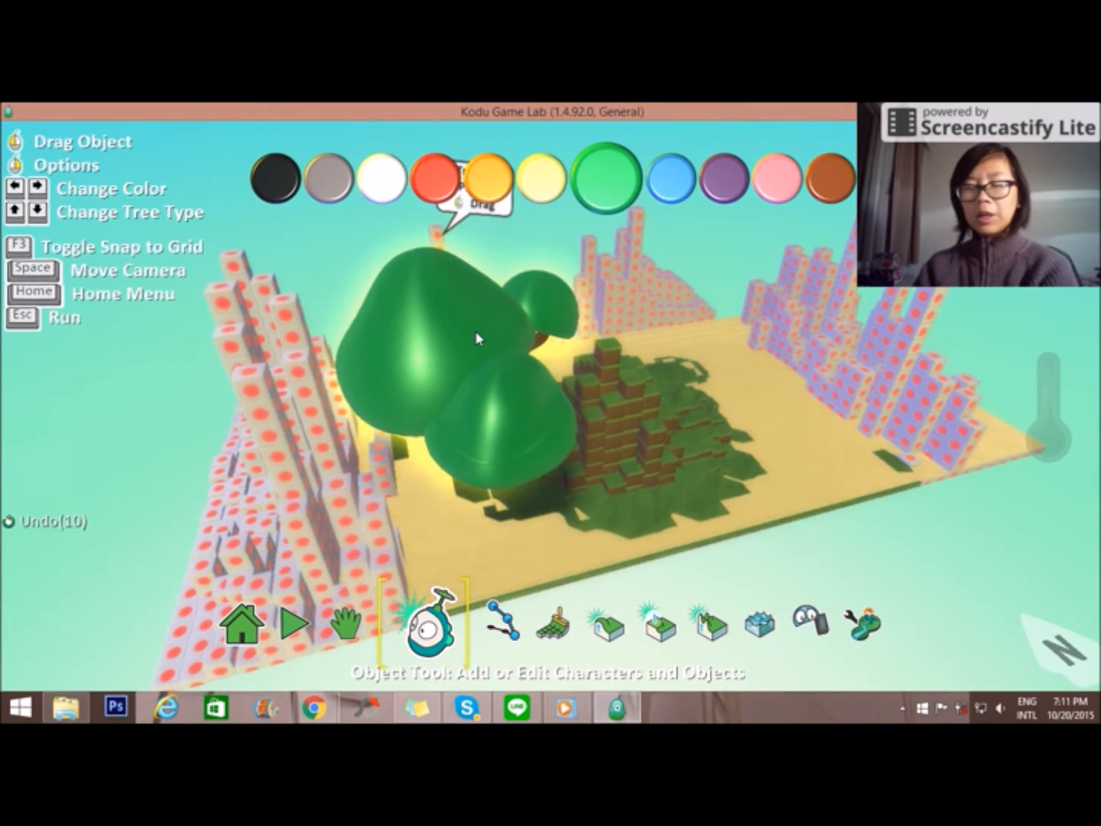
pyautogui.click(474, 344)
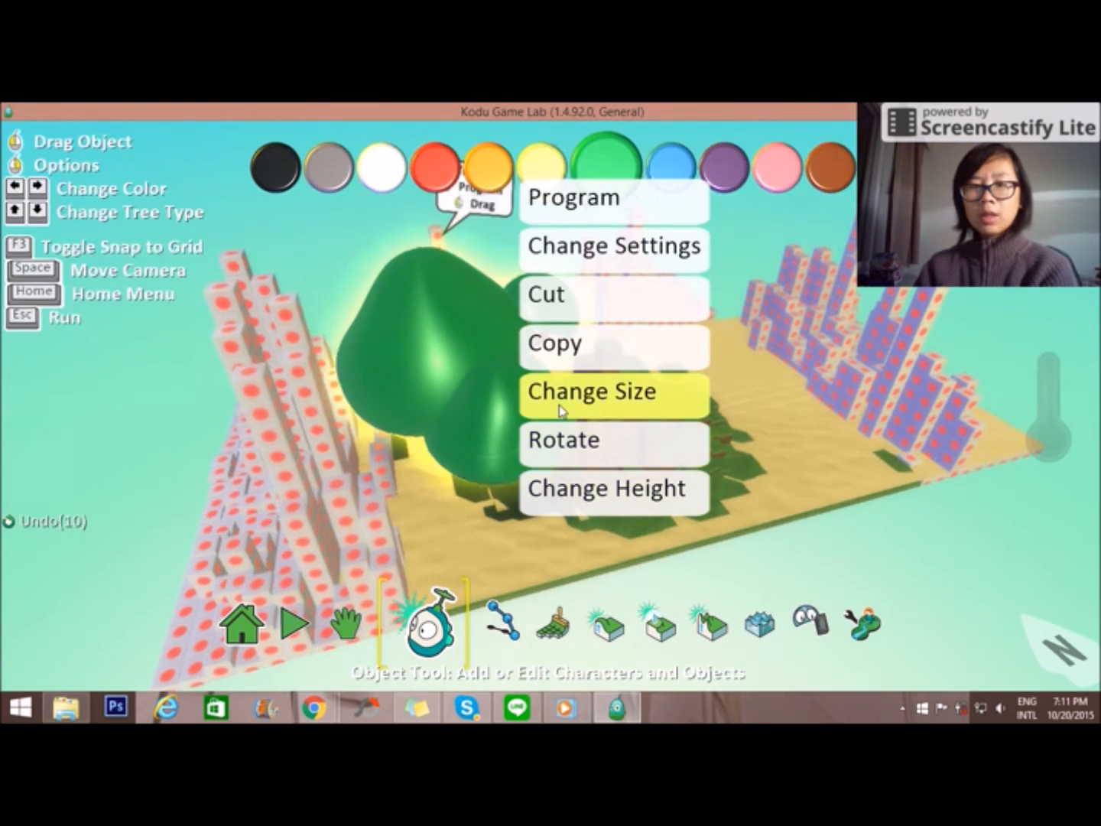
# - Shrink the tree with the Change Size slider and look around it
pyautogui.click(590, 391)
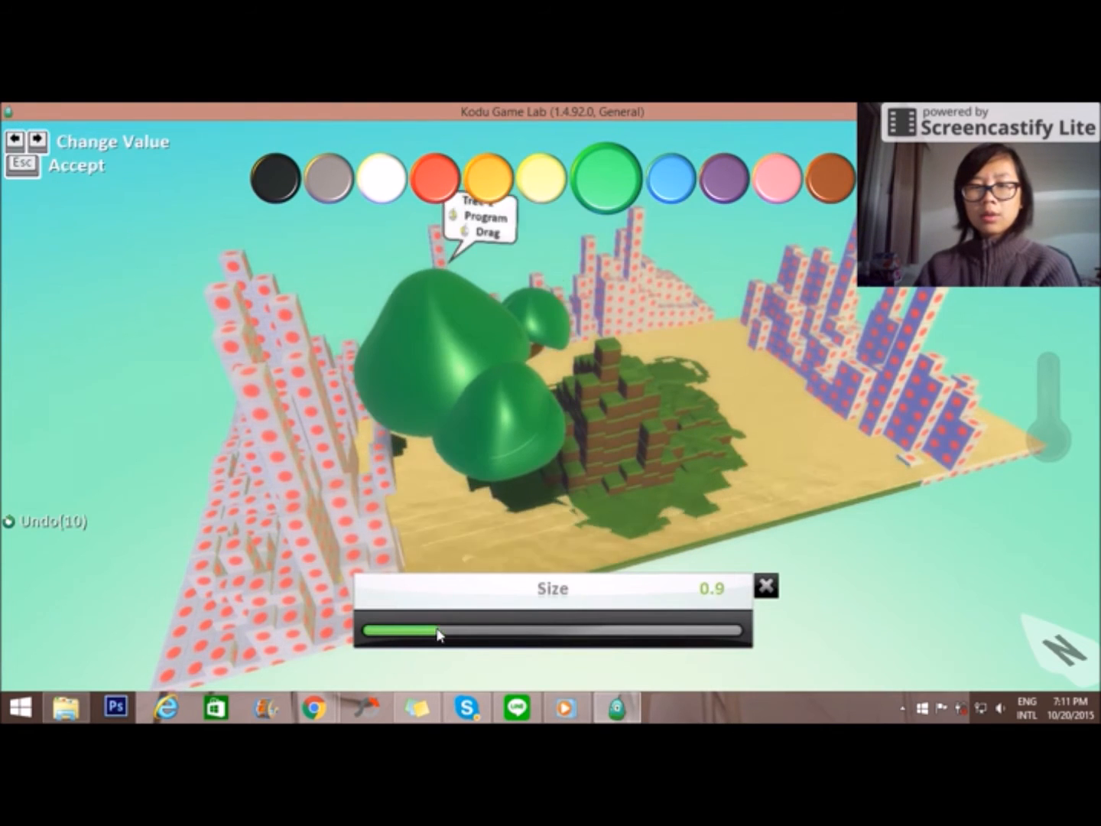
pyautogui.moveTo(435, 630); pyautogui.dragTo(379, 630)
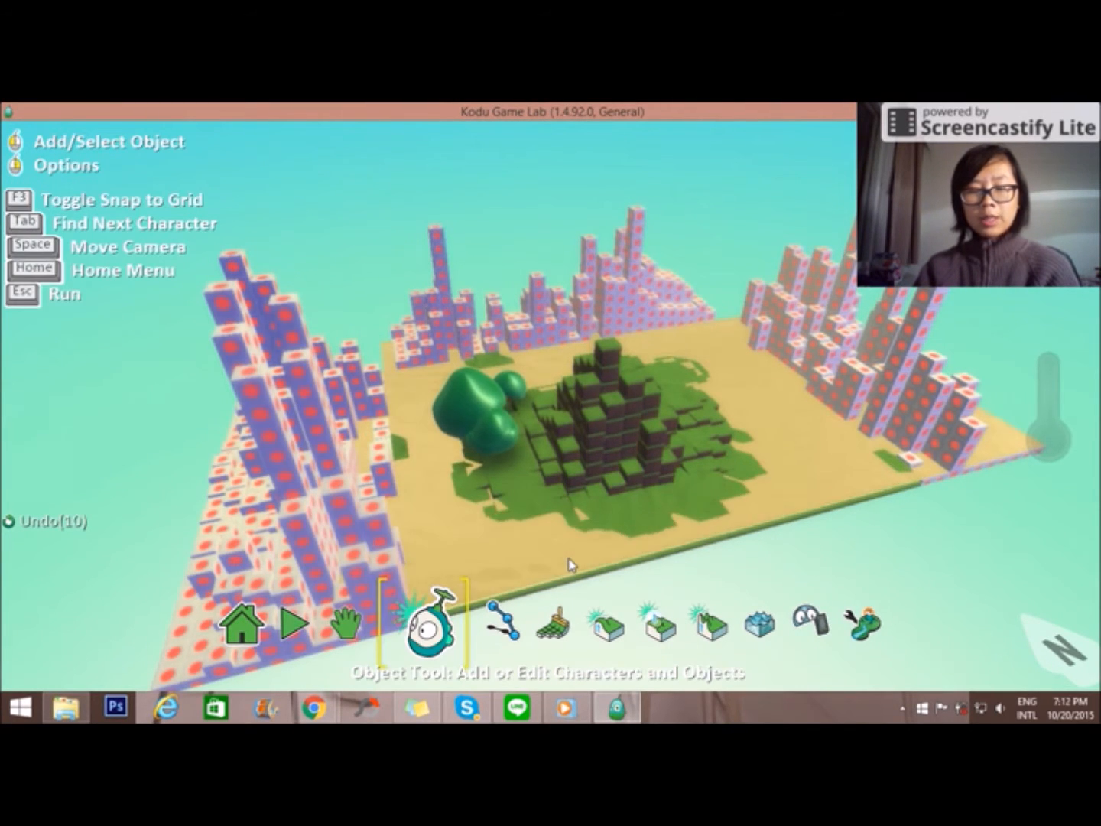
pyautogui.click(345, 624)
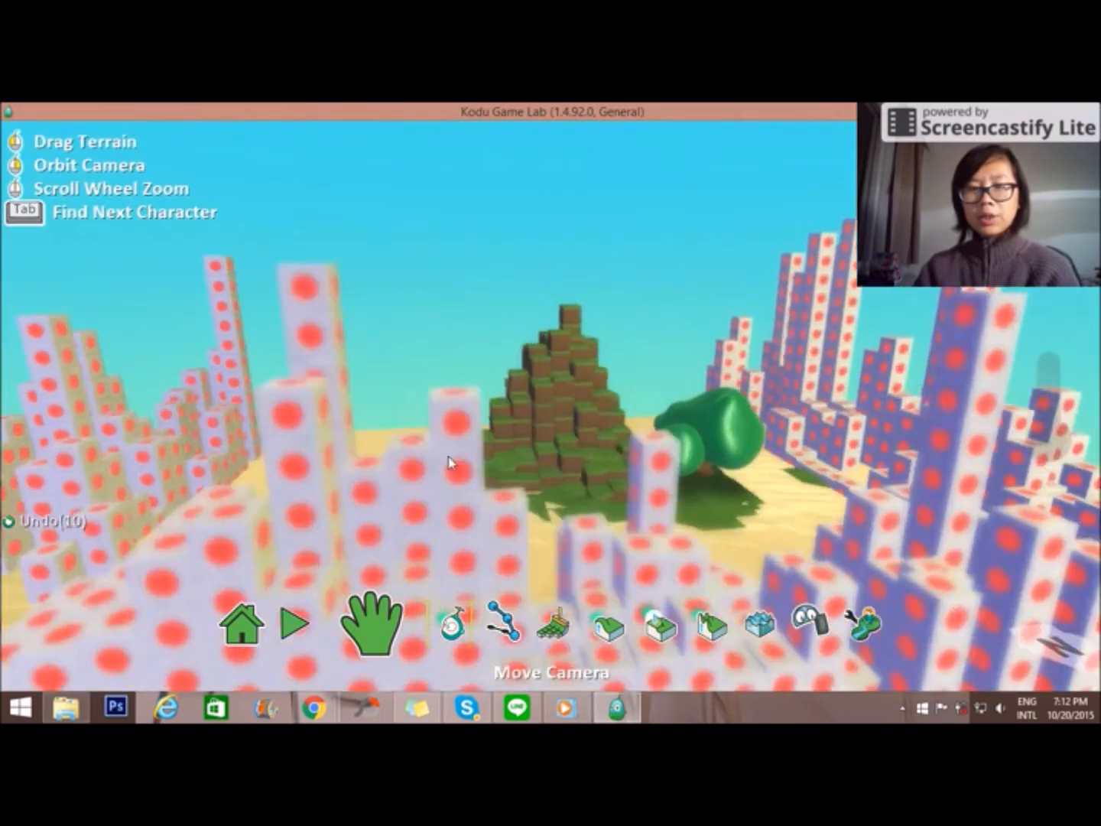
pyautogui.click(426, 624)
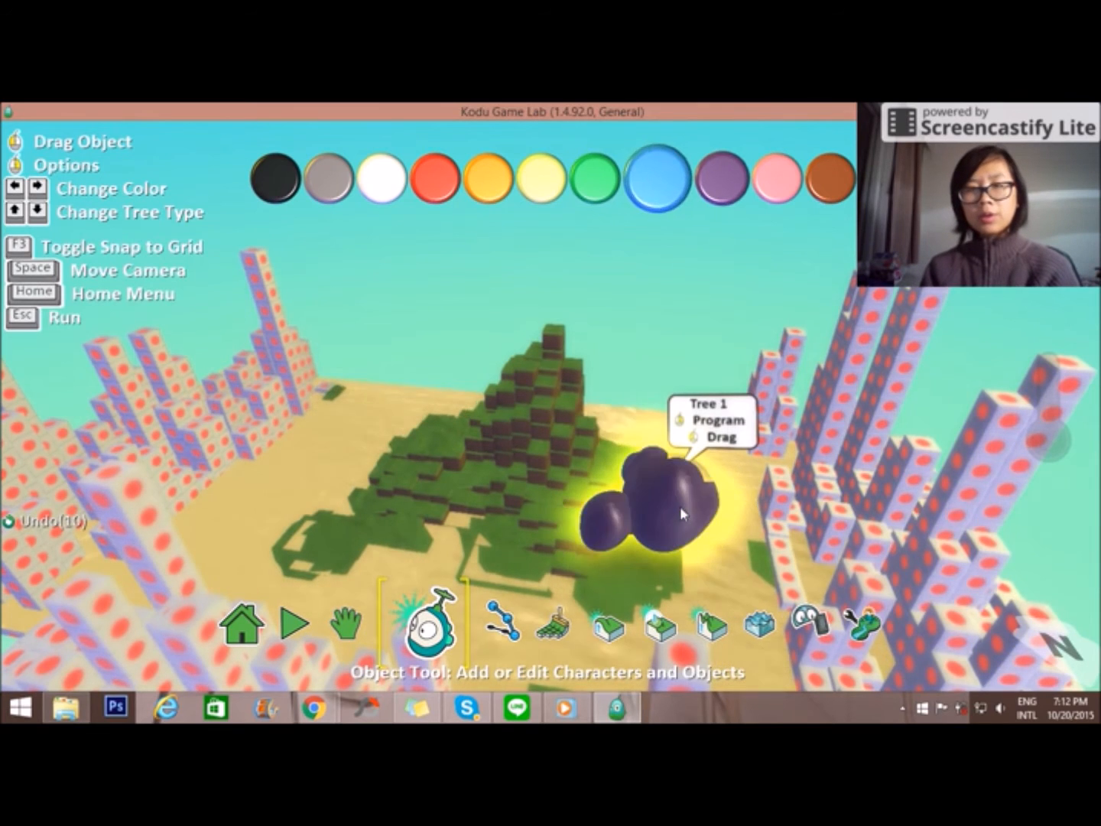
# - Try orange, black and other colours on the tree, ending with a second tree on the hill
pyautogui.click(488, 177)
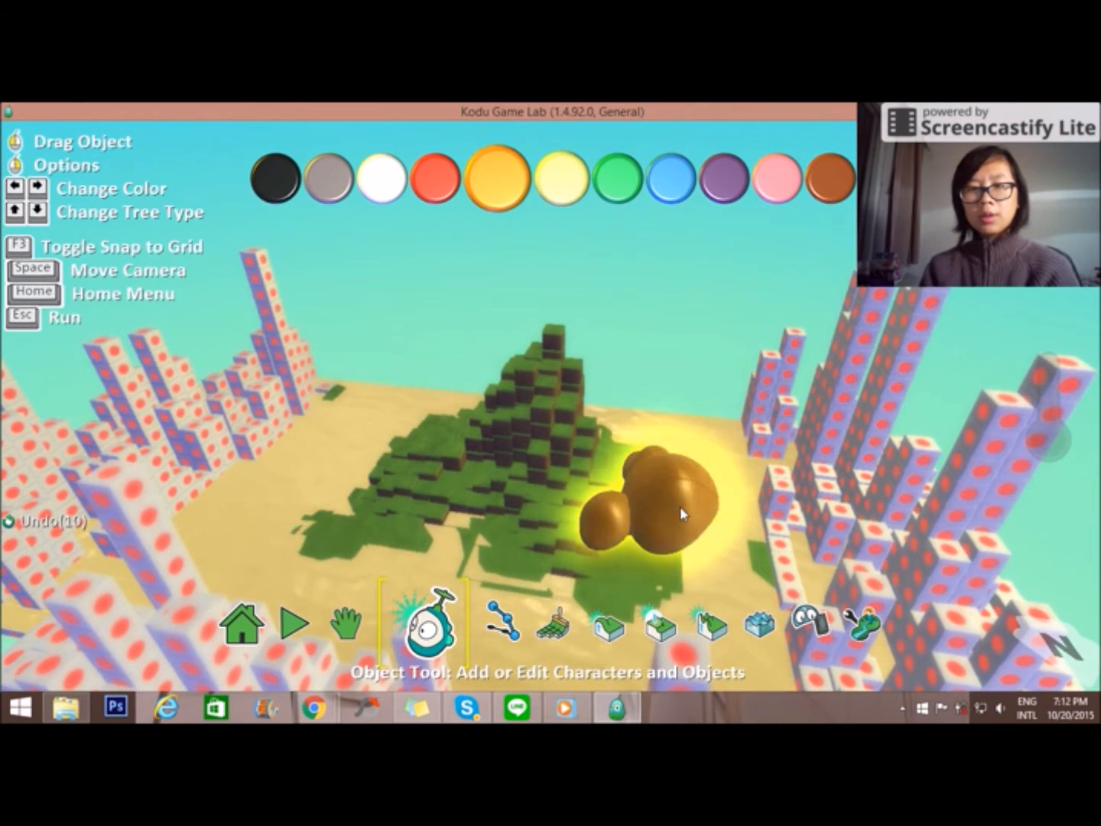
pyautogui.click(278, 178)
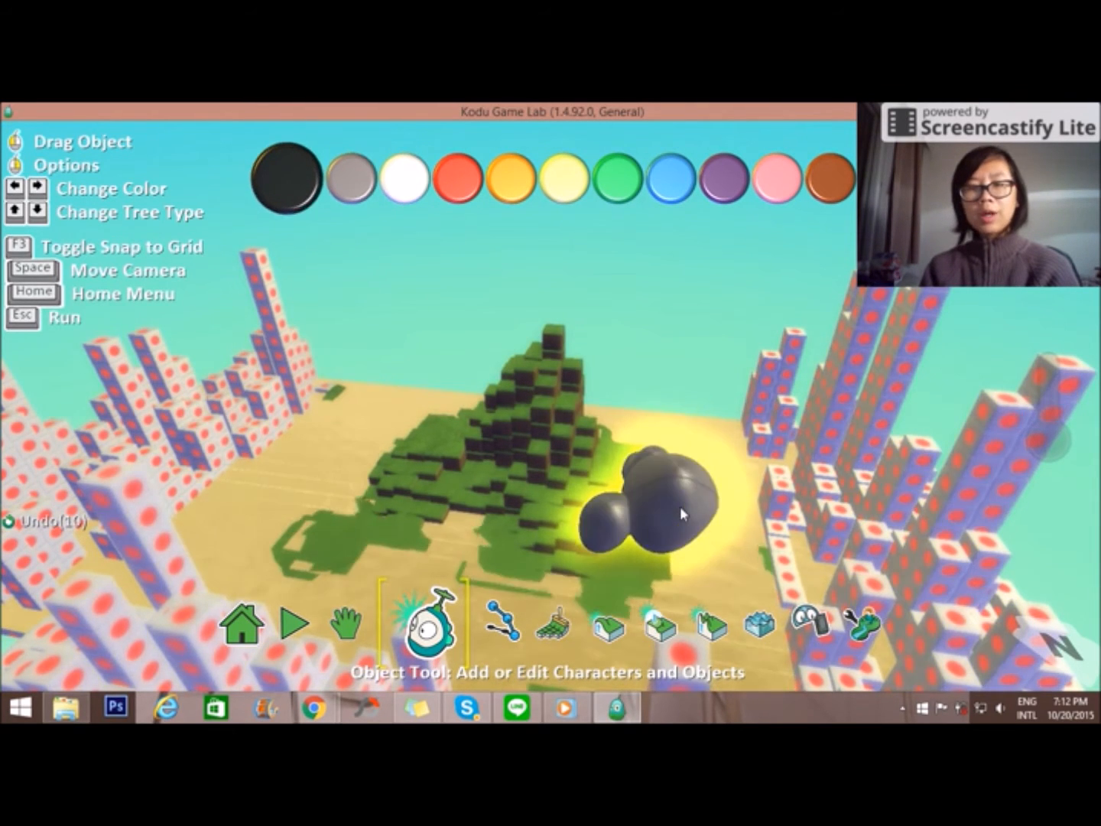
pyautogui.click(605, 177)
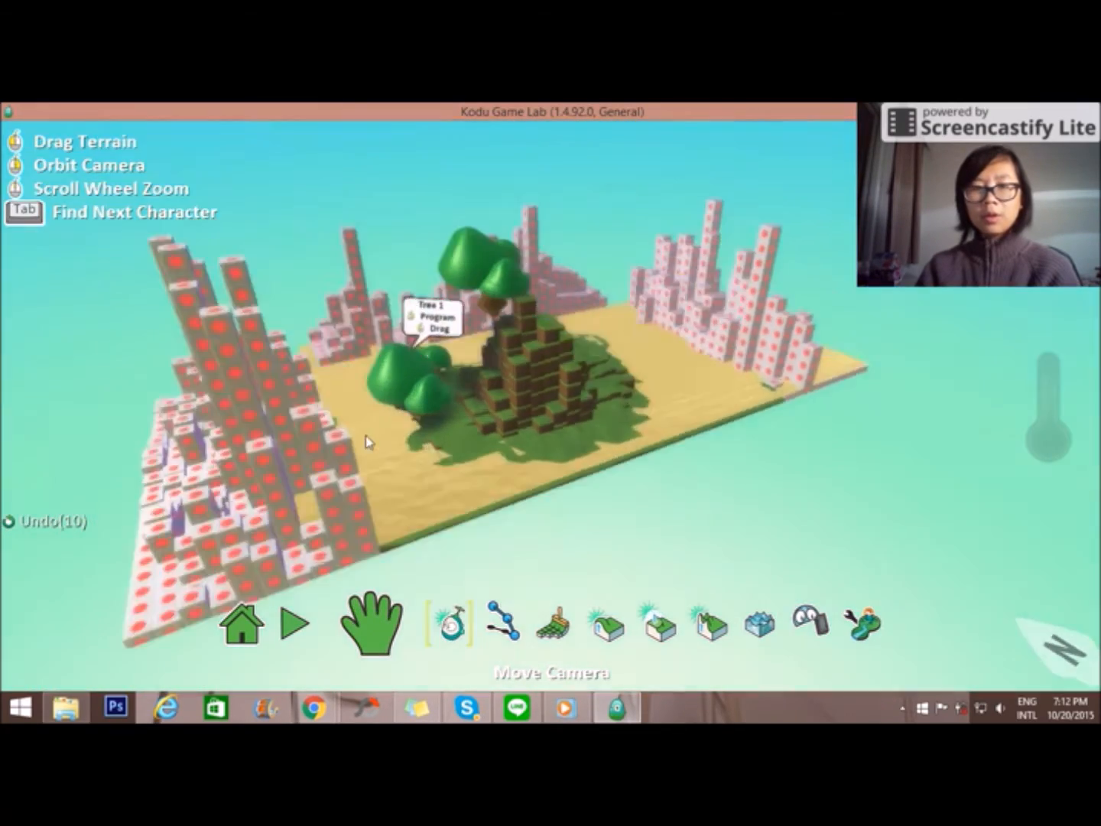
pyautogui.click(446, 624)
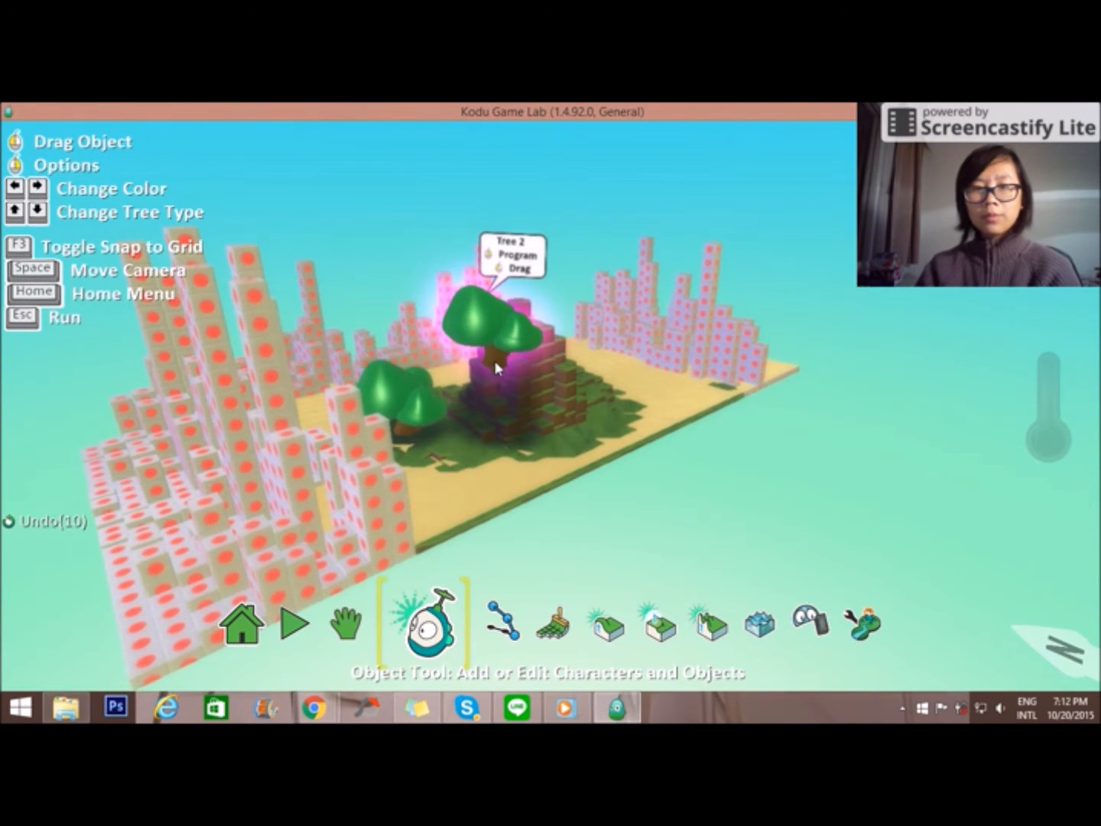
# - Set Tree 2's height to 1.70 so it sits above the sand beside the hill
pyautogui.click(369, 621)
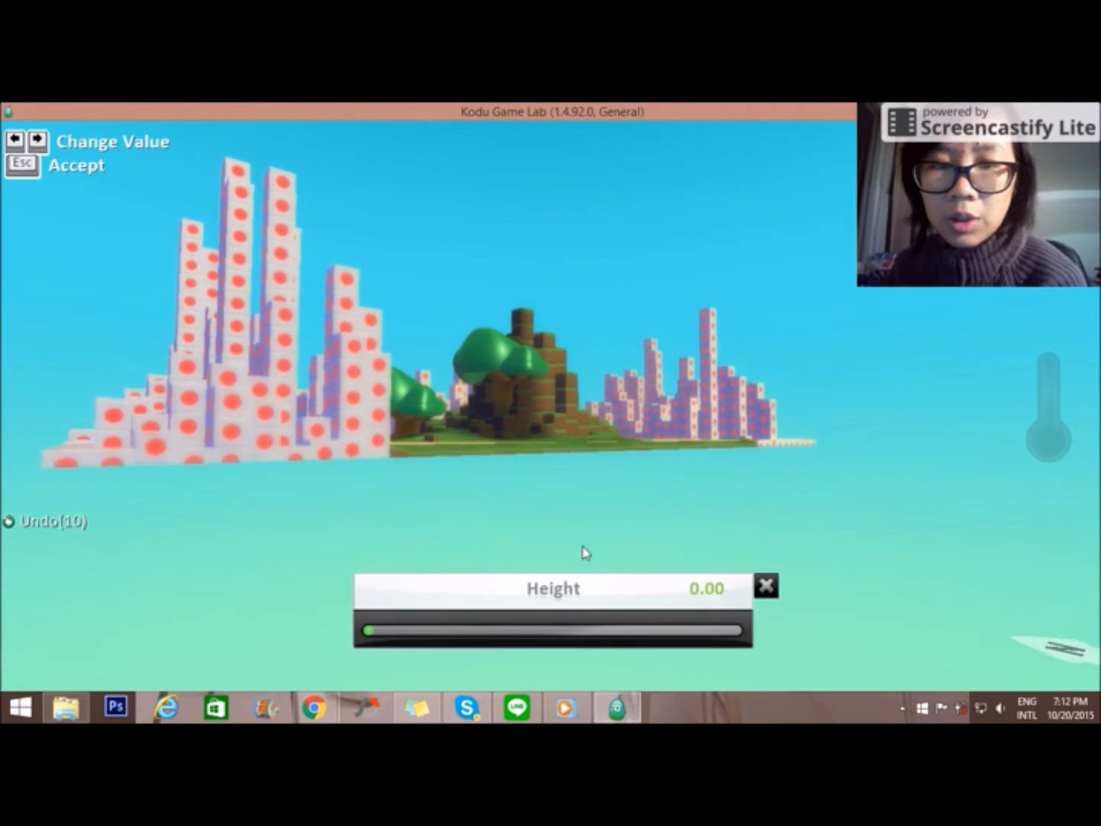
pyautogui.moveTo(373, 630); pyautogui.dragTo(416, 630)
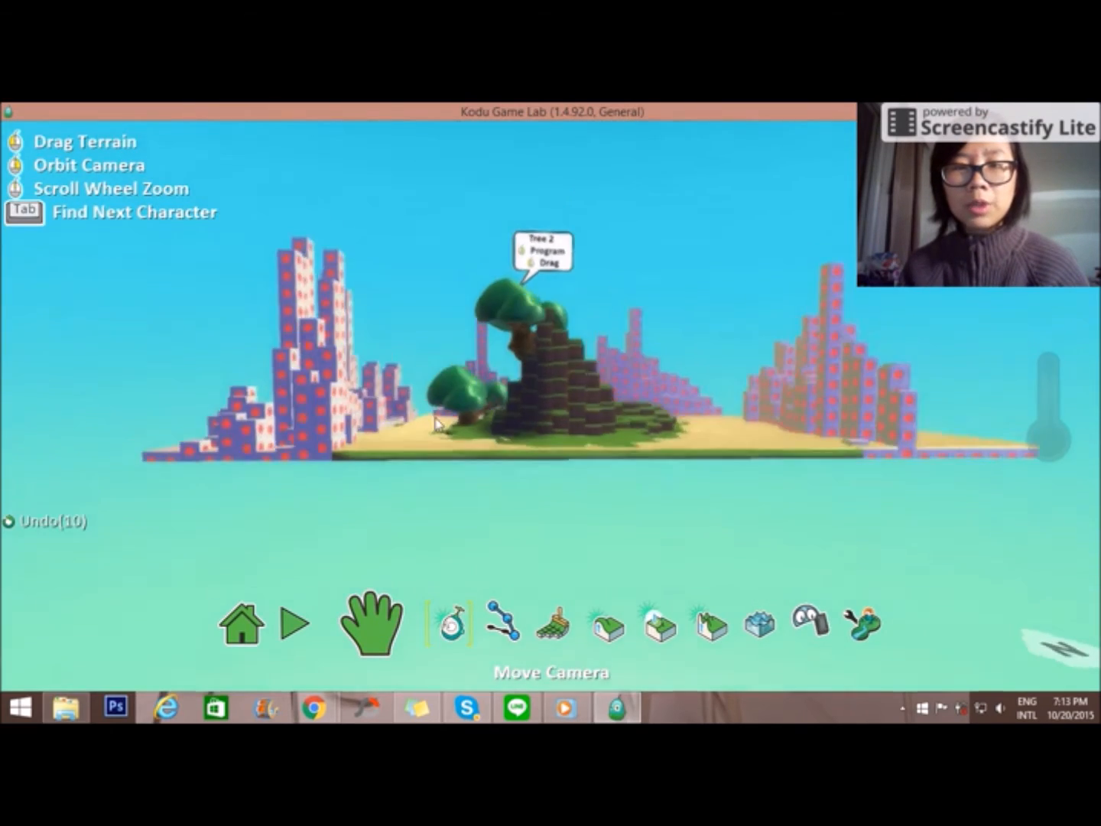
pyautogui.click(450, 621)
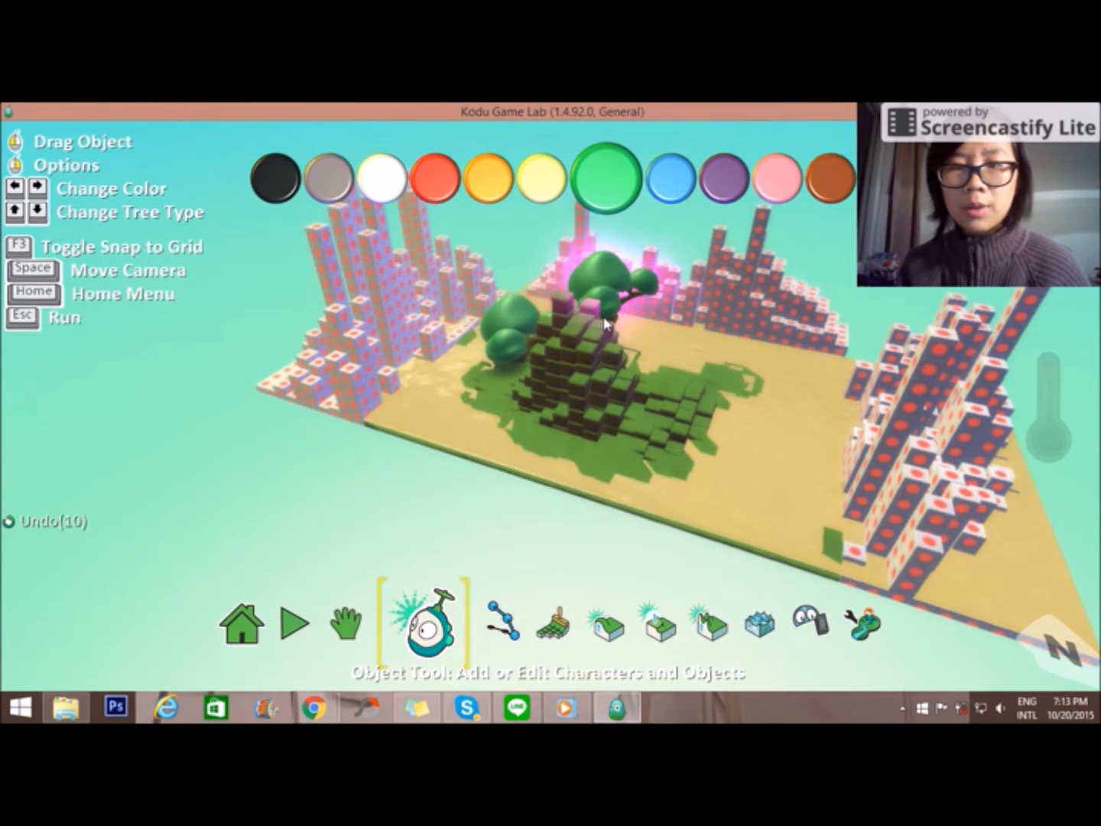
pyautogui.click(369, 624)
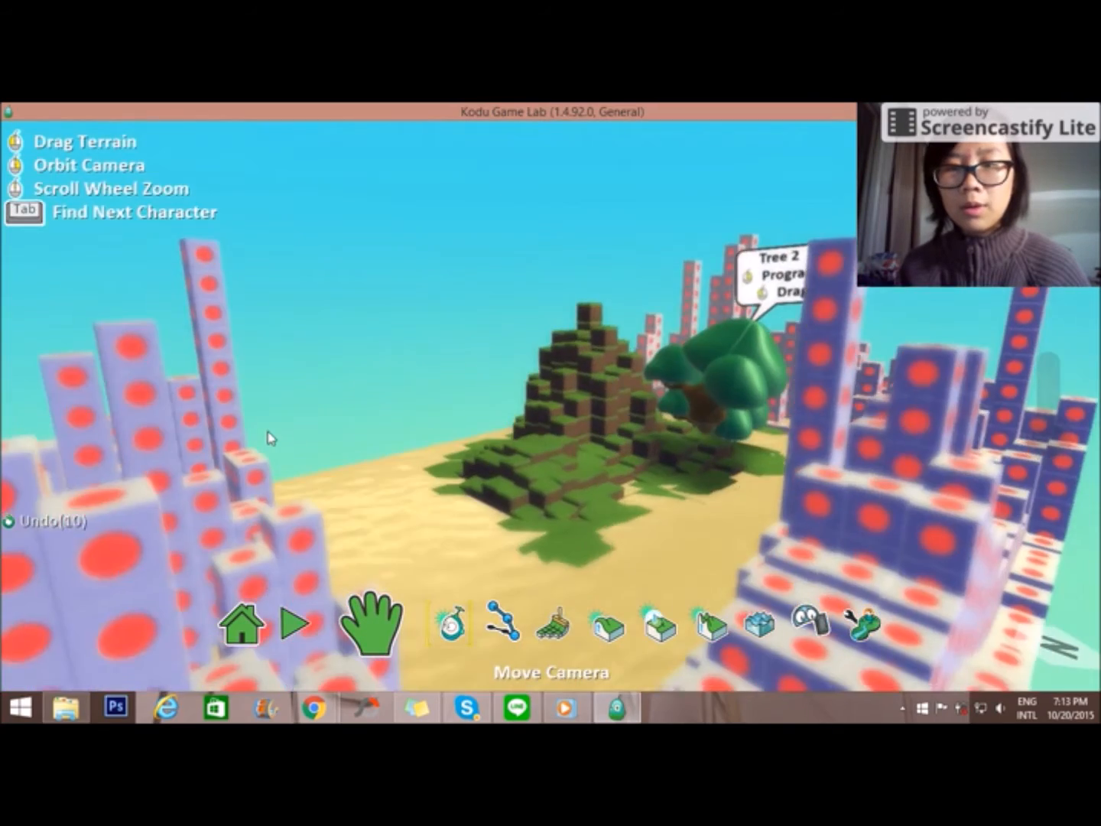
pyautogui.click(430, 624)
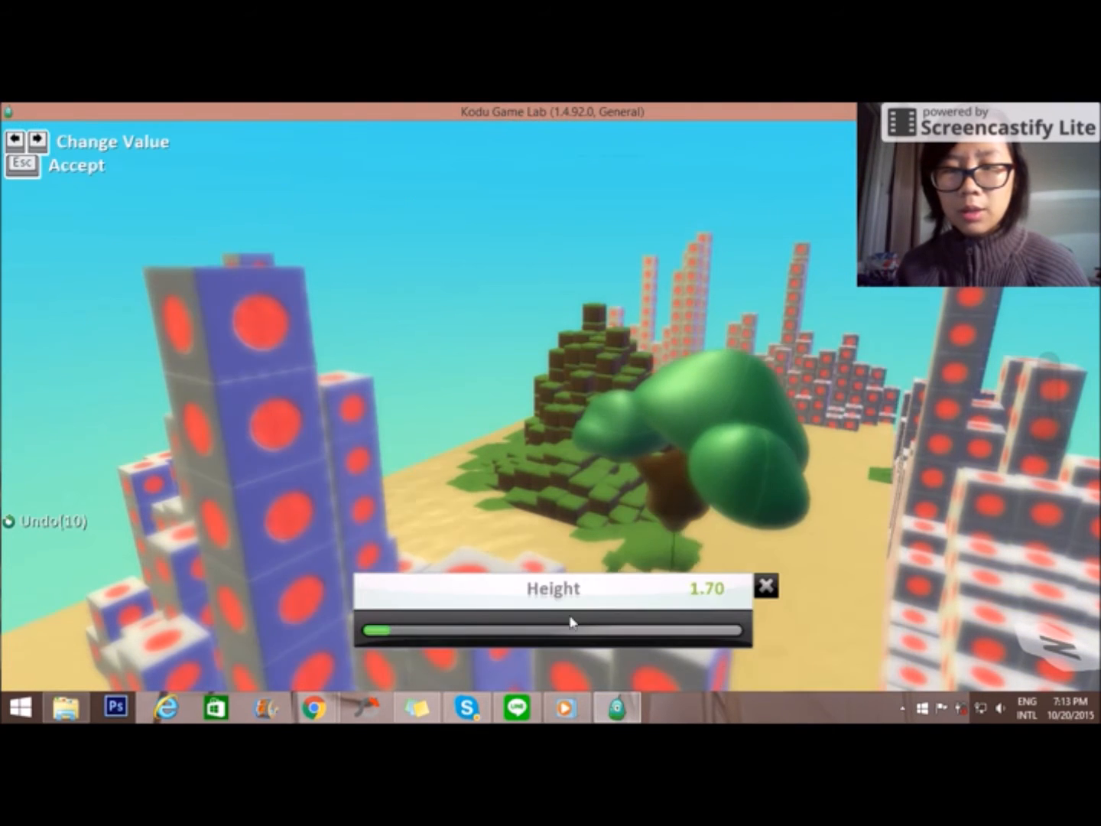
pyautogui.moveTo(573, 630); pyautogui.dragTo(367, 630)
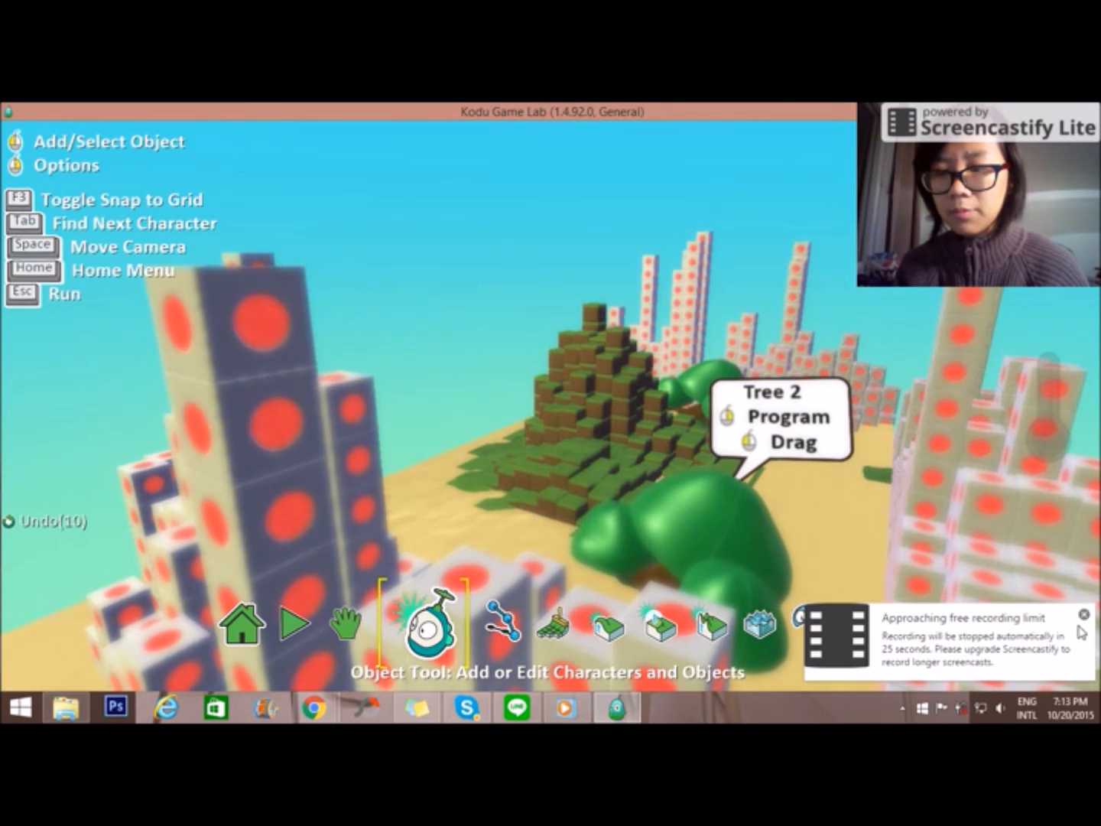
# - Bring up the Add Object choices on an empty spot of ground
pyautogui.click(423, 623)
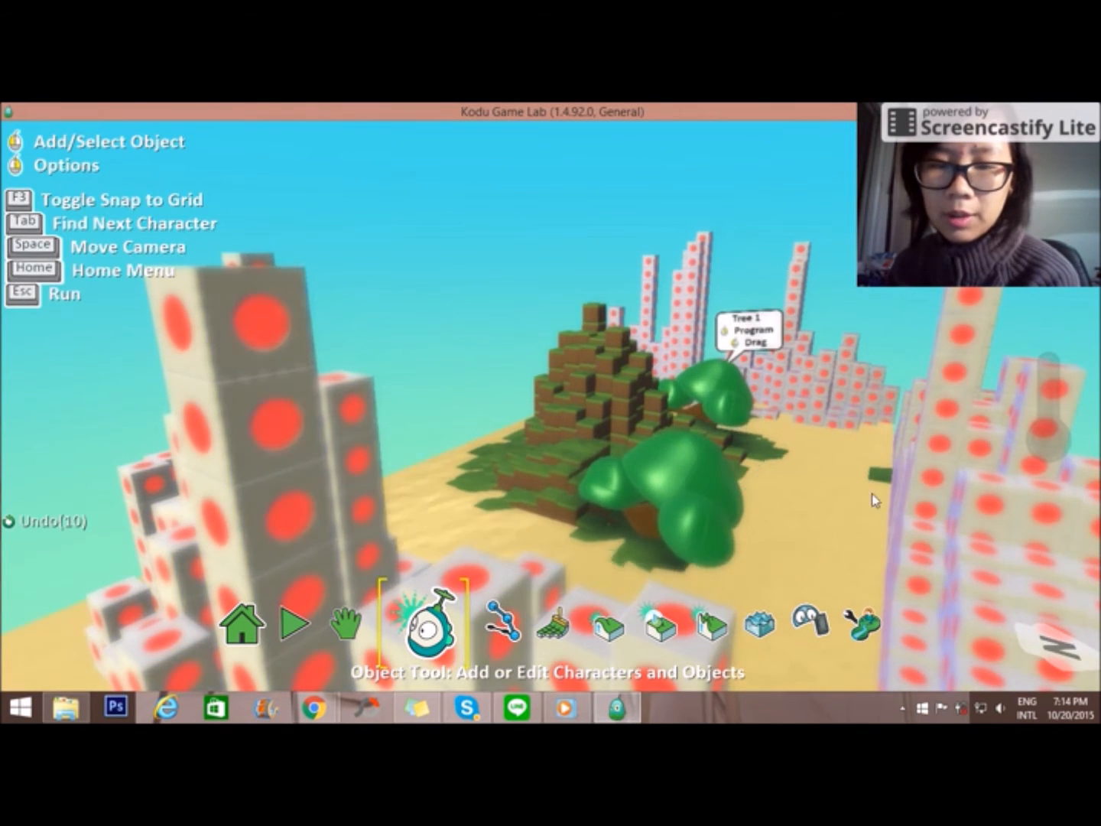
pyautogui.click(688, 474)
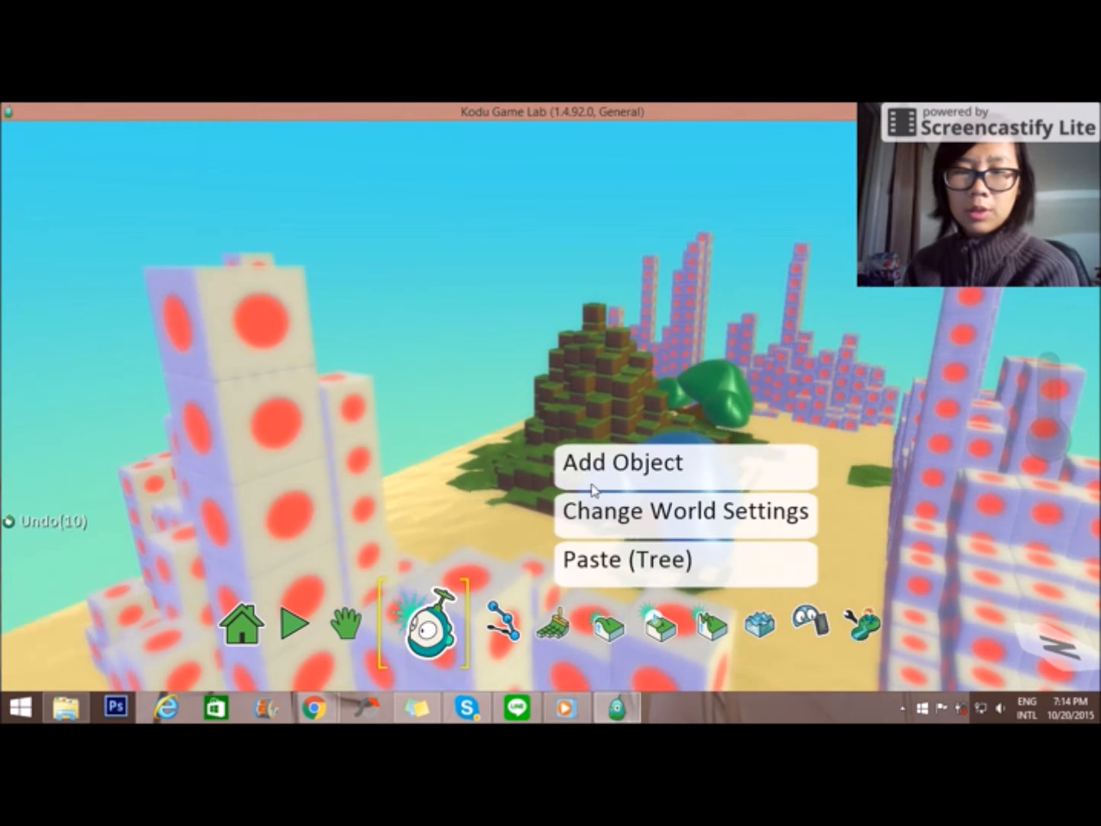
# - Place an orange octopus from the creature wheel, then grey rocks near the trees
pyautogui.click(621, 462)
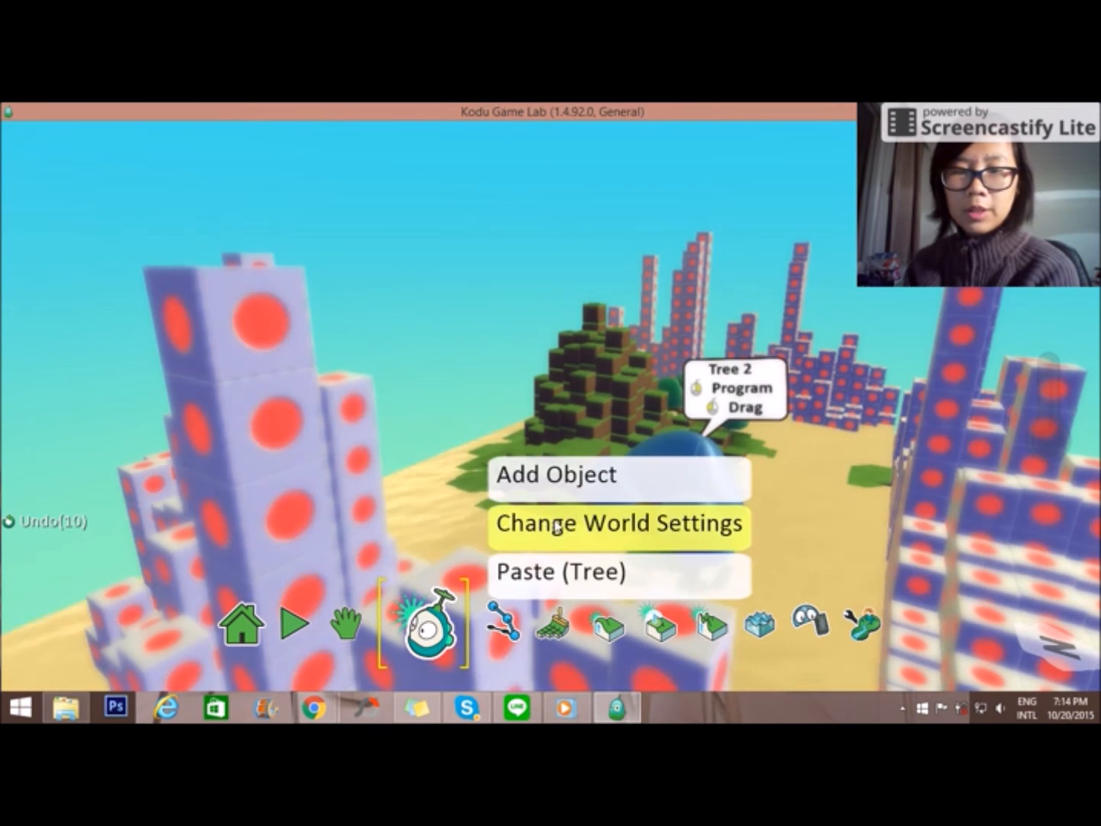
pyautogui.click(557, 474)
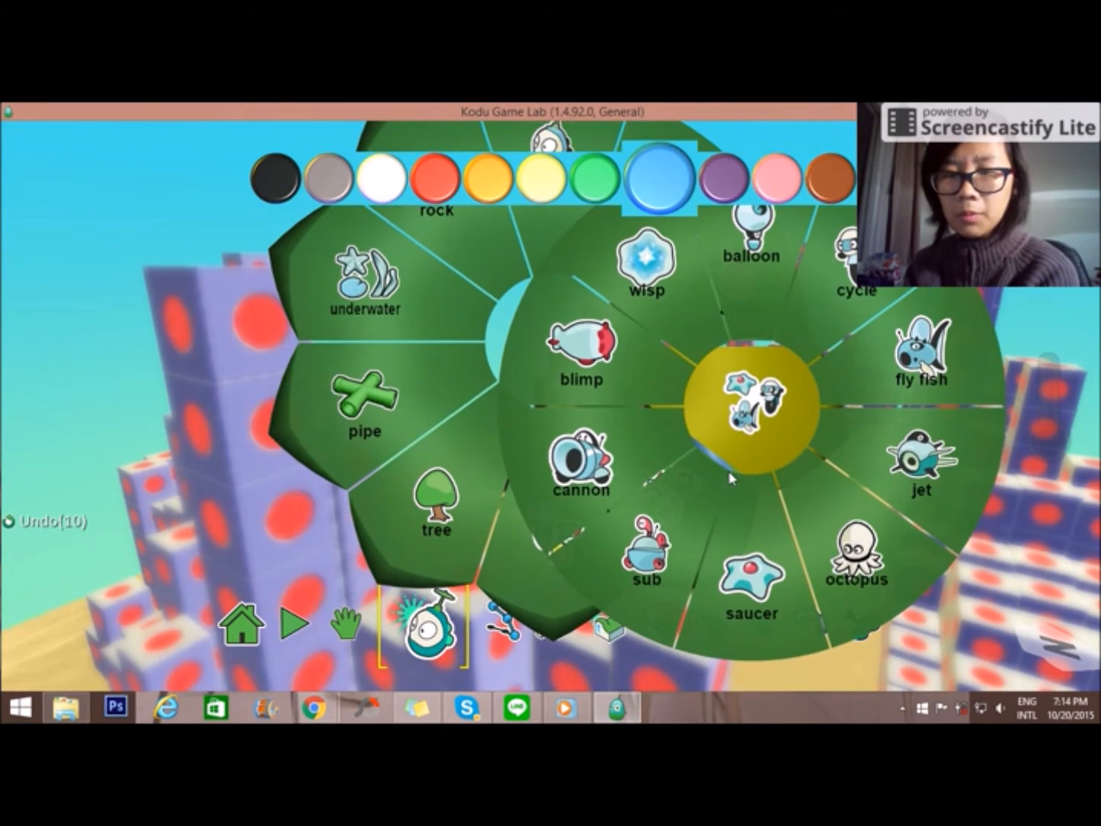
pyautogui.moveTo(878, 618)
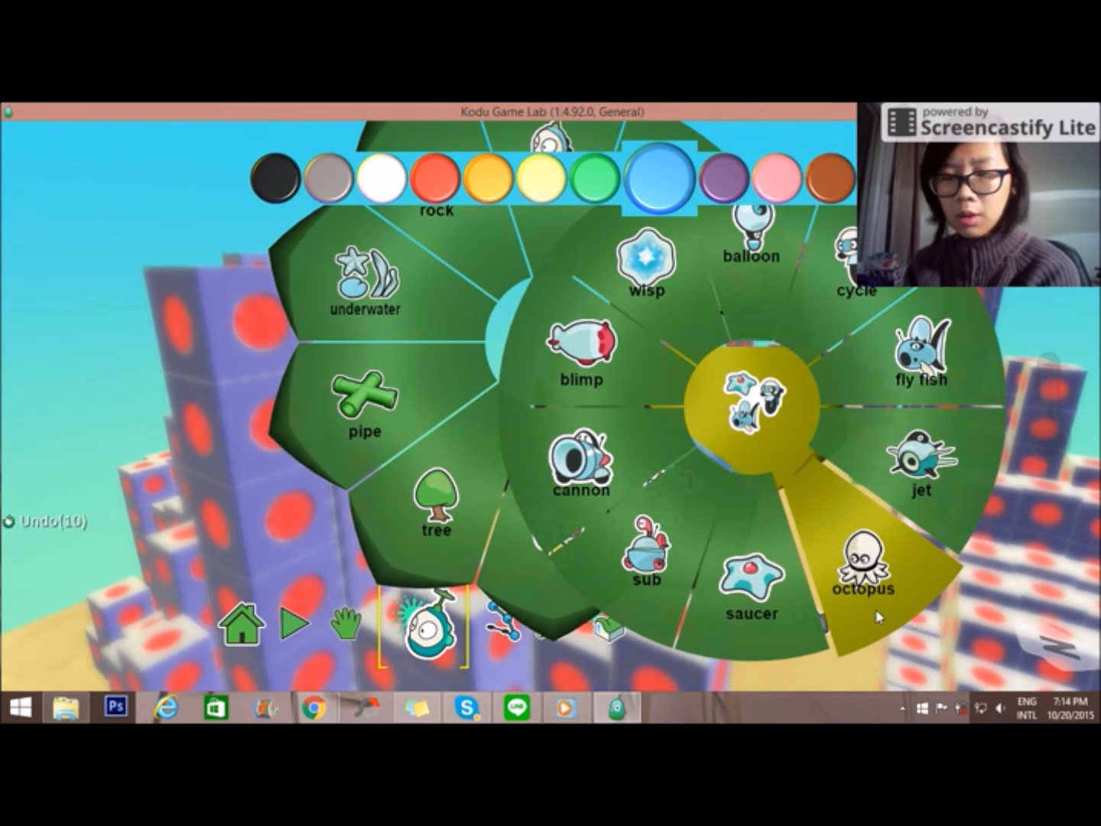
pyautogui.click(862, 558)
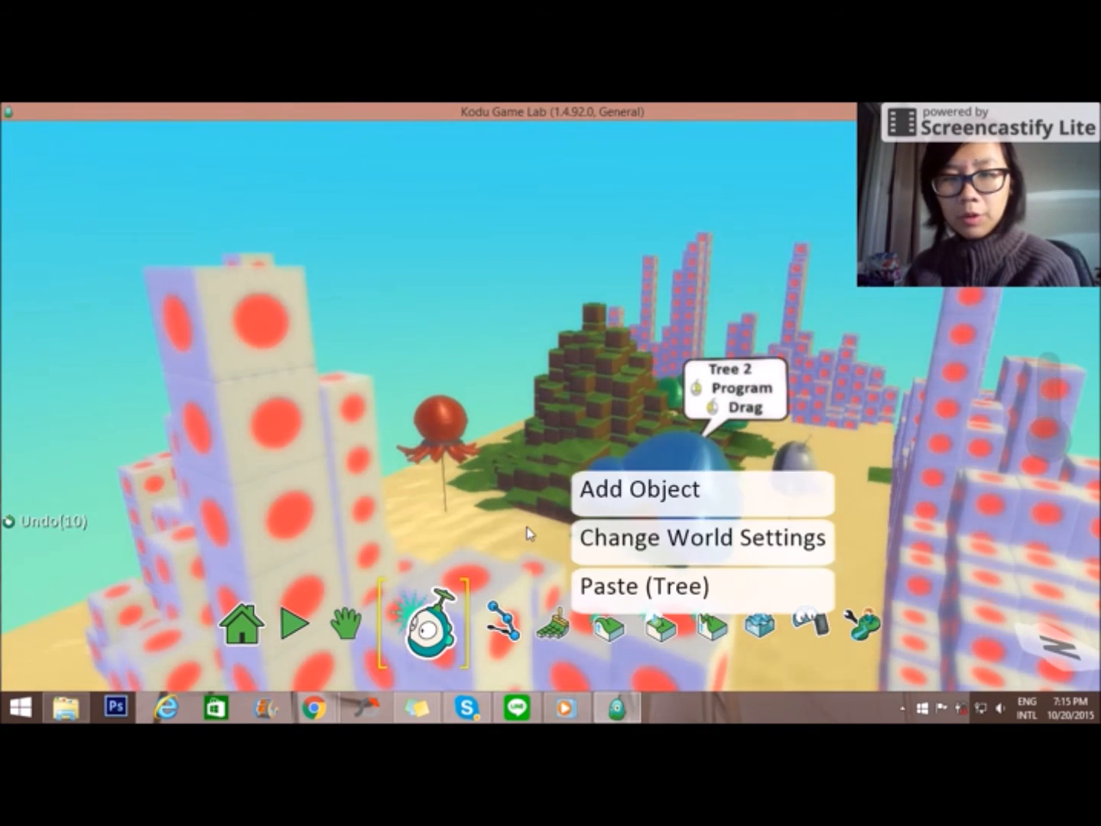
pyautogui.click(641, 489)
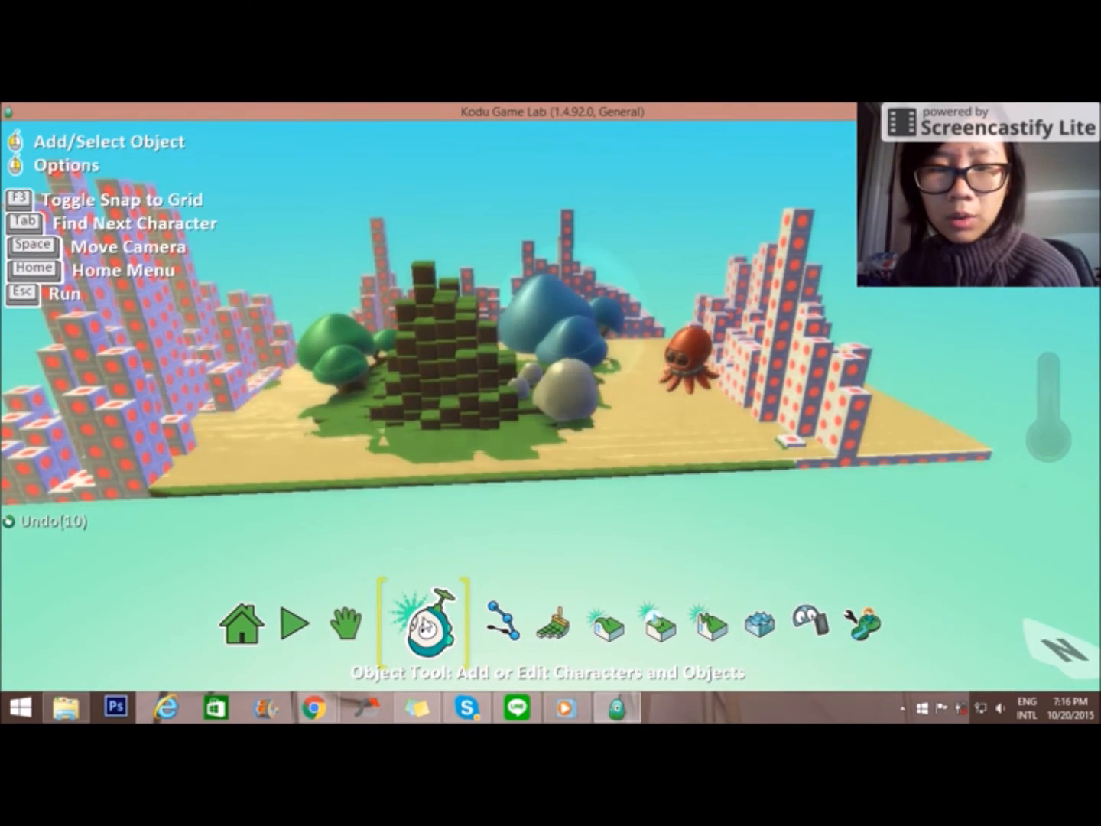
# - Add a rover and seaweed from the object wheel near the left wall
pyautogui.click(428, 621)
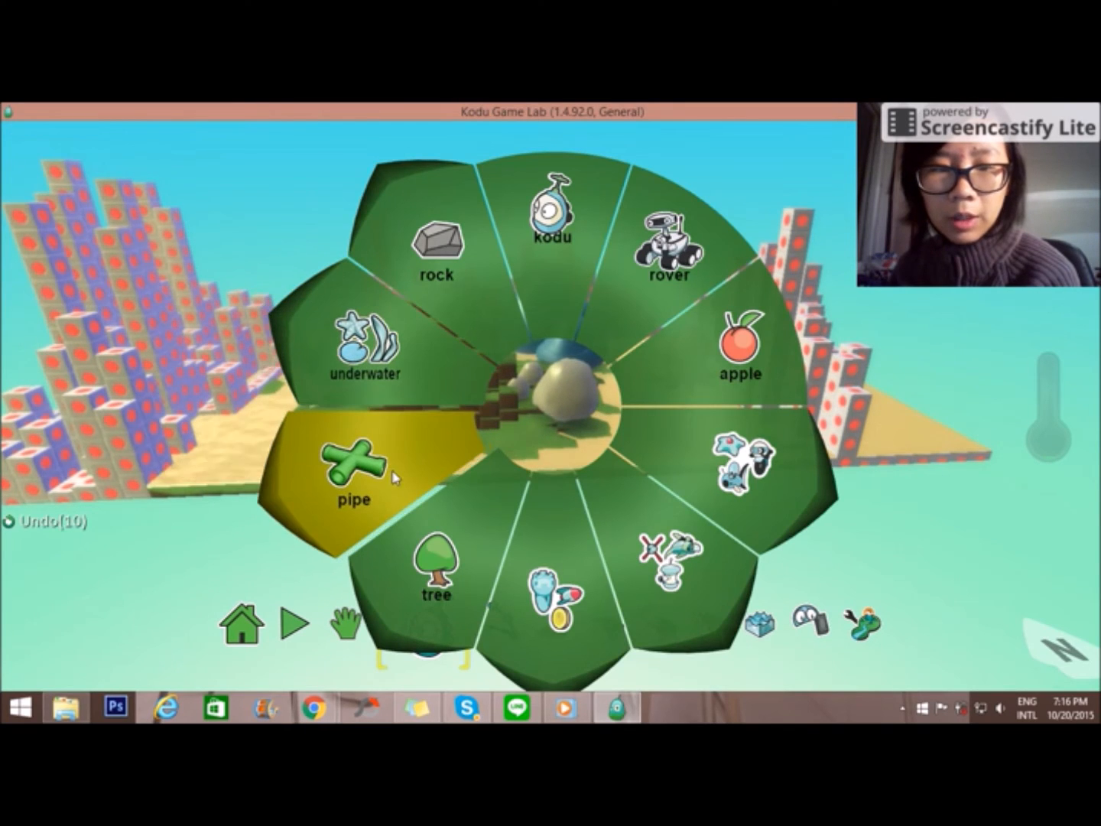
pyautogui.click(364, 352)
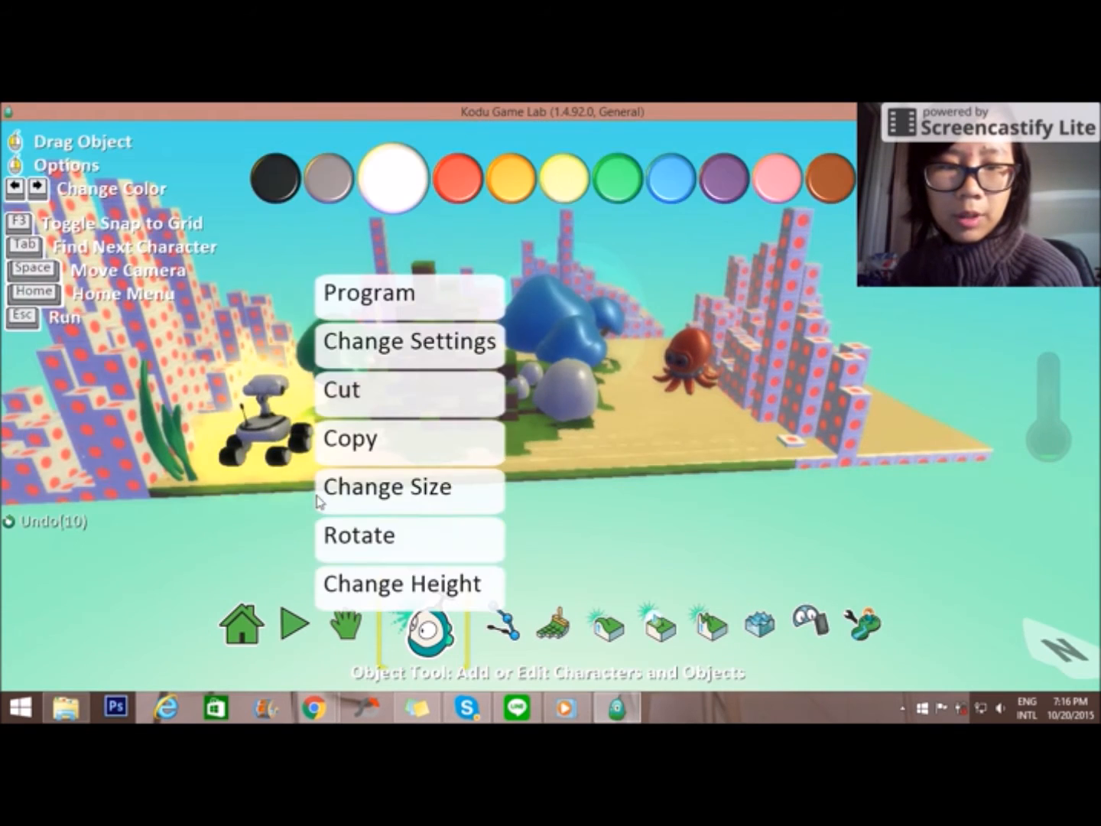
pyautogui.click(385, 485)
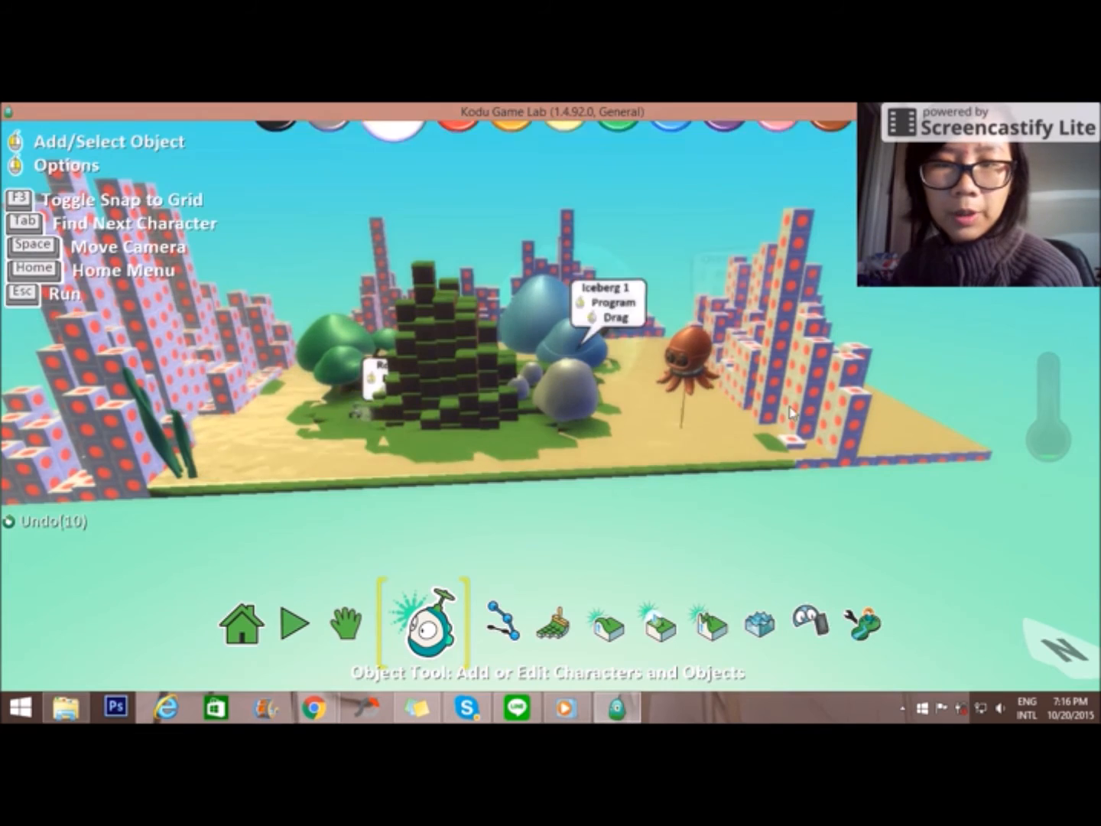
# - Move the rover in front of the block hill and shrink it with Change Size
pyautogui.rightClick(490, 398)
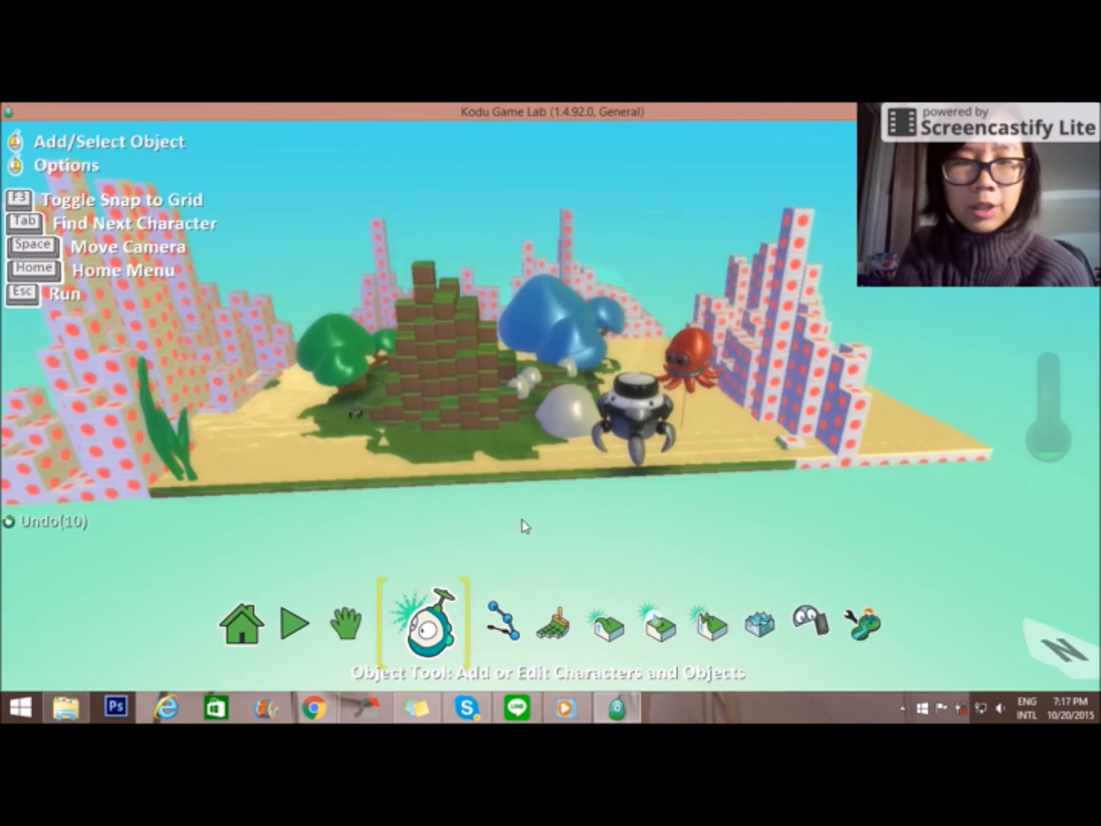
pyautogui.click(642, 397)
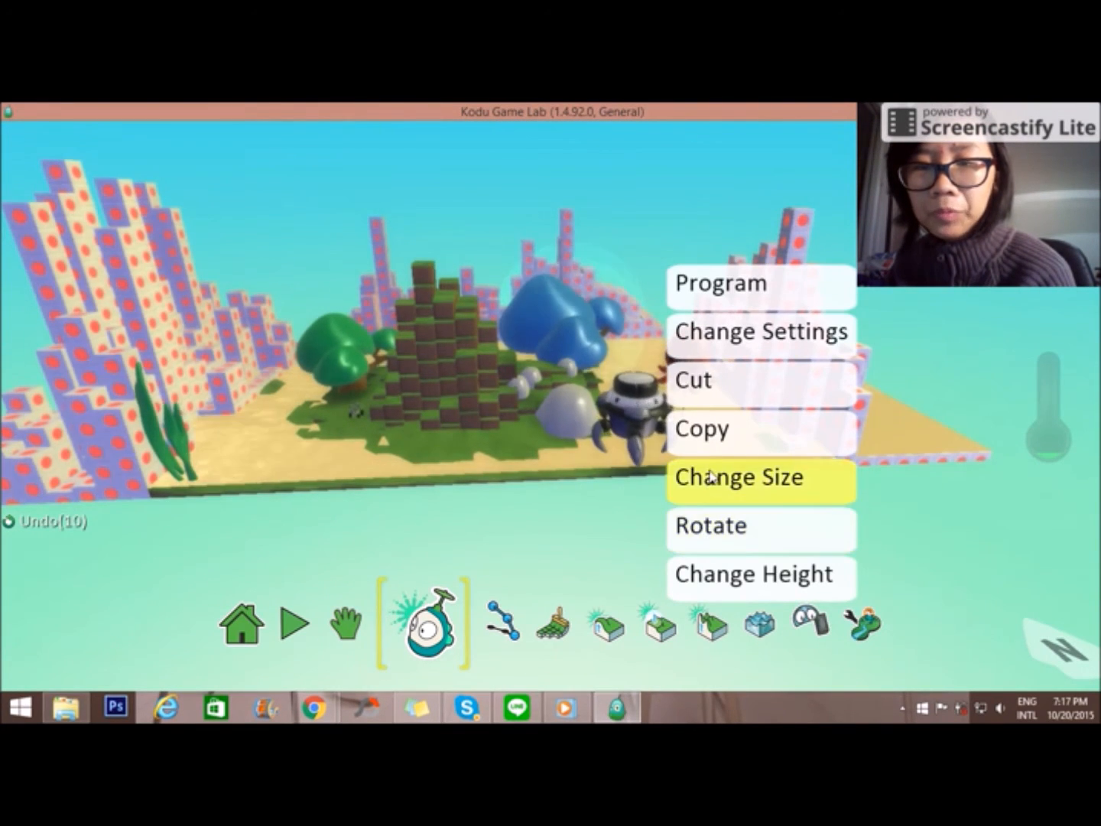
pyautogui.click(738, 477)
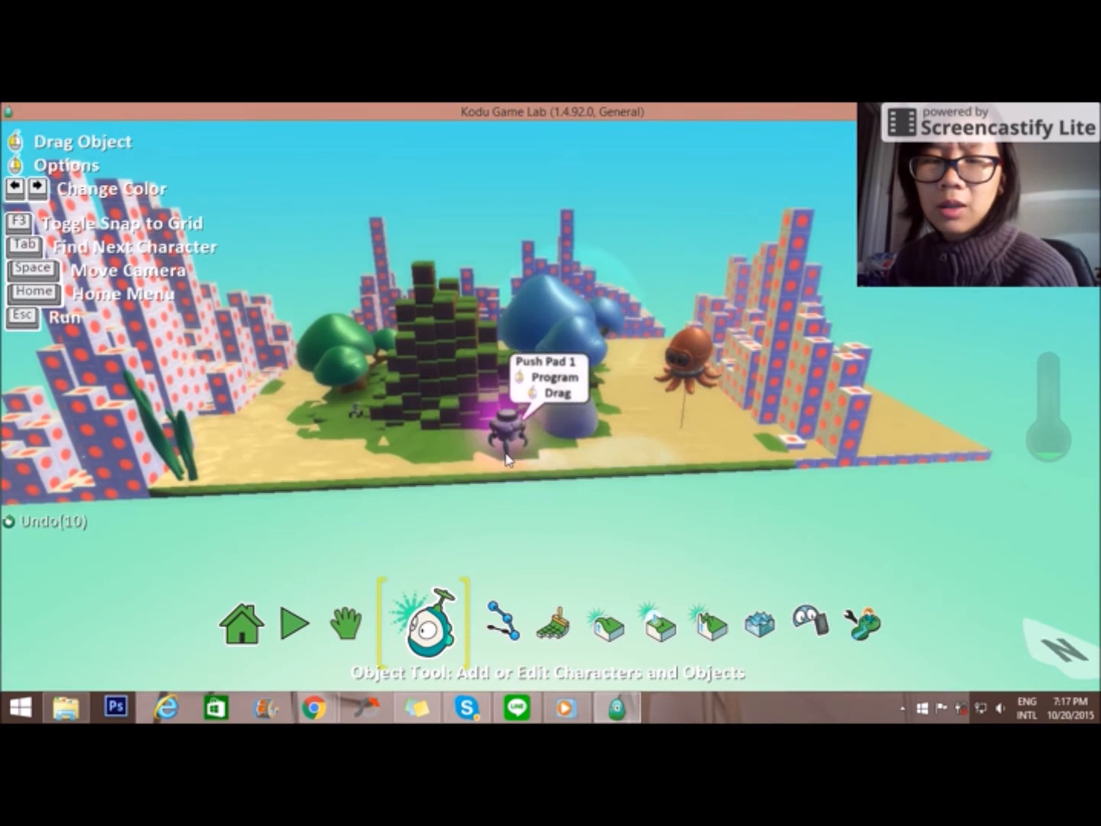
# - Select the octopus and bring up its blank WHEN/DO program rule, then close it
pyautogui.click(680, 359)
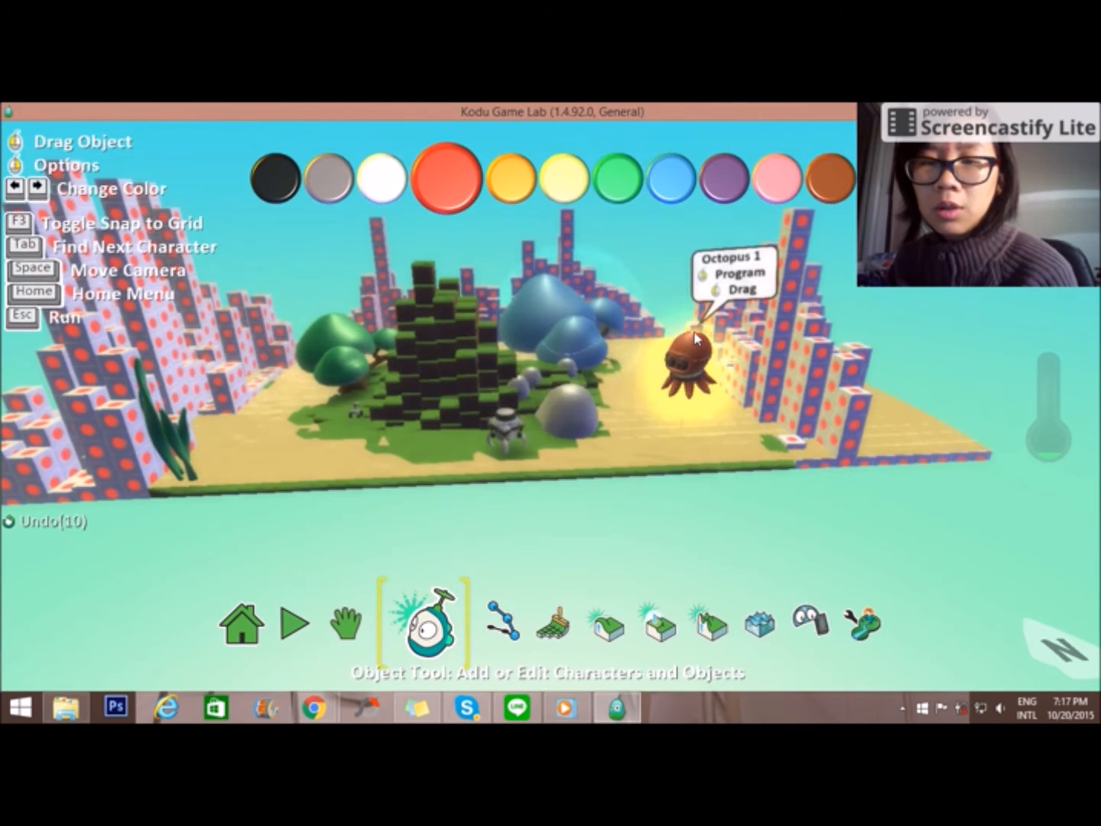
pyautogui.click(324, 621)
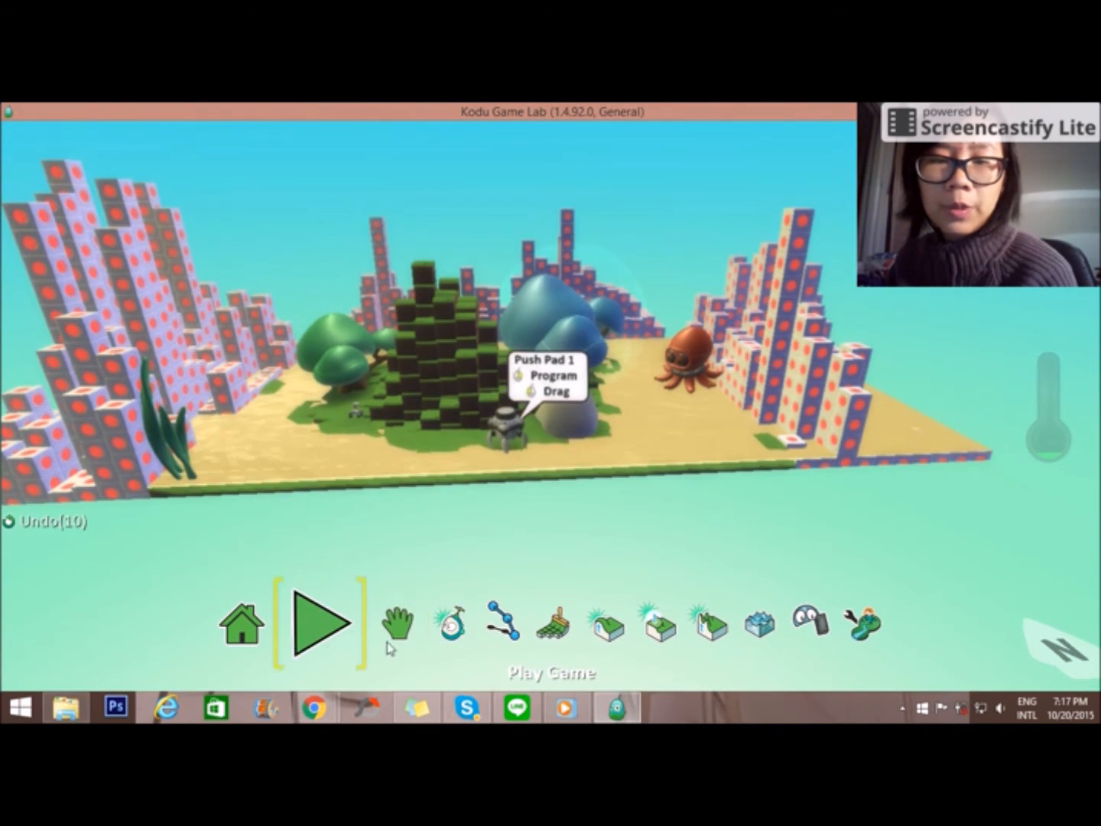
pyautogui.click(323, 621)
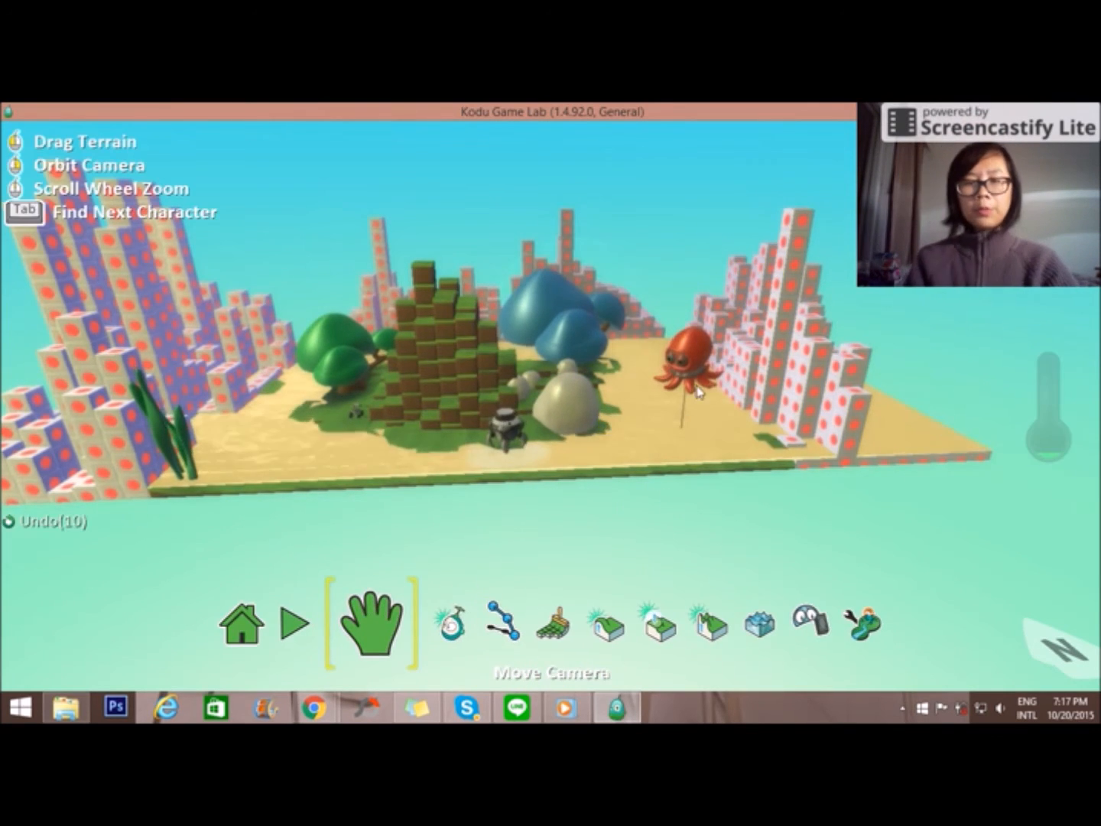
pyautogui.click(431, 621)
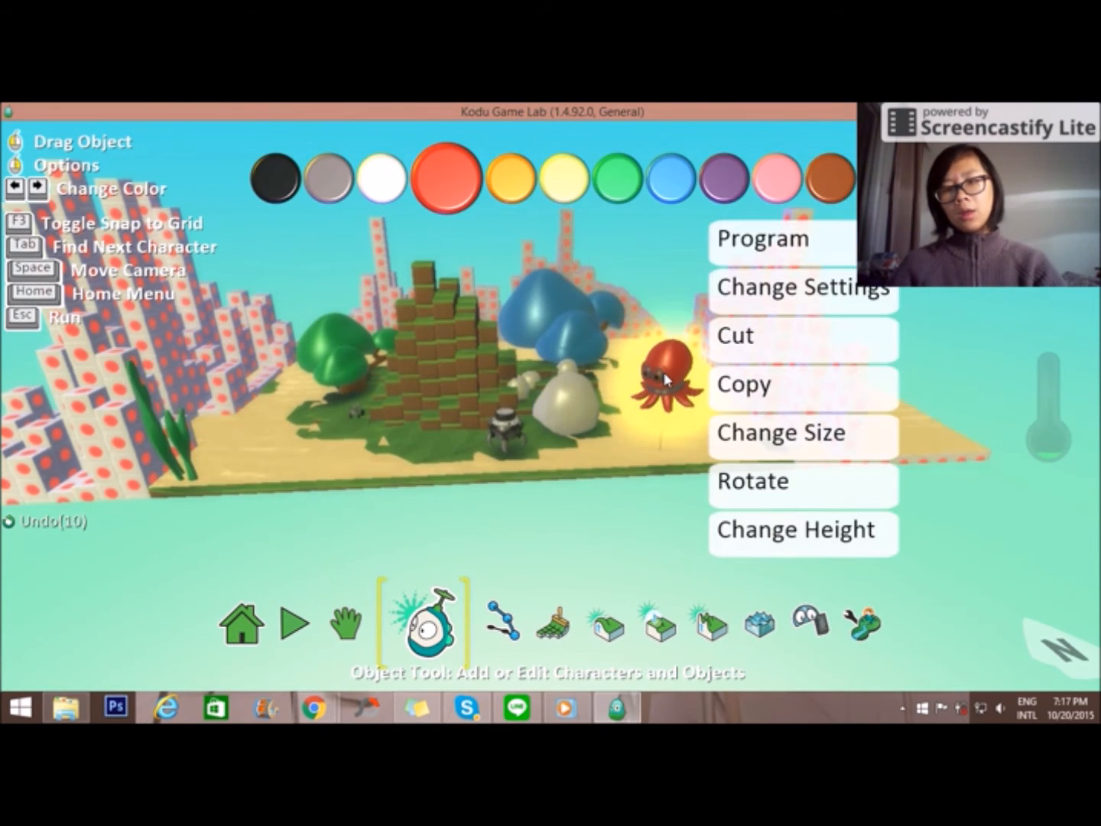
pyautogui.click(763, 239)
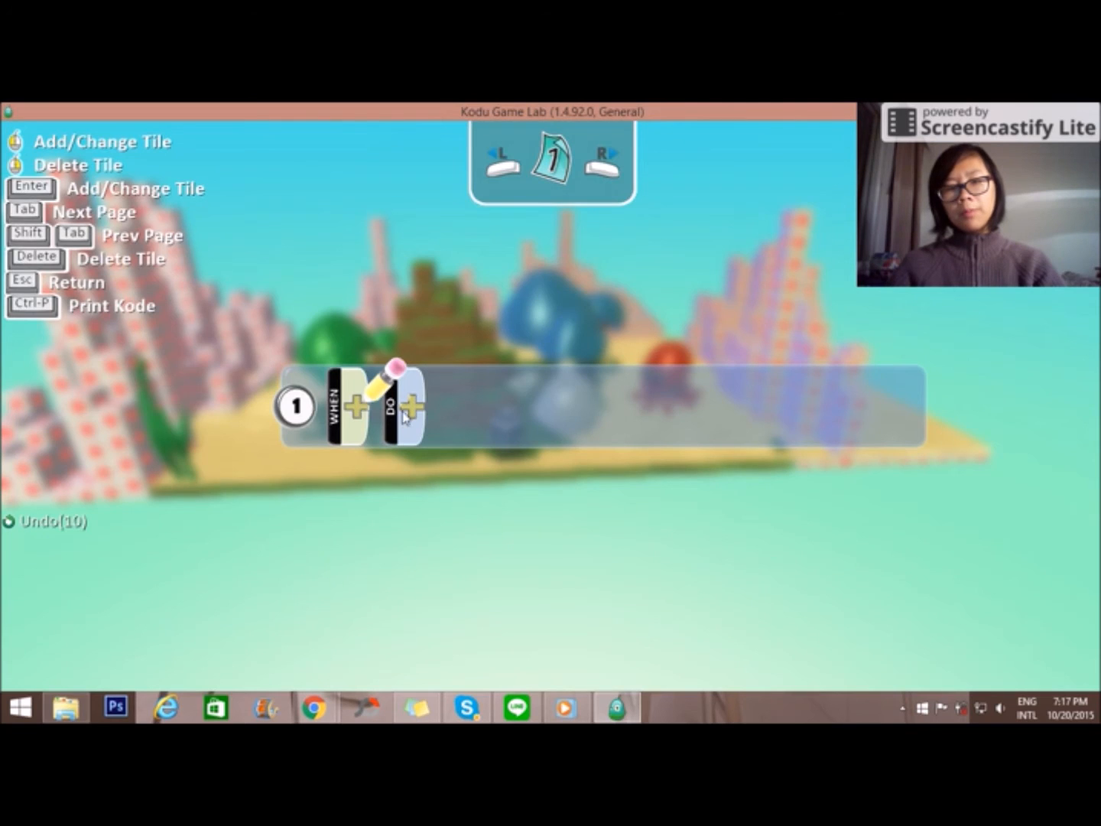
pyautogui.click(404, 405)
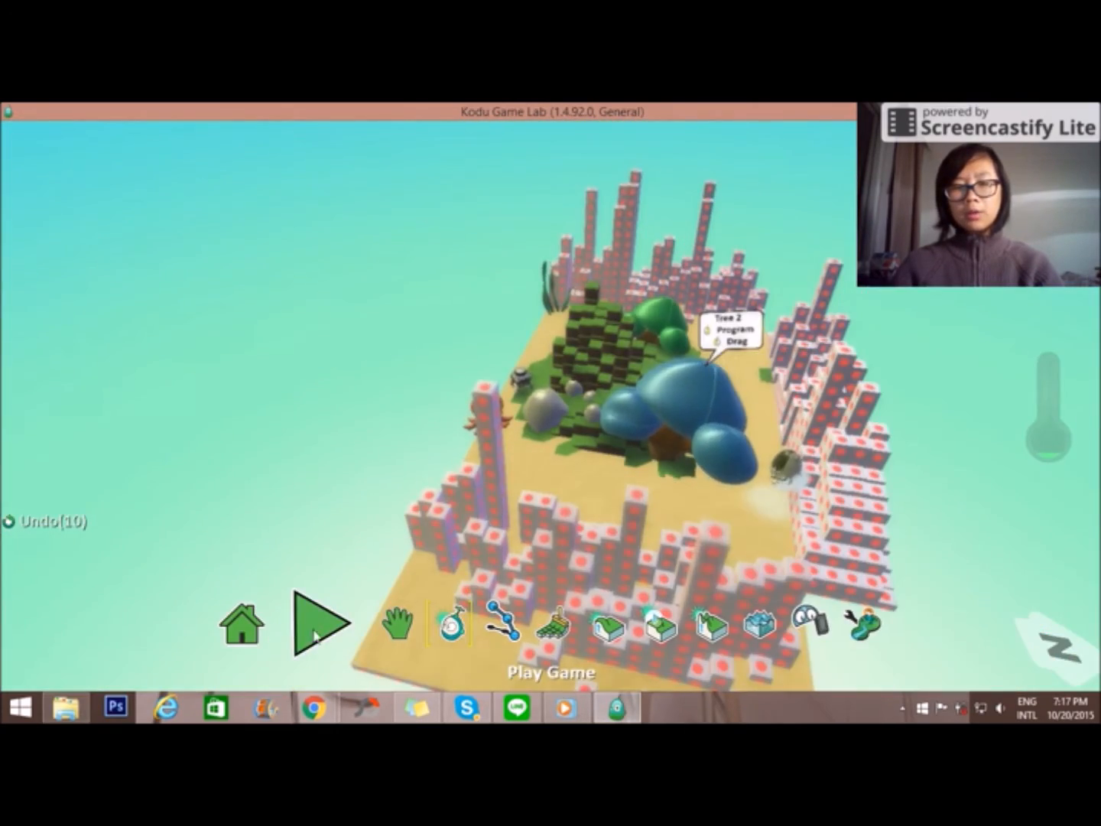
# - Run the world with the Play Game arrow to see the landscape in play
pyautogui.click(319, 623)
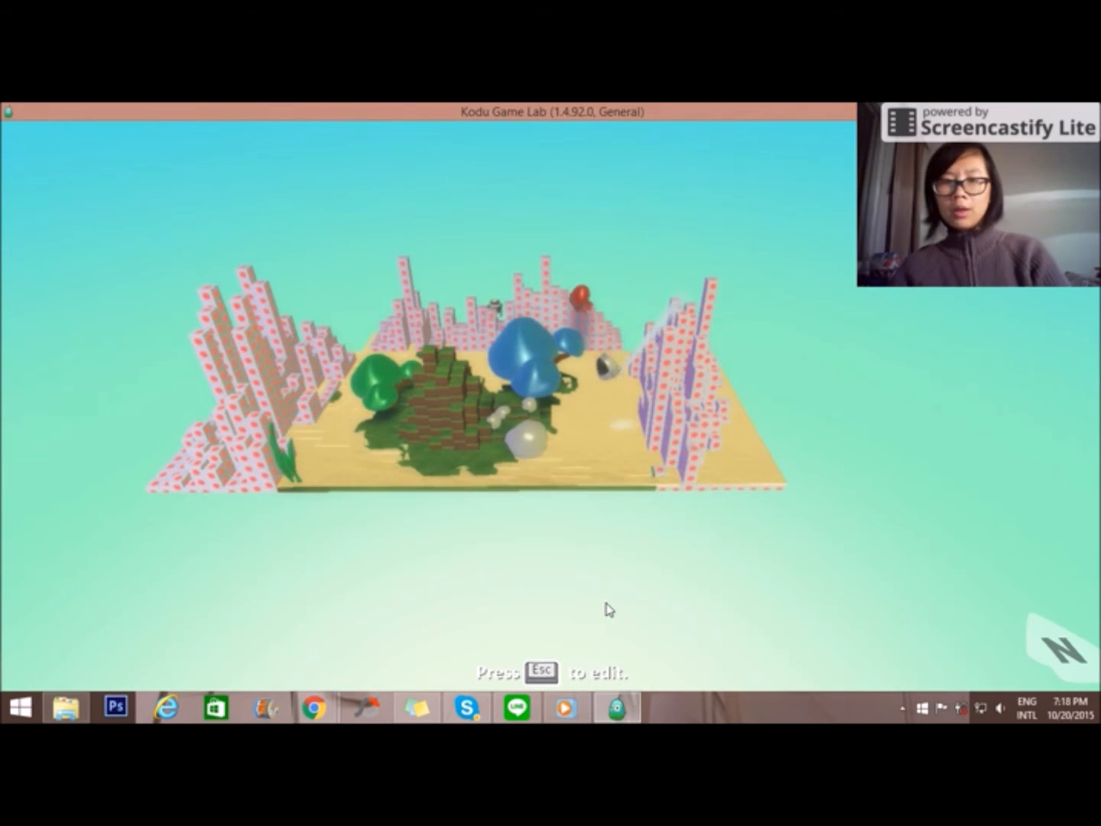
# - Leave play mode and cycle World Settings lighting through Really Dark, Mars and others
pyautogui.press('esc')
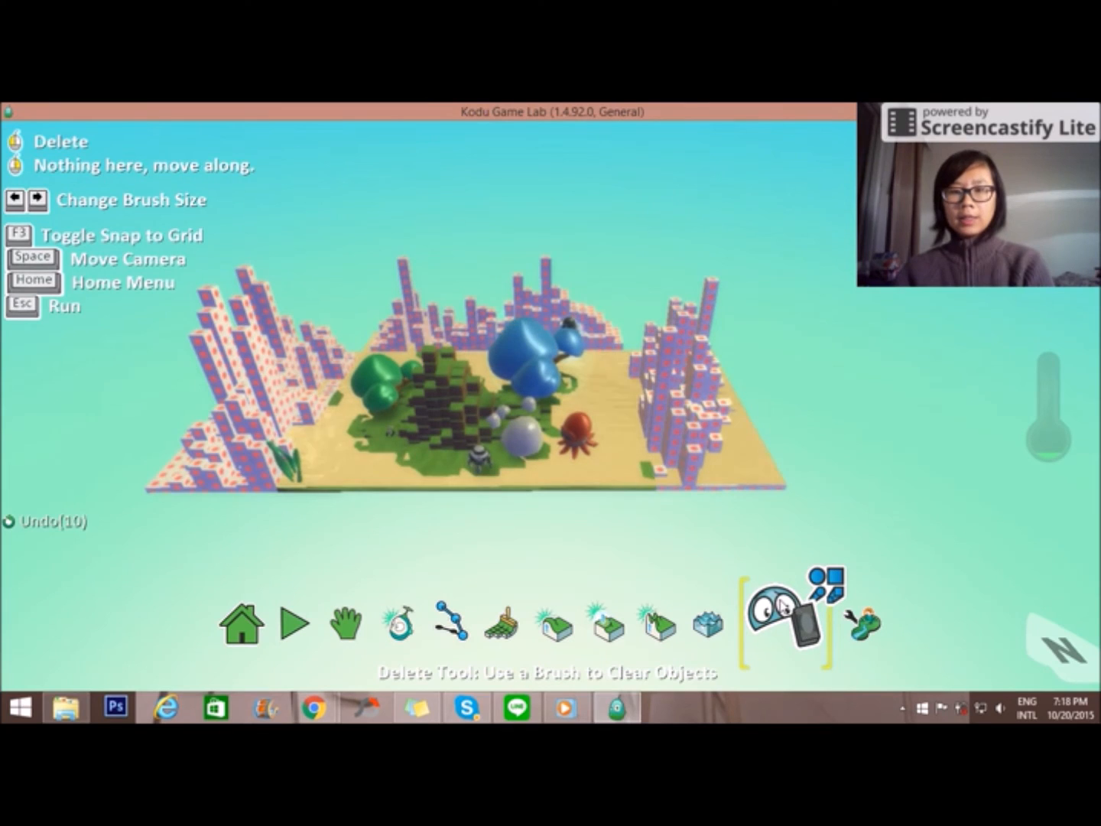
pyautogui.click(838, 620)
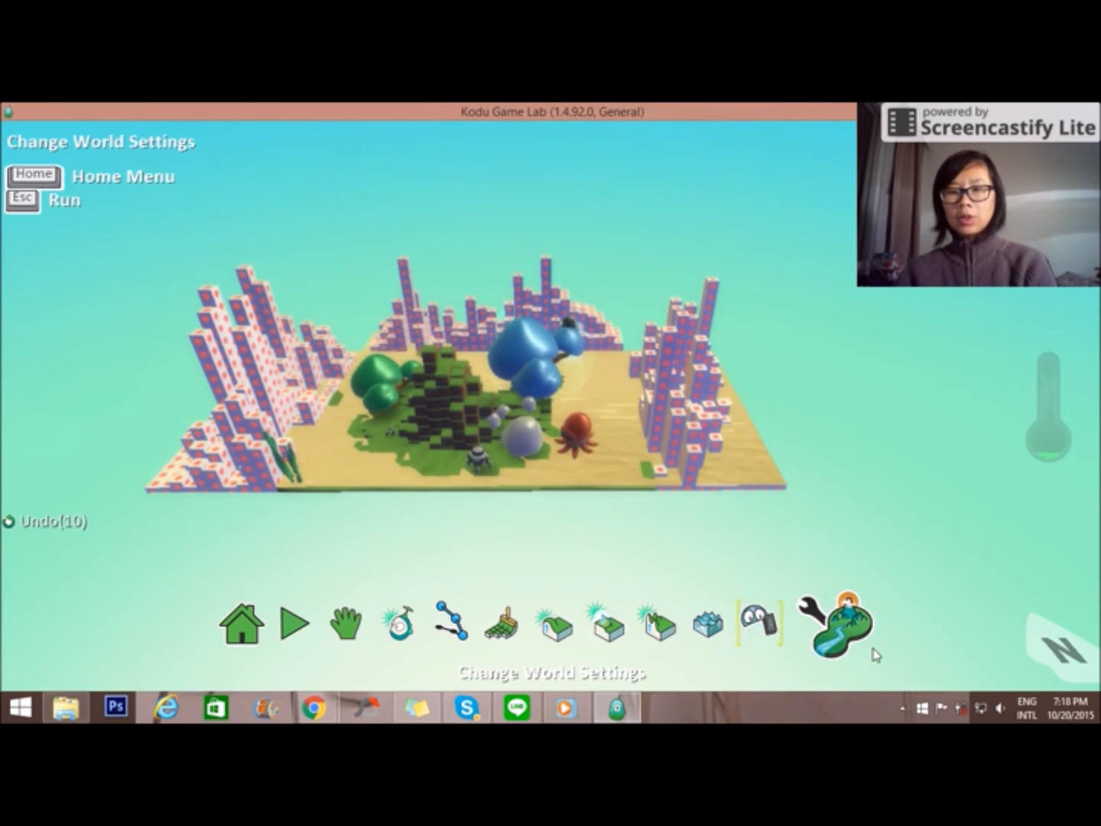
pyautogui.click(836, 621)
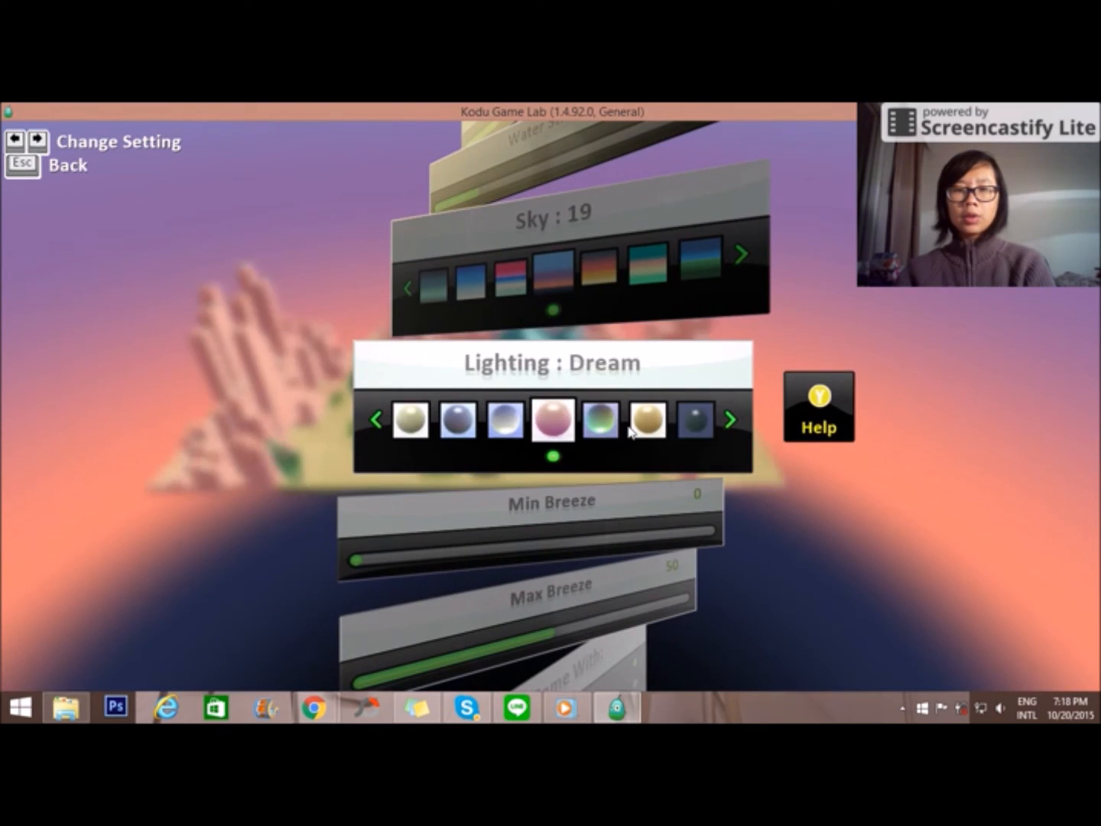
pyautogui.click(731, 419)
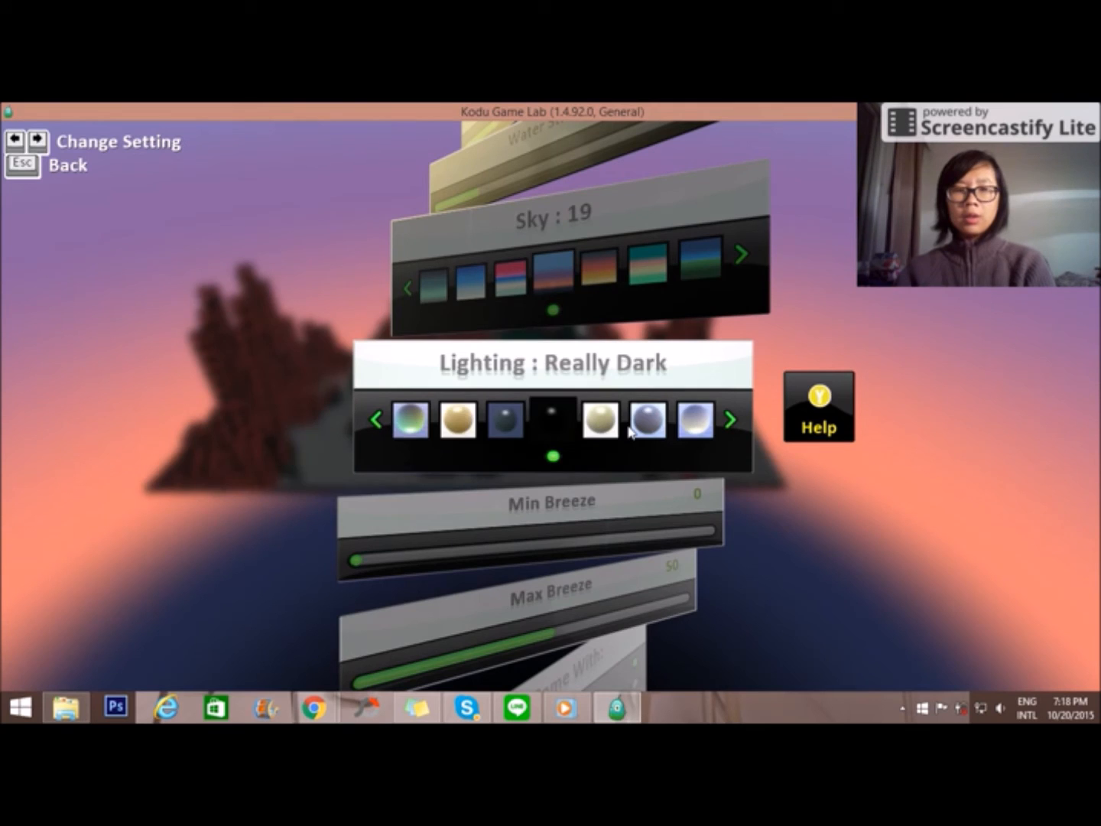
pyautogui.click(729, 419)
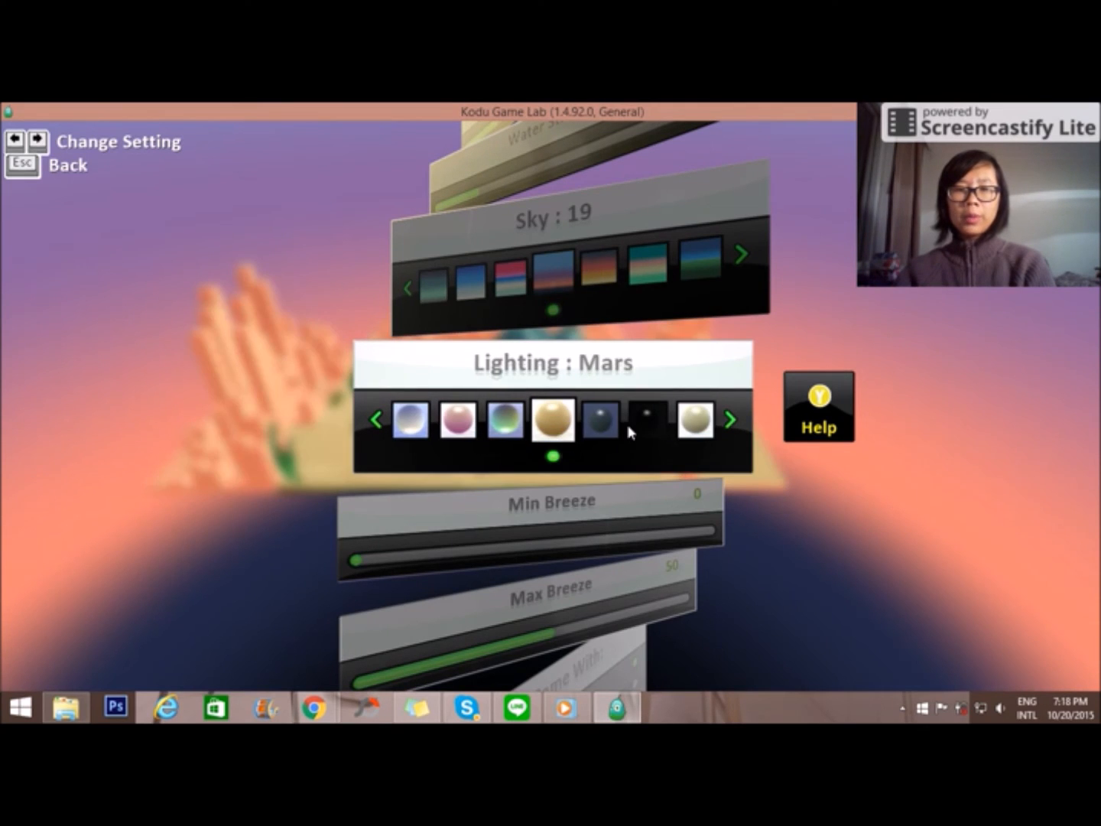
pyautogui.click(731, 419)
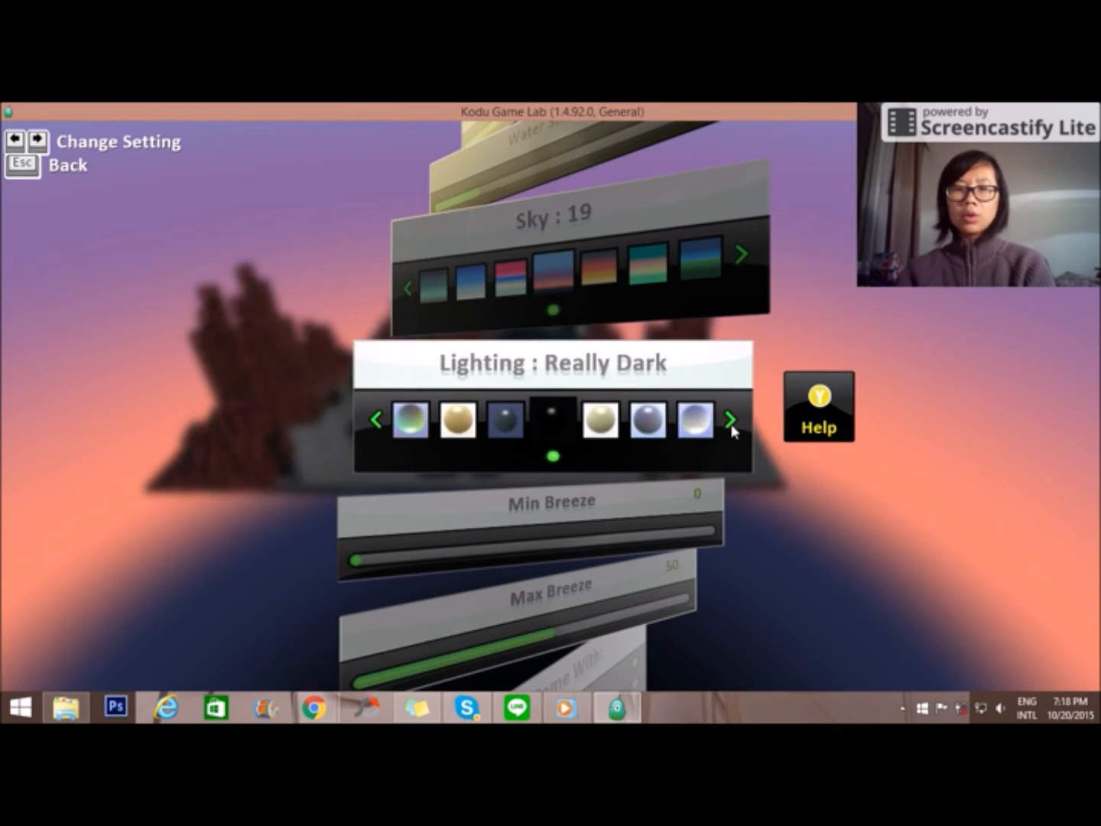
pyautogui.click(731, 419)
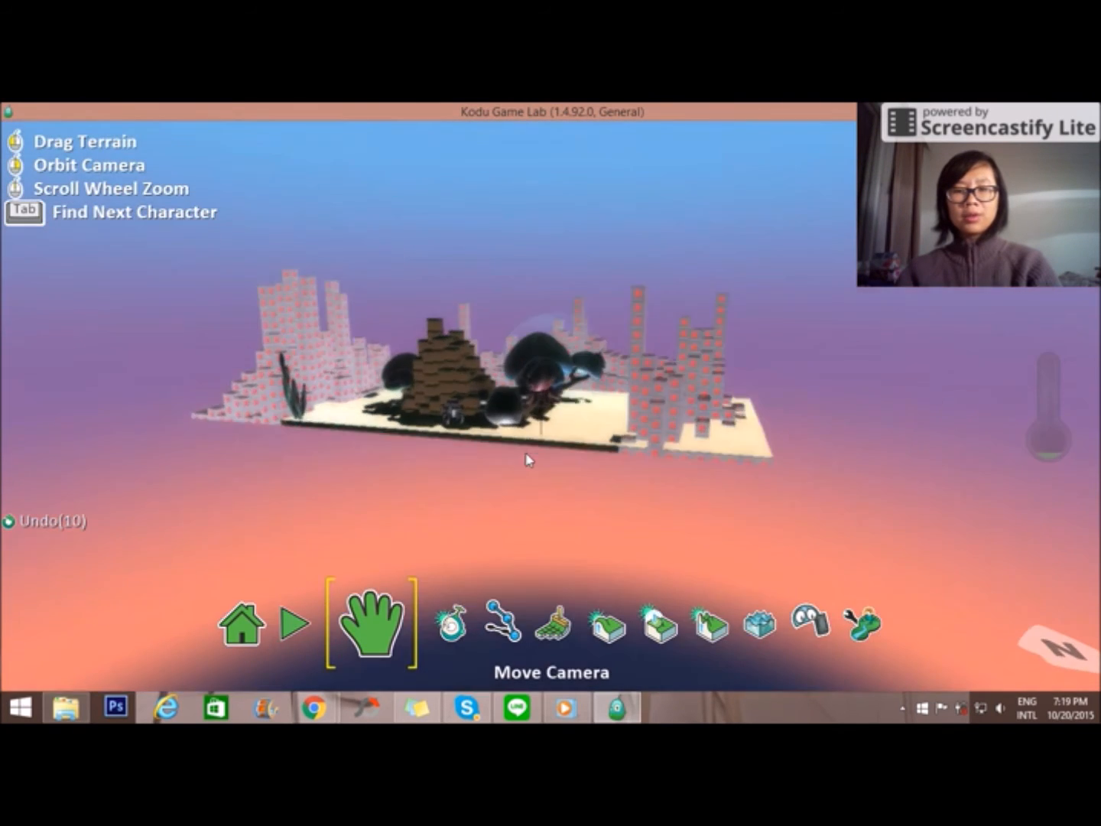
# - Reopen World Settings and step the lighting through Dark to settle on Day
pyautogui.click(863, 624)
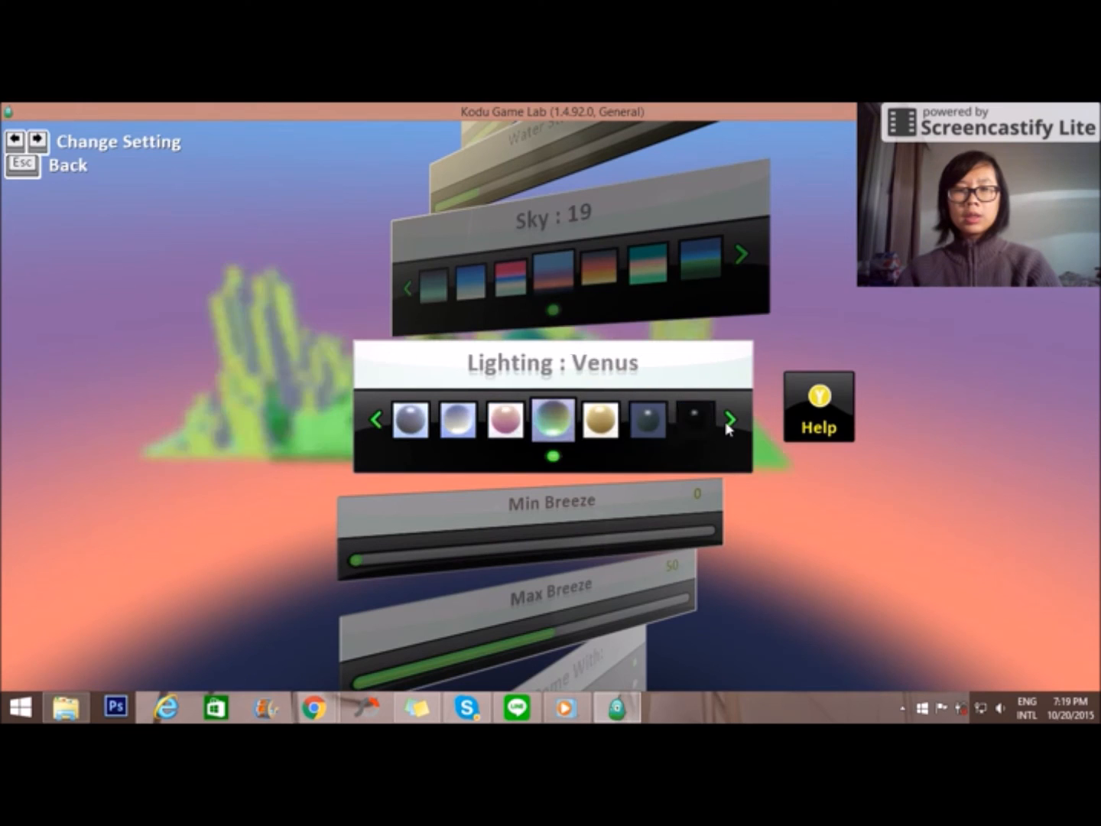
pyautogui.click(731, 419)
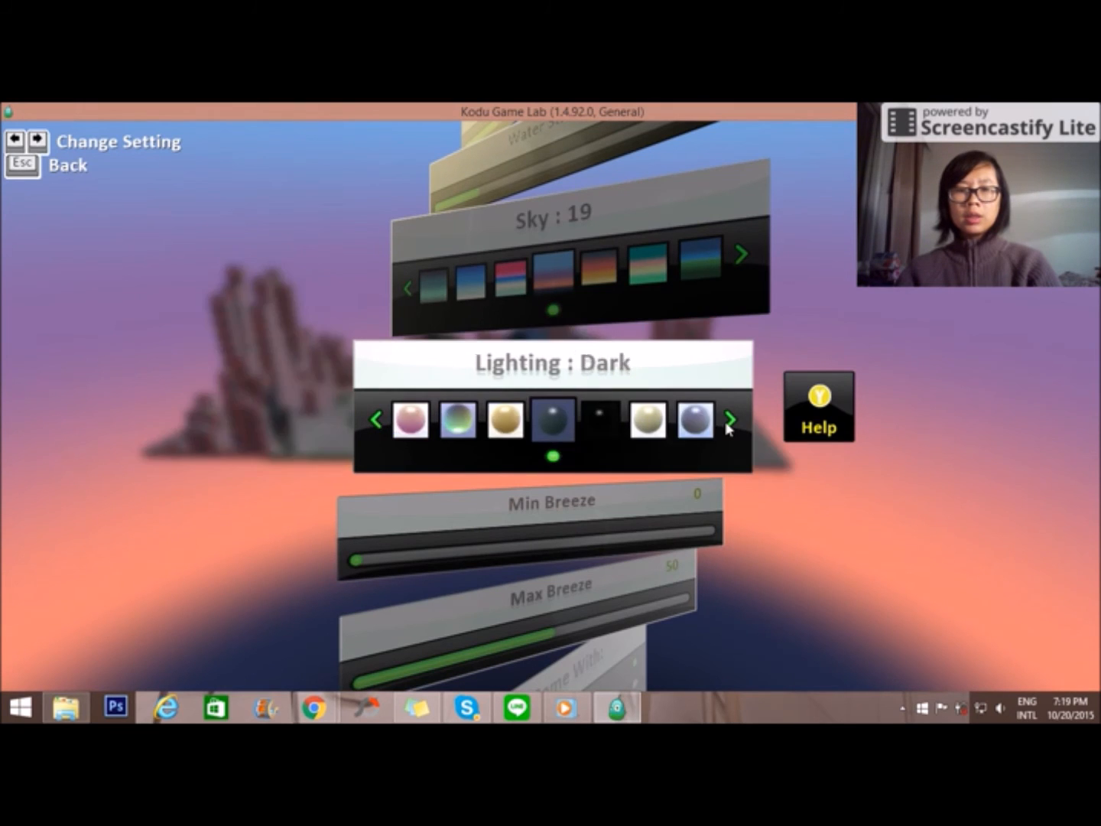
pyautogui.click(731, 419)
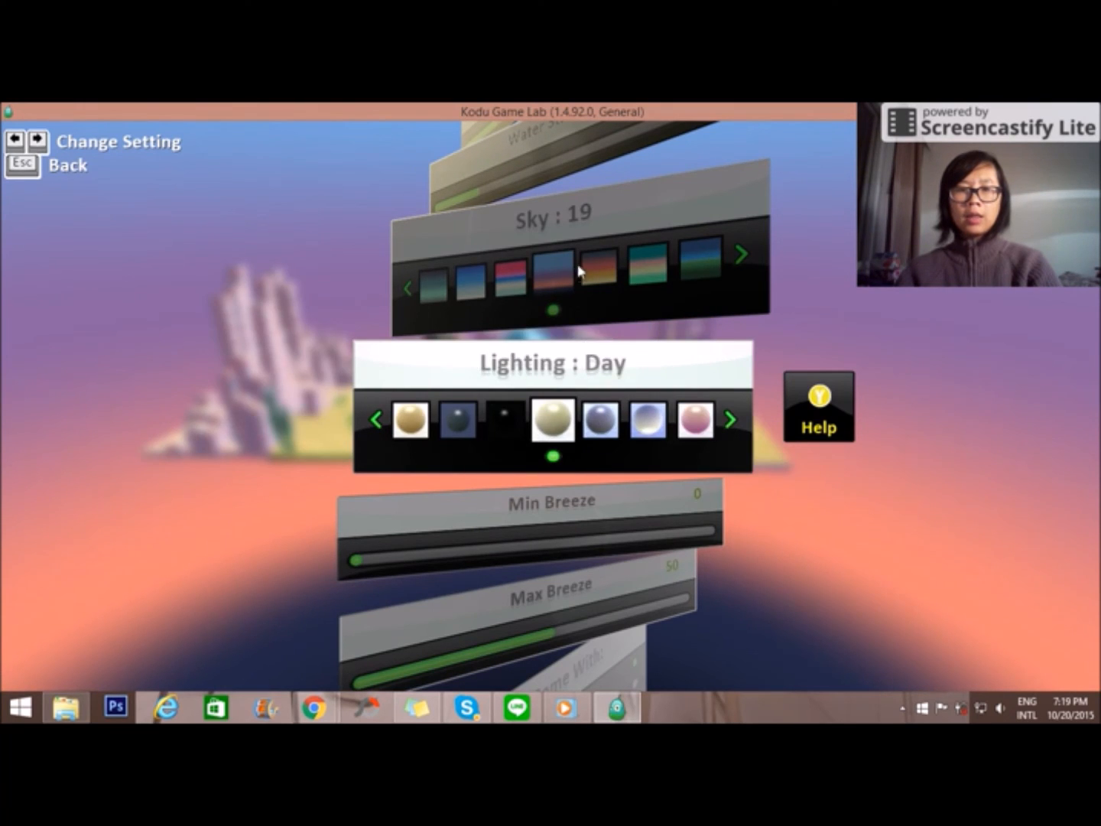
# - Cycle through sky backdrops and keep a bright aqua sky with Day lighting
pyautogui.click(739, 254)
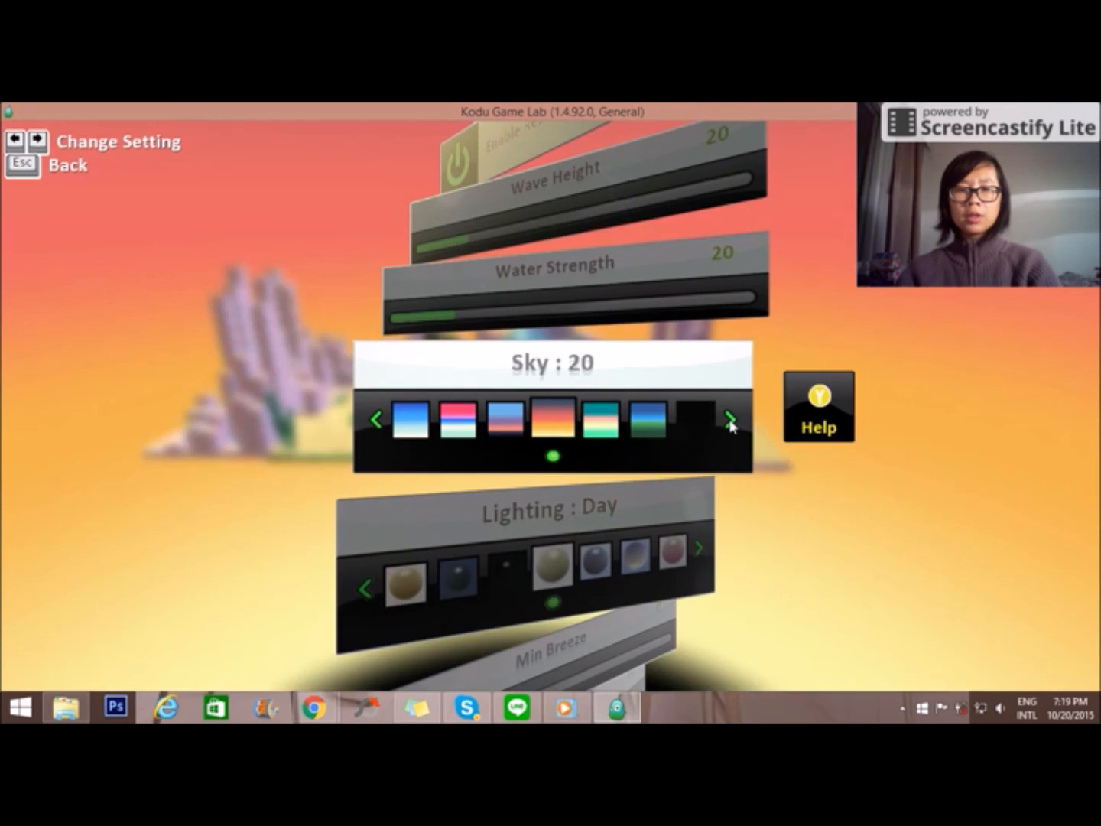
pyautogui.click(731, 419)
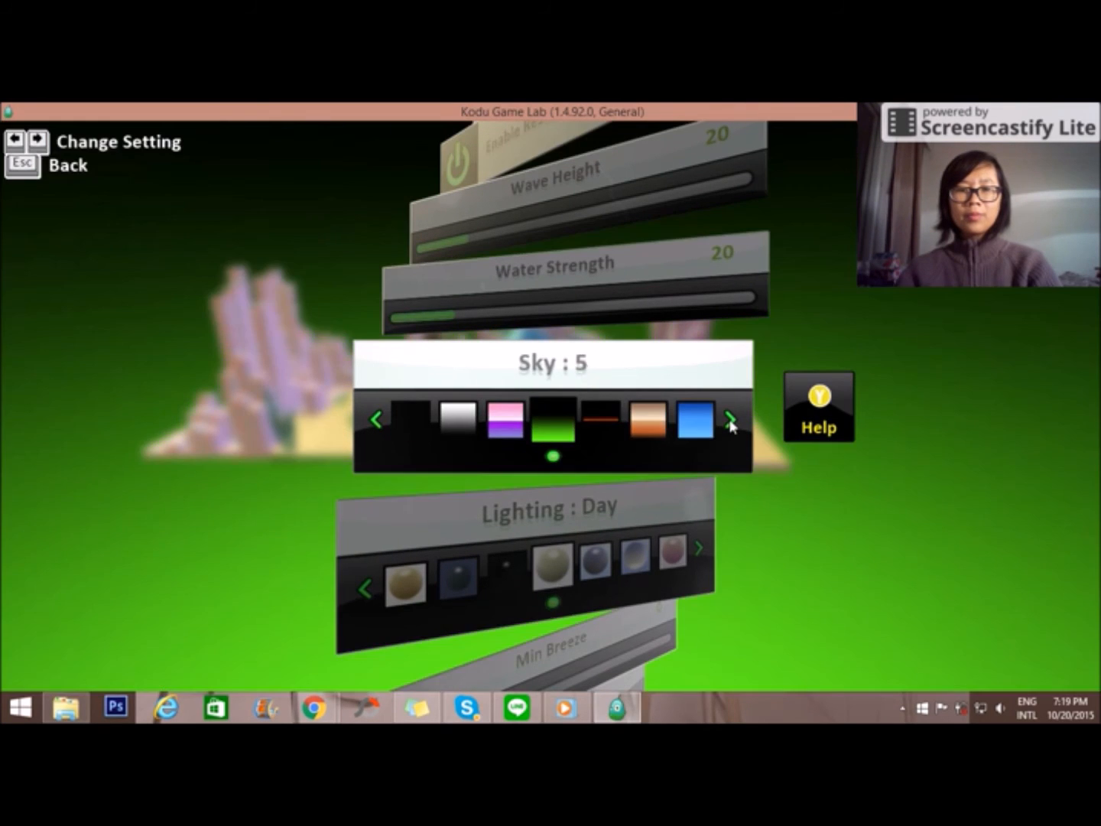
pyautogui.click(731, 420)
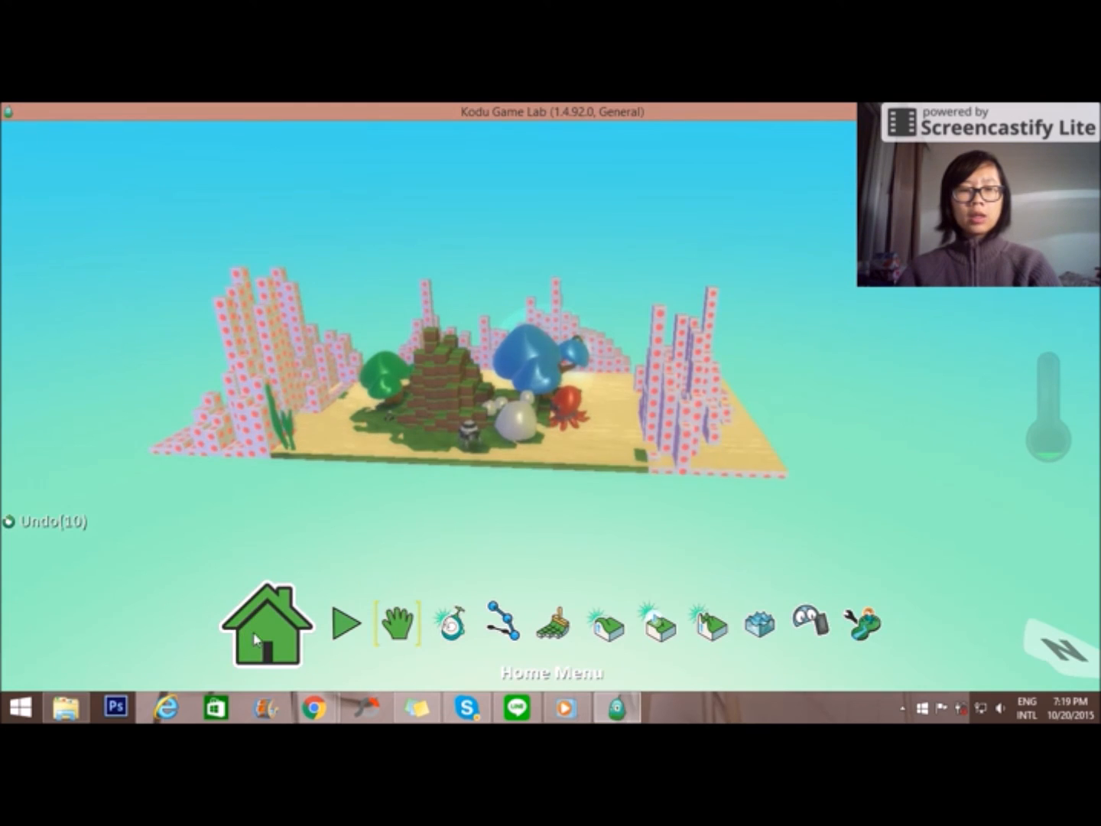
# - Save the world named 'Tutorial' with the description 'tutorial video world'
pyautogui.click(266, 620)
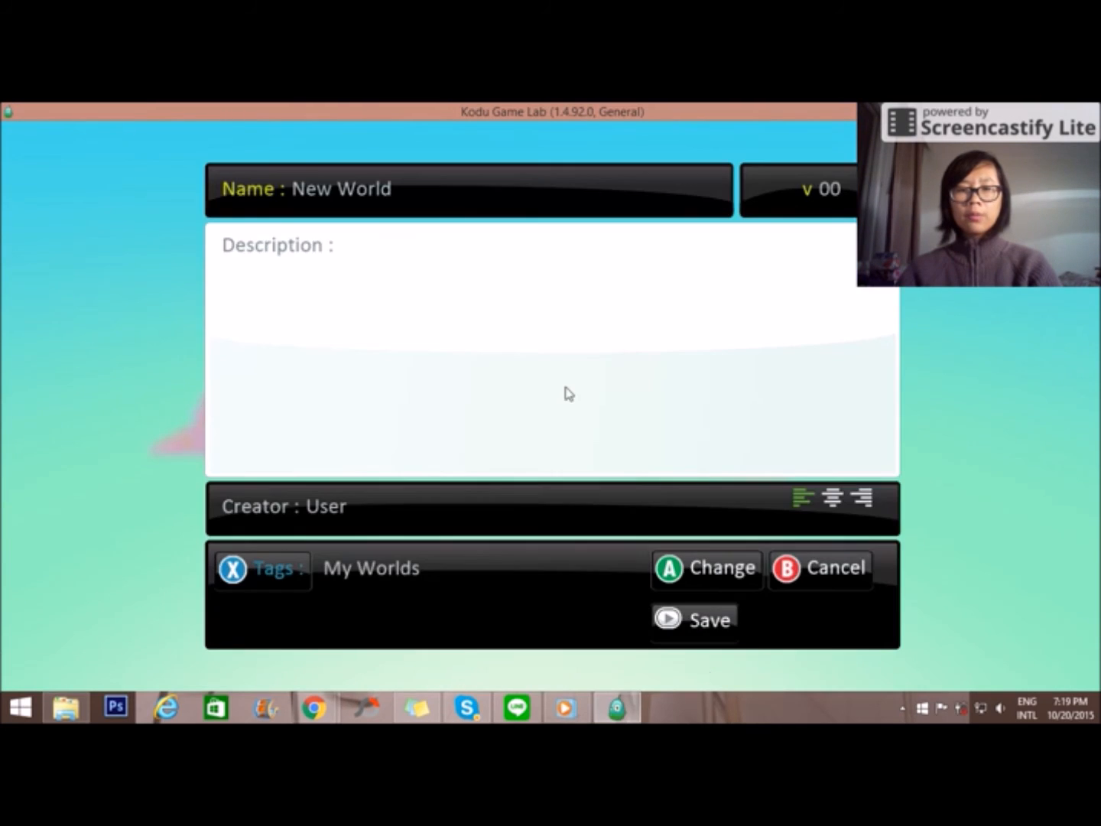
pyautogui.click(344, 189)
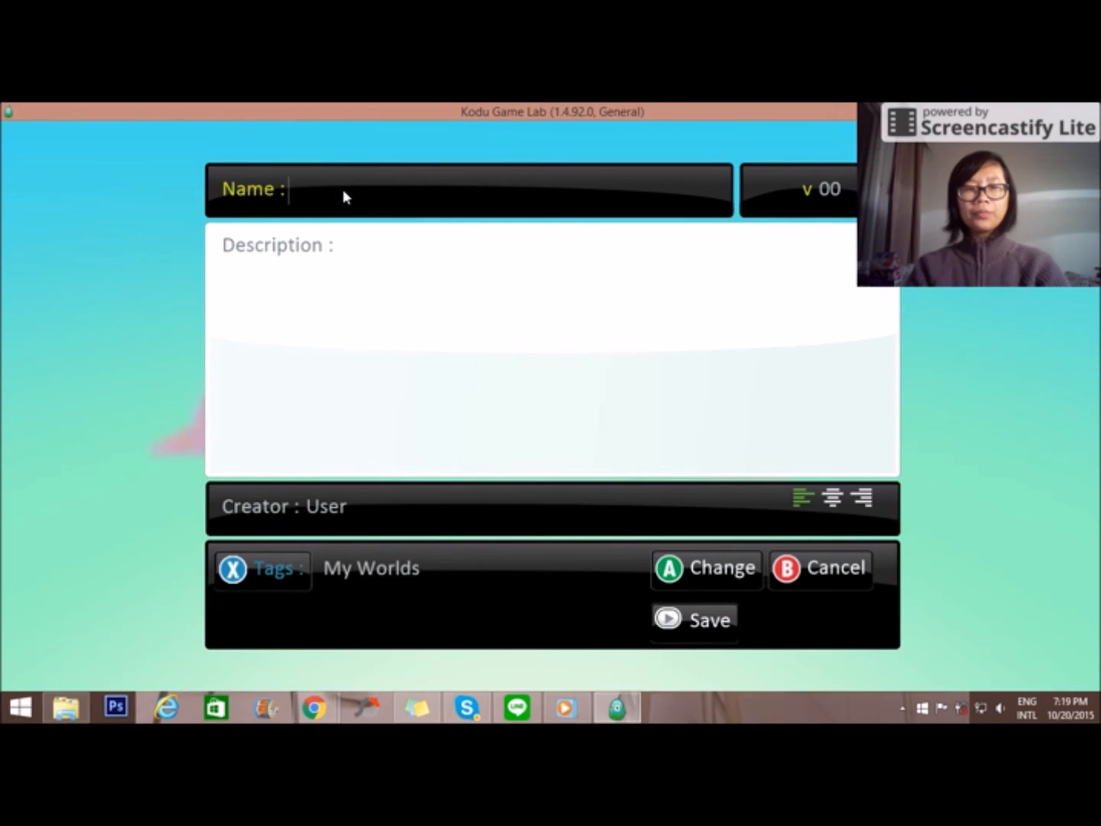
pyautogui.write('Tutorial')
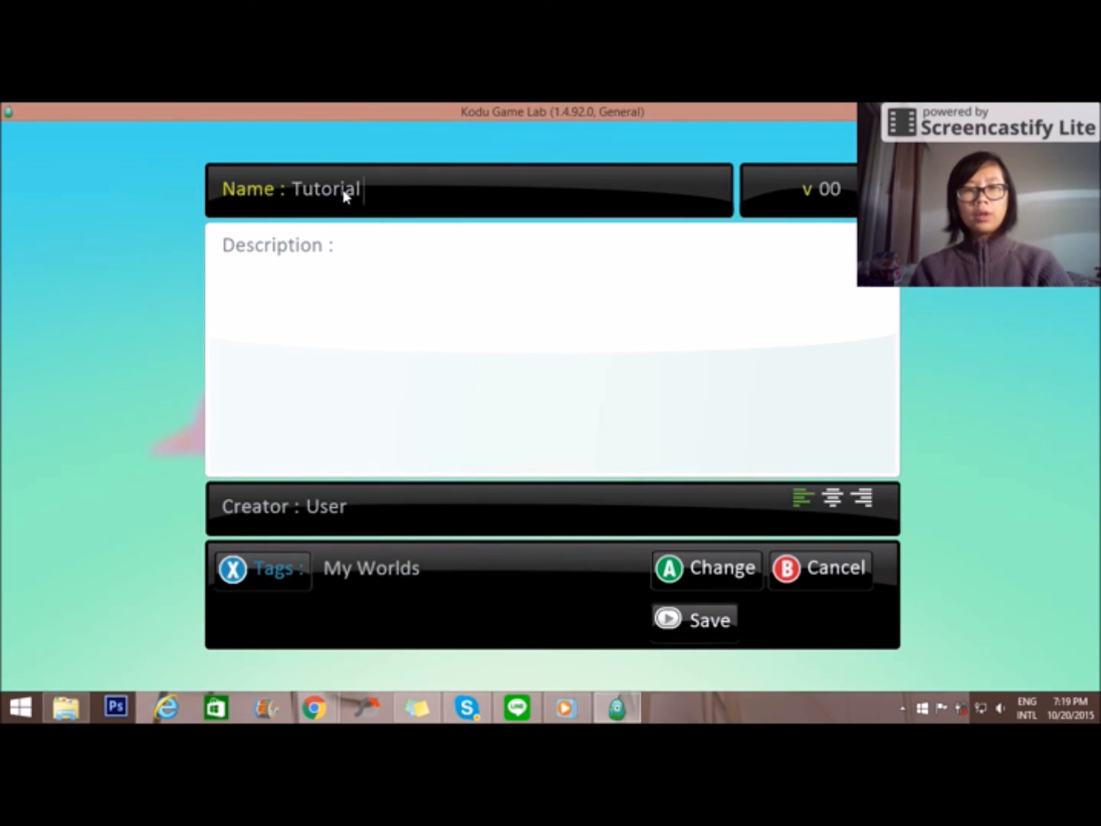
pyautogui.click(337, 245)
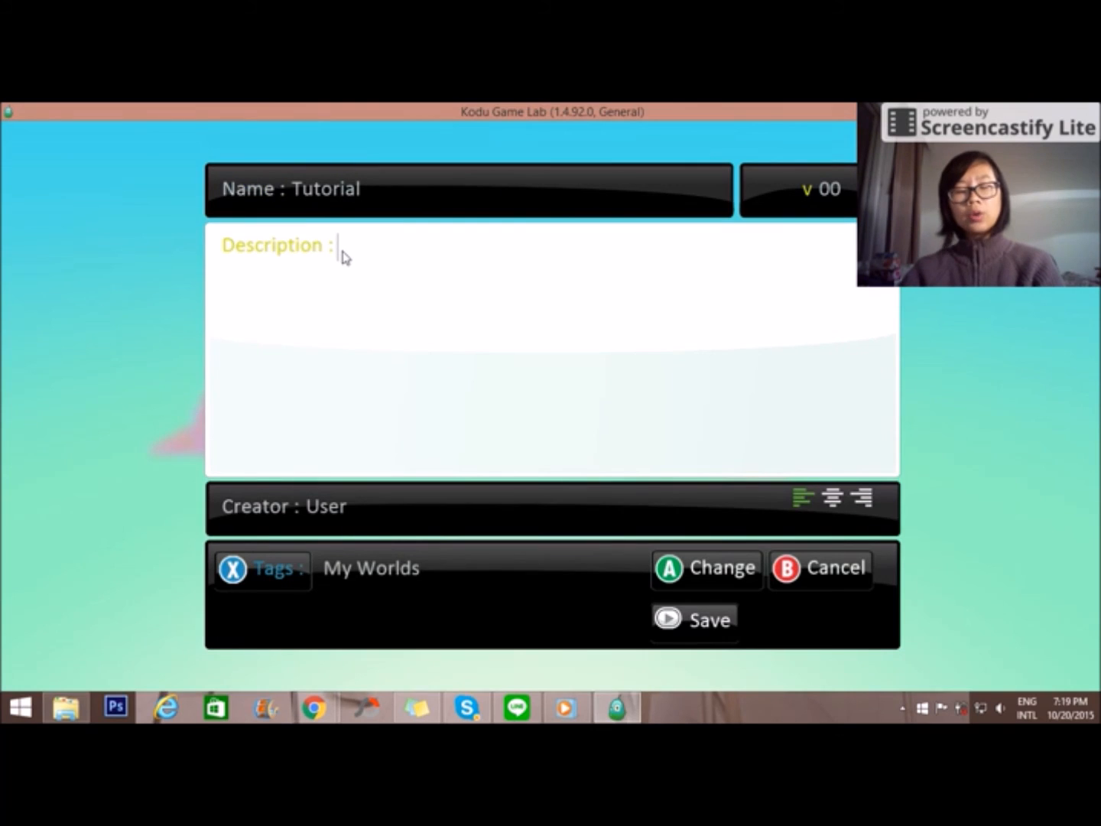
pyautogui.write('tu')
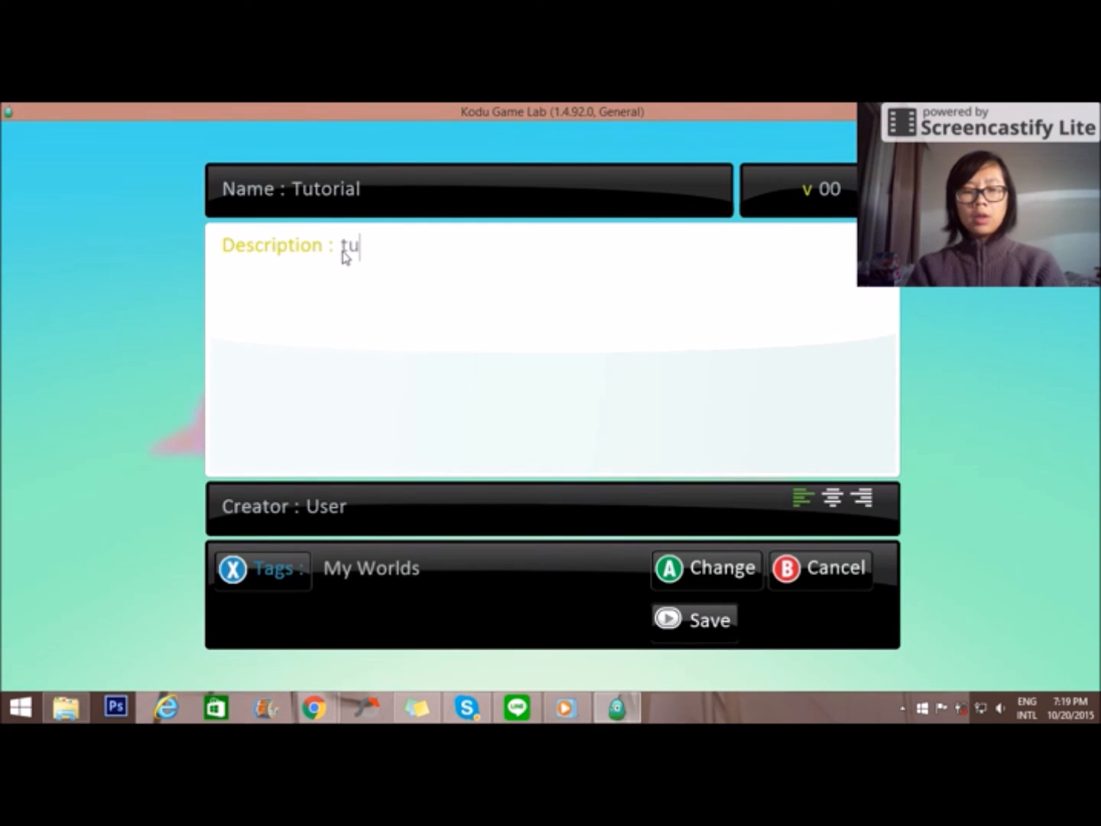
pyautogui.write('torial video world')
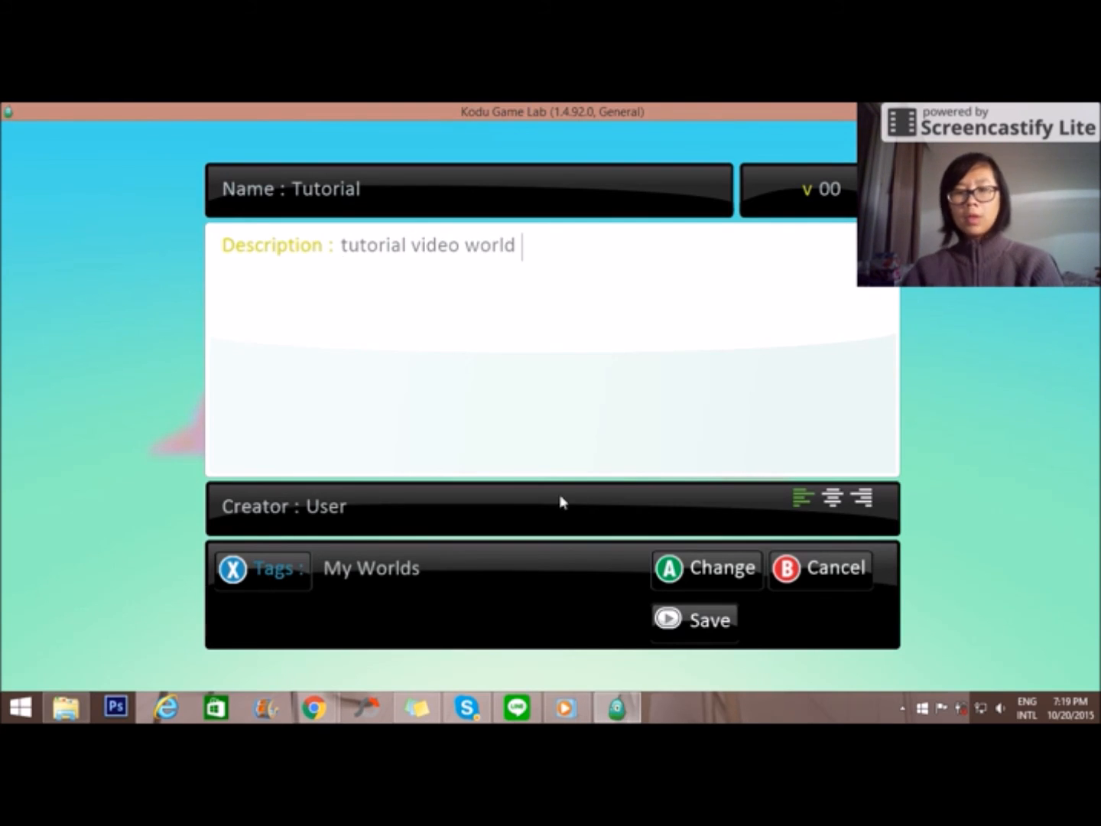
pyautogui.click(693, 618)
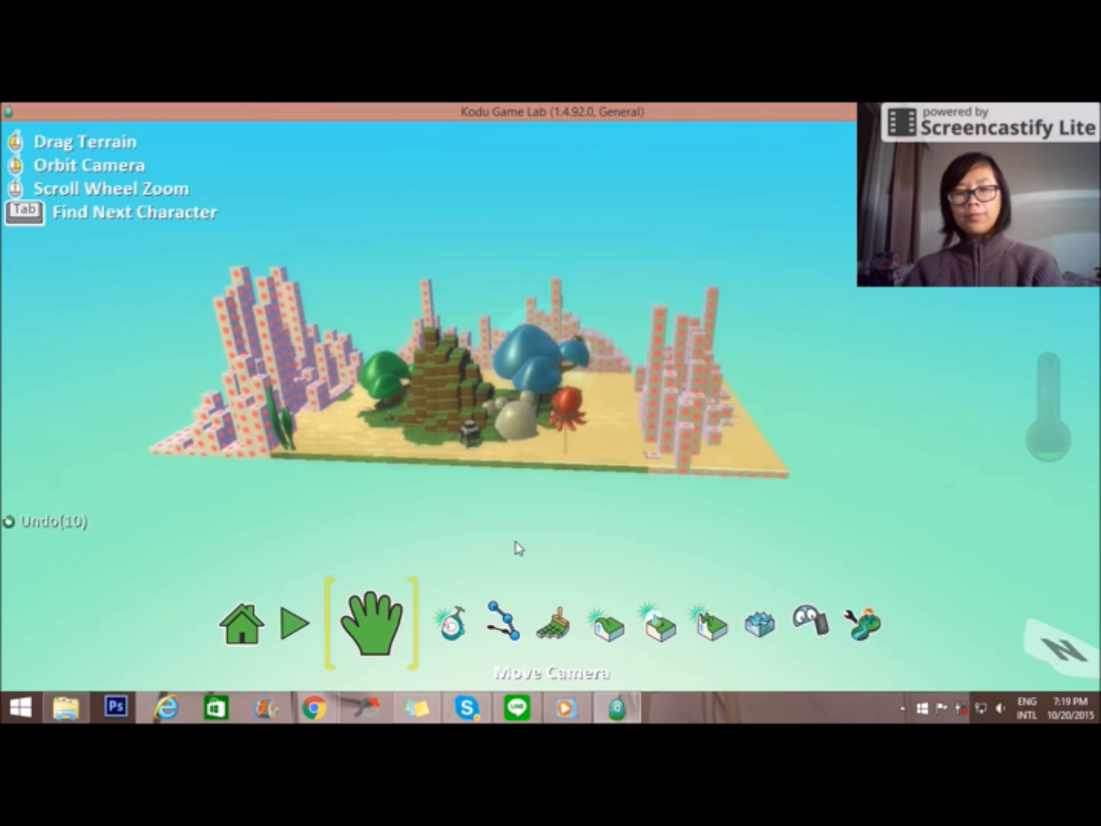
# - Browse My Worlds from Home > Load world and select the Trial 1 v01 thumbnail
pyautogui.click(241, 621)
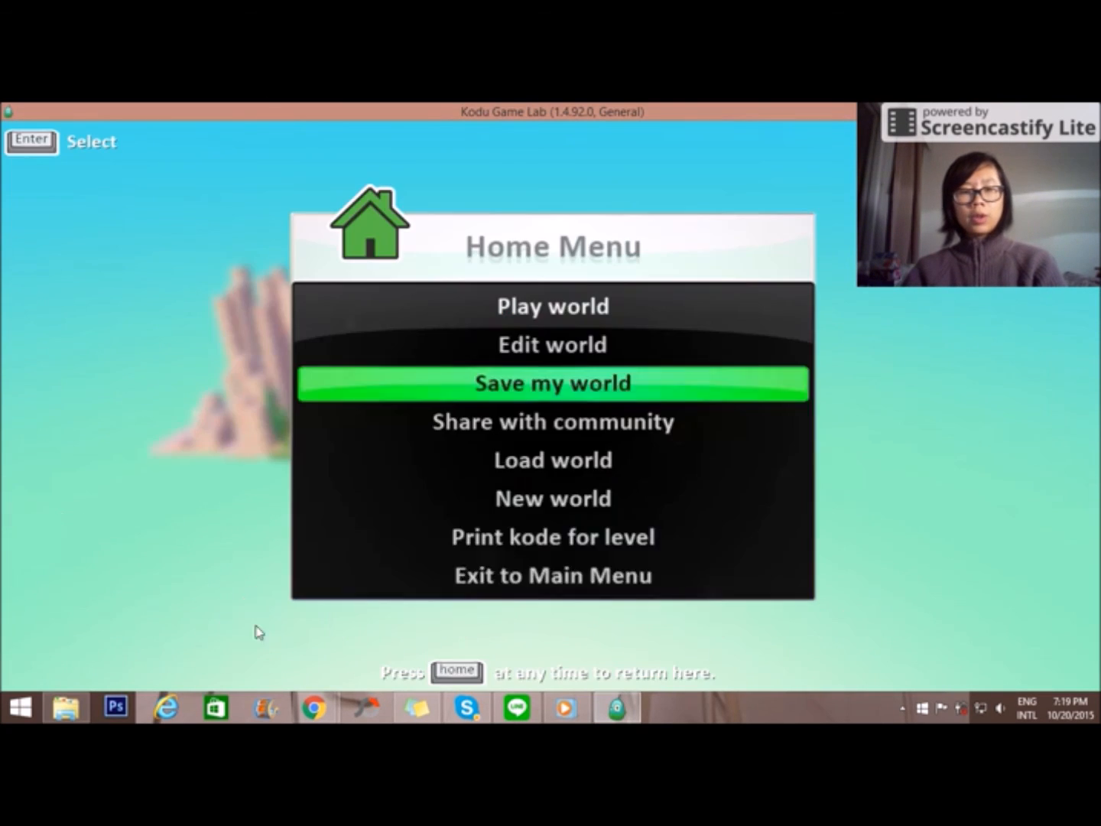
pyautogui.moveTo(555, 373)
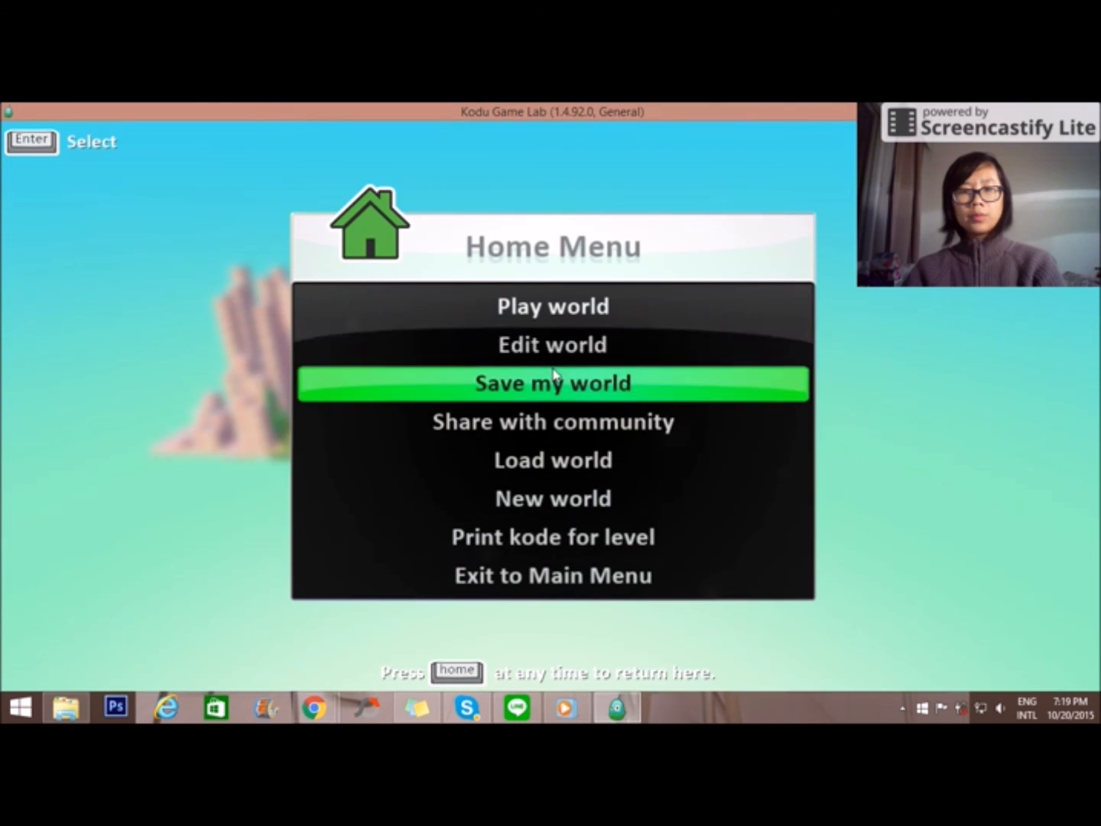
pyautogui.click(552, 575)
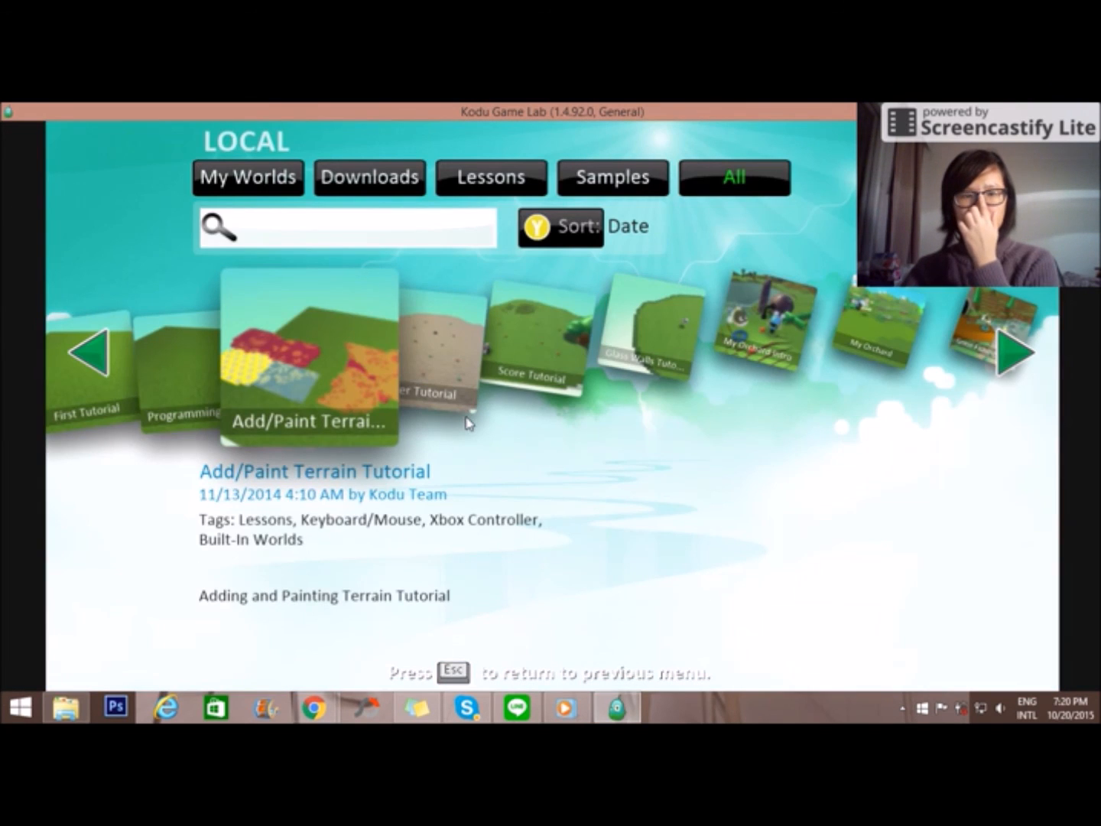
pyautogui.click(248, 178)
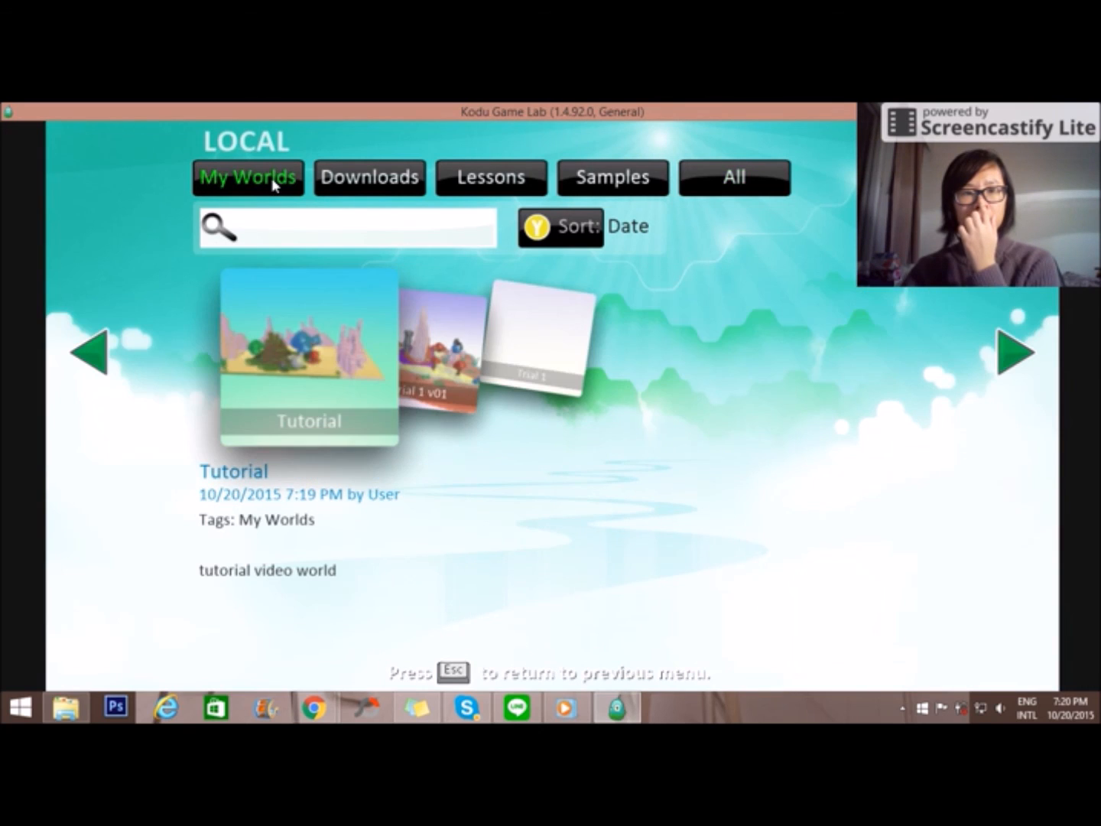
pyautogui.moveTo(288, 291)
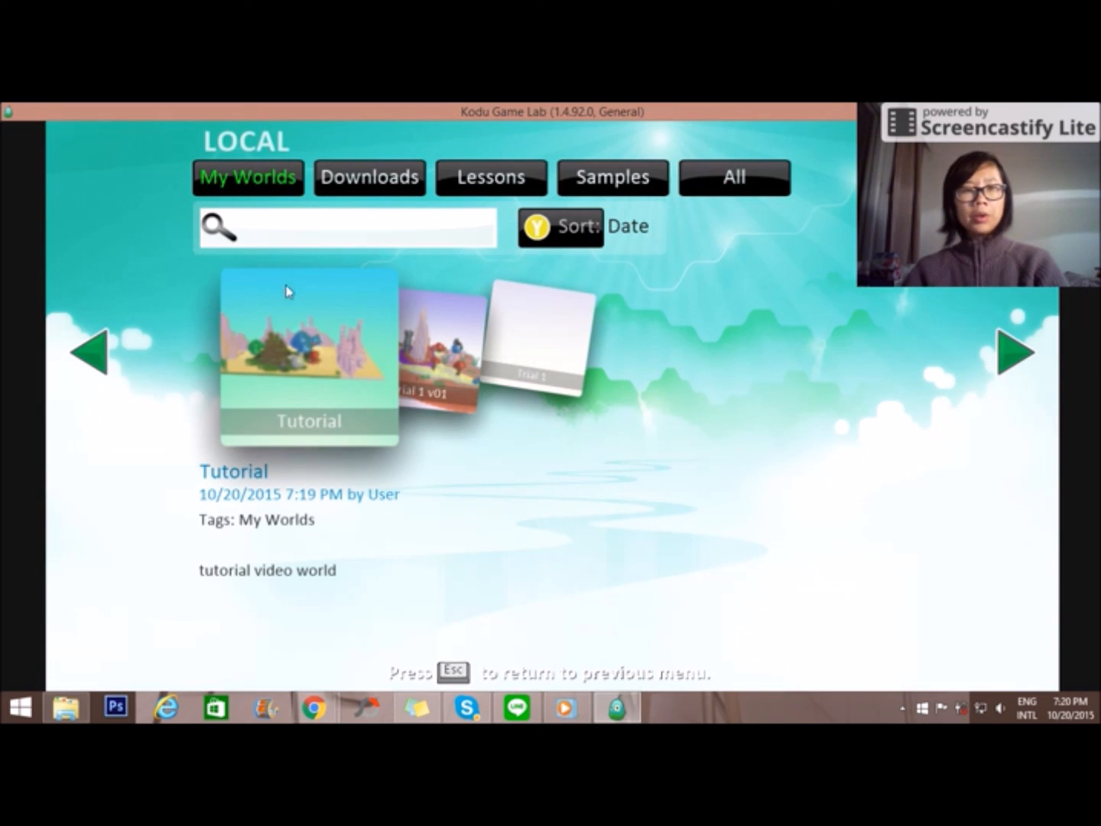
pyautogui.moveTo(317, 373)
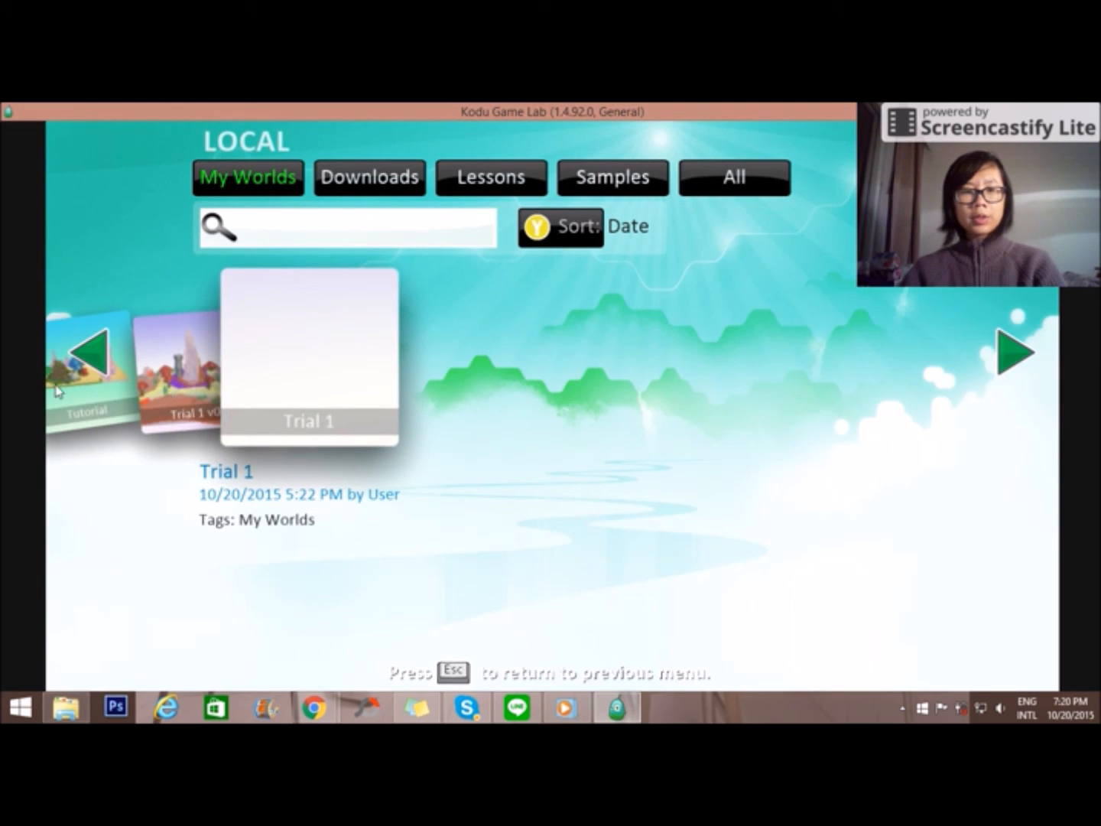
pyautogui.click(309, 354)
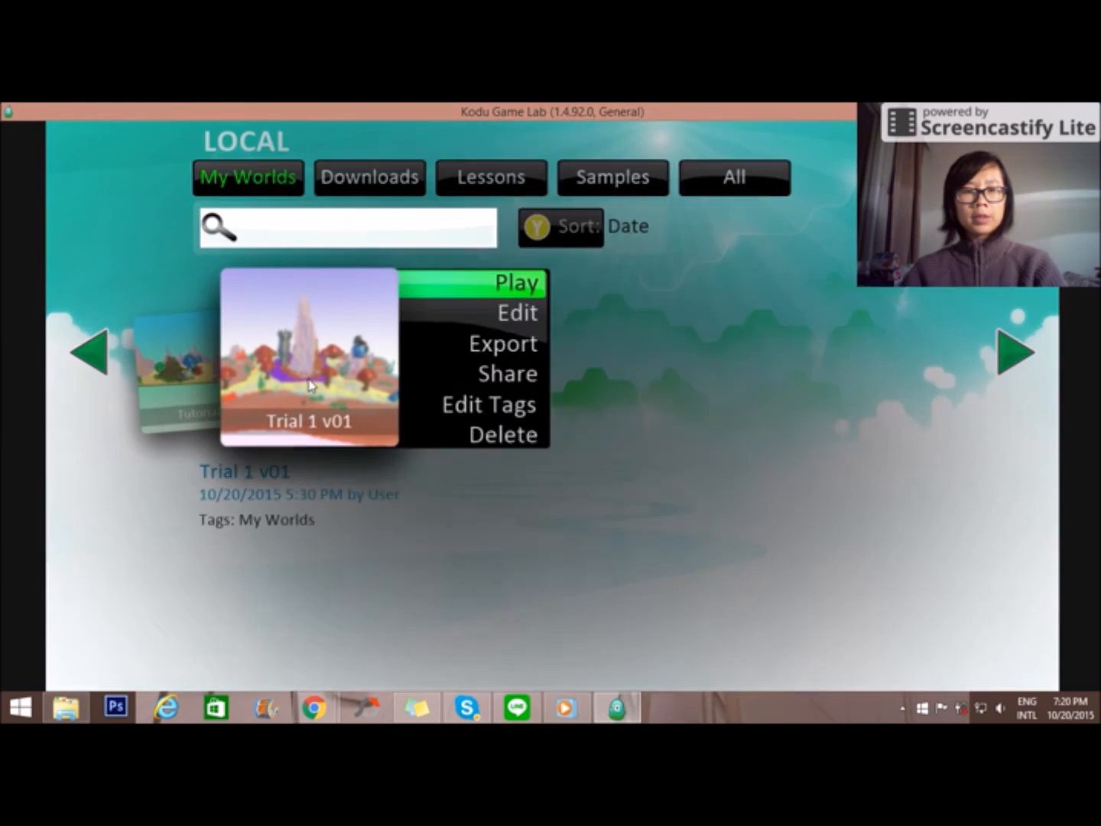
# - Play the Trial 1 v01 world from its pop-up menu and let it load
pyautogui.click(517, 283)
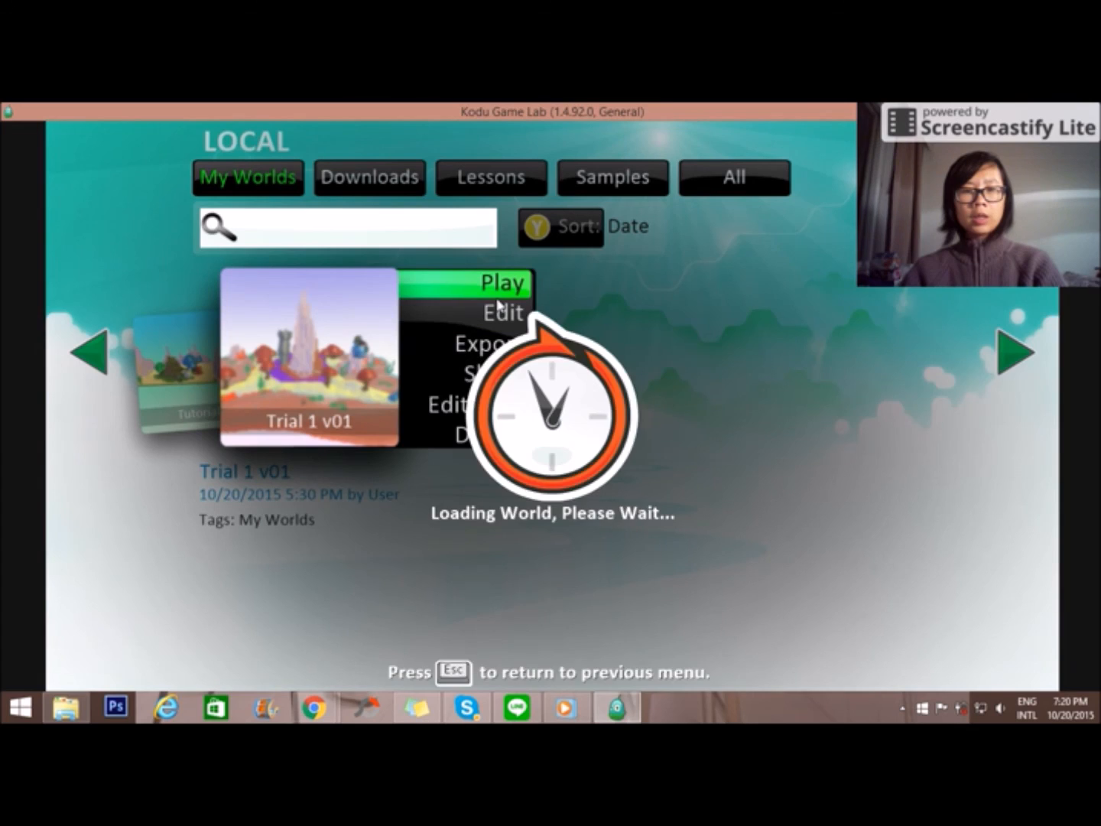
pyautogui.click(503, 283)
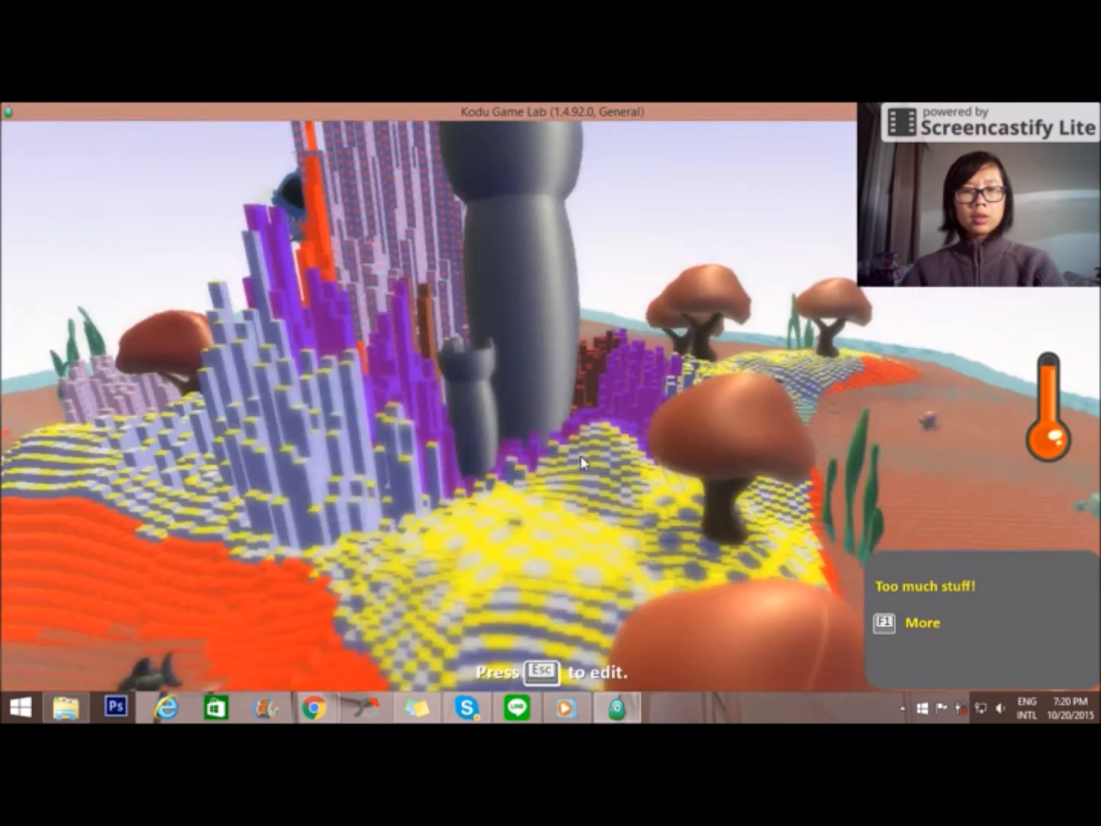